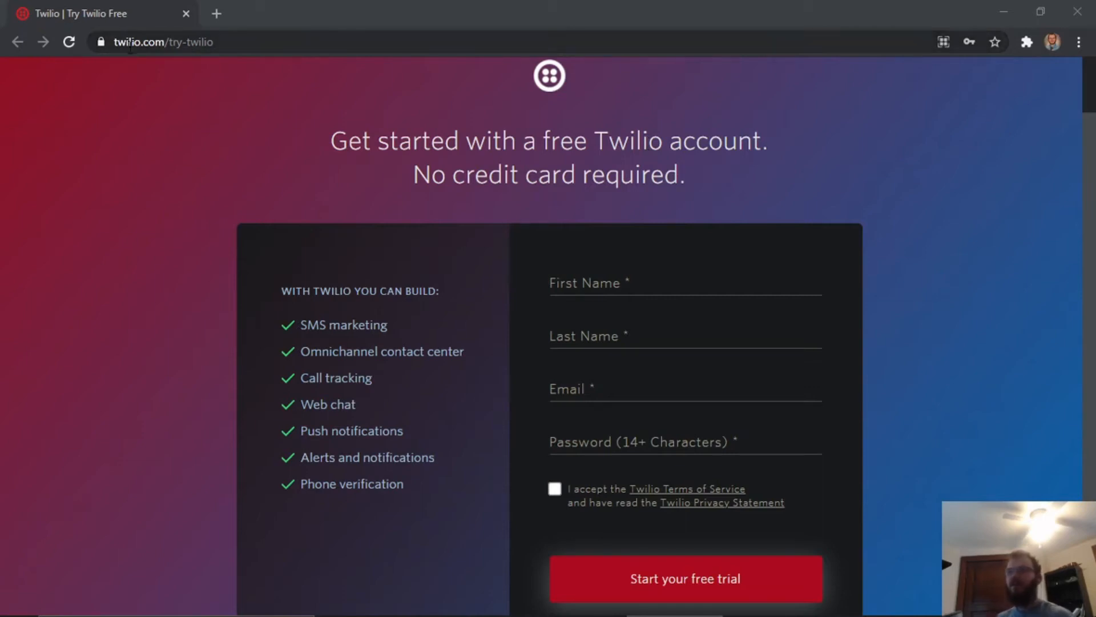
click(164, 42)
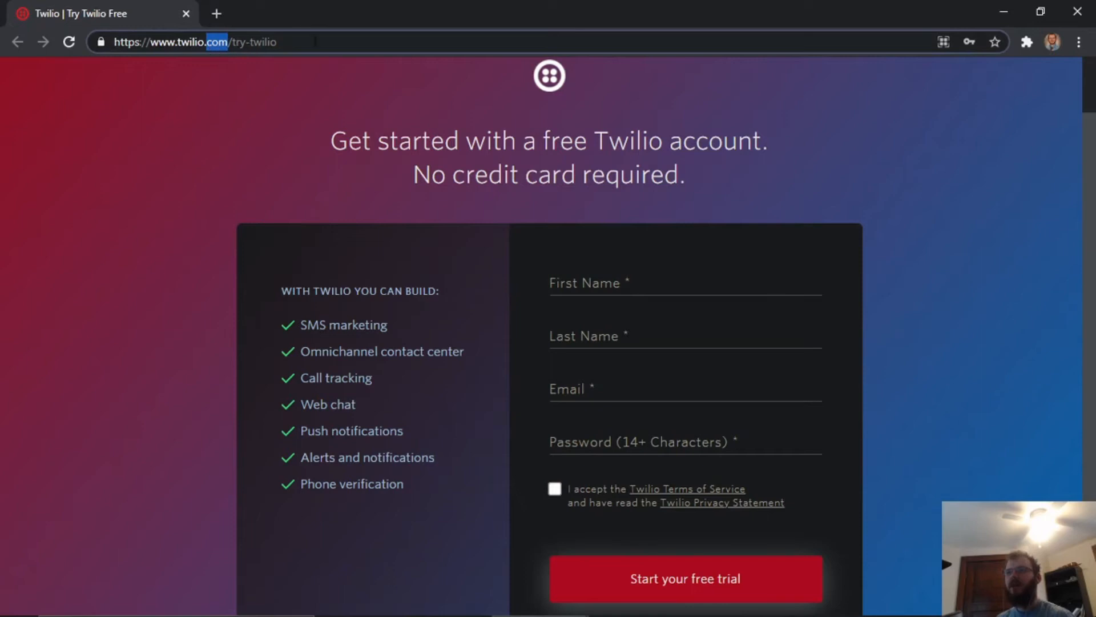
click(195, 43)
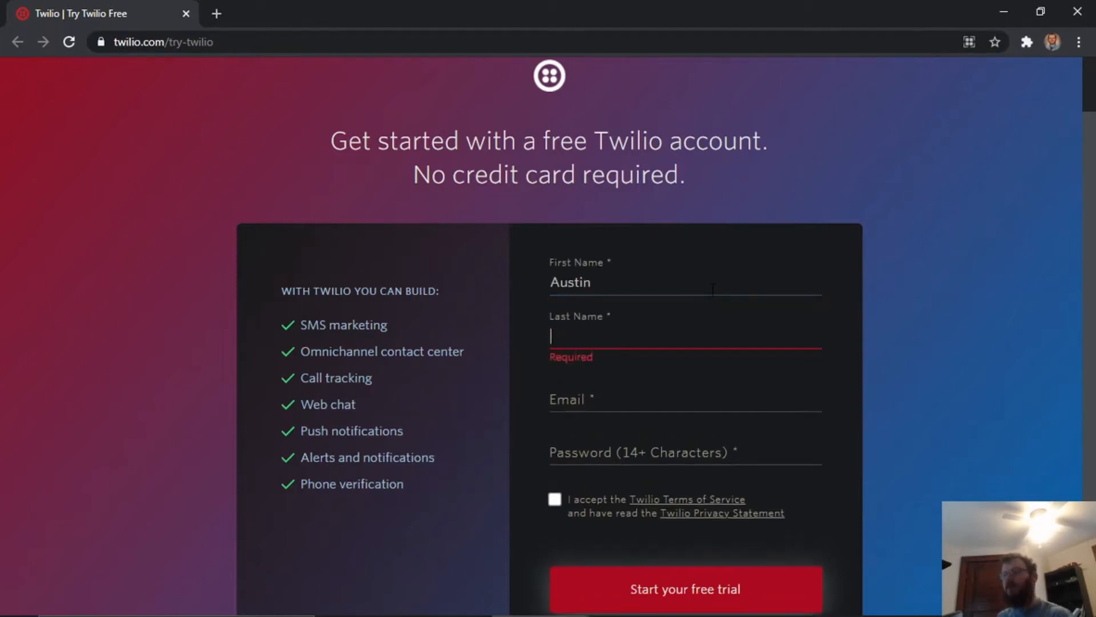
text(Beaufort)
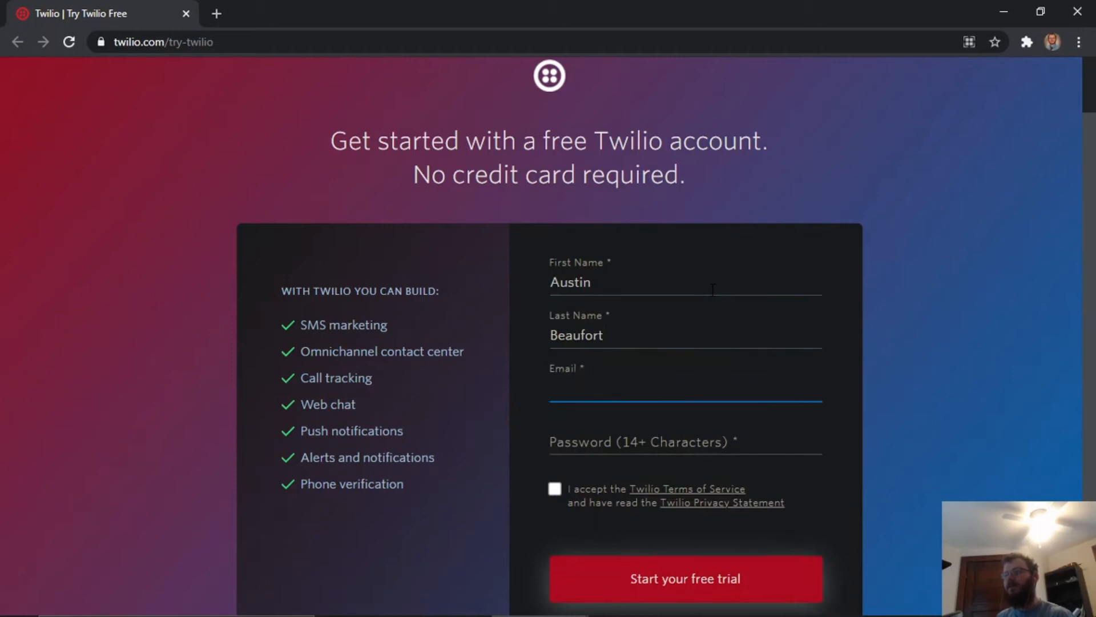
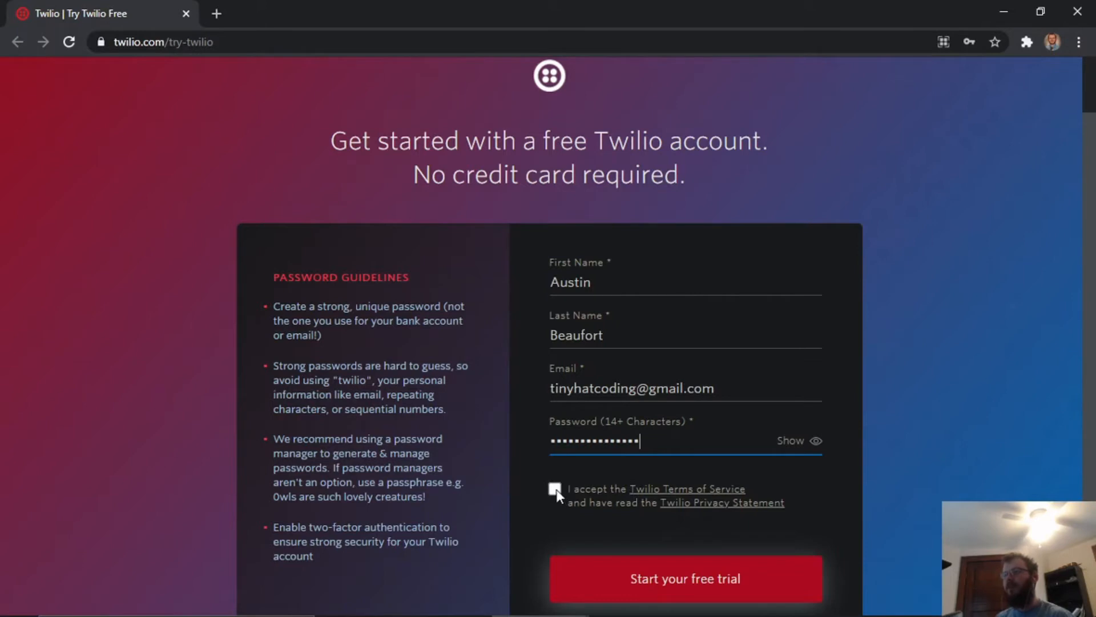
Accept the terms of service and submit the free-trial sign-up.
click(555, 487)
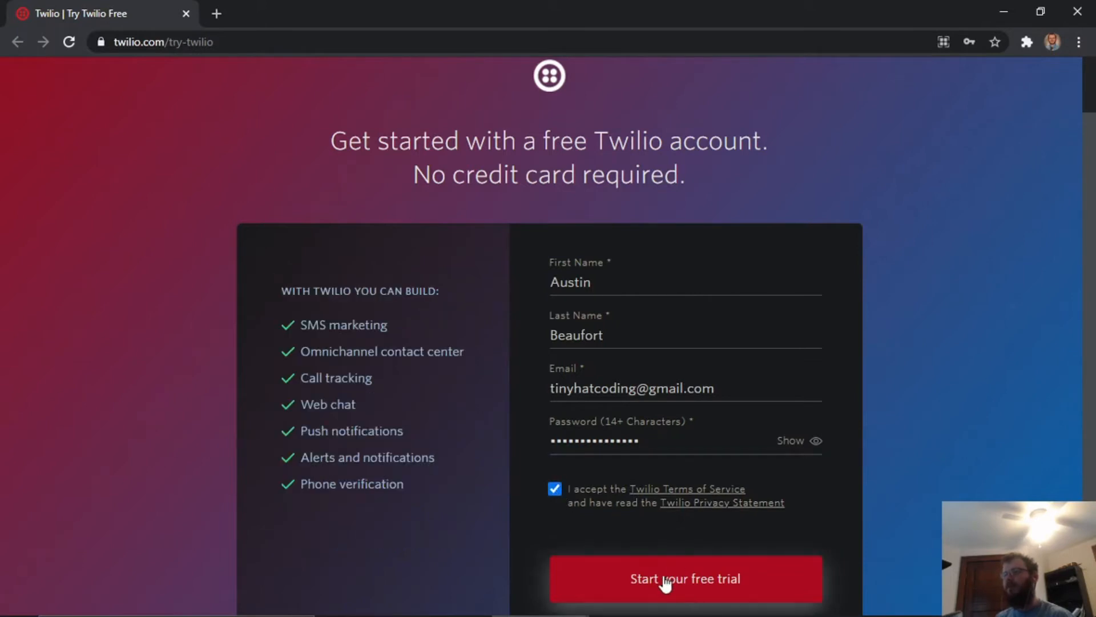
click(685, 578)
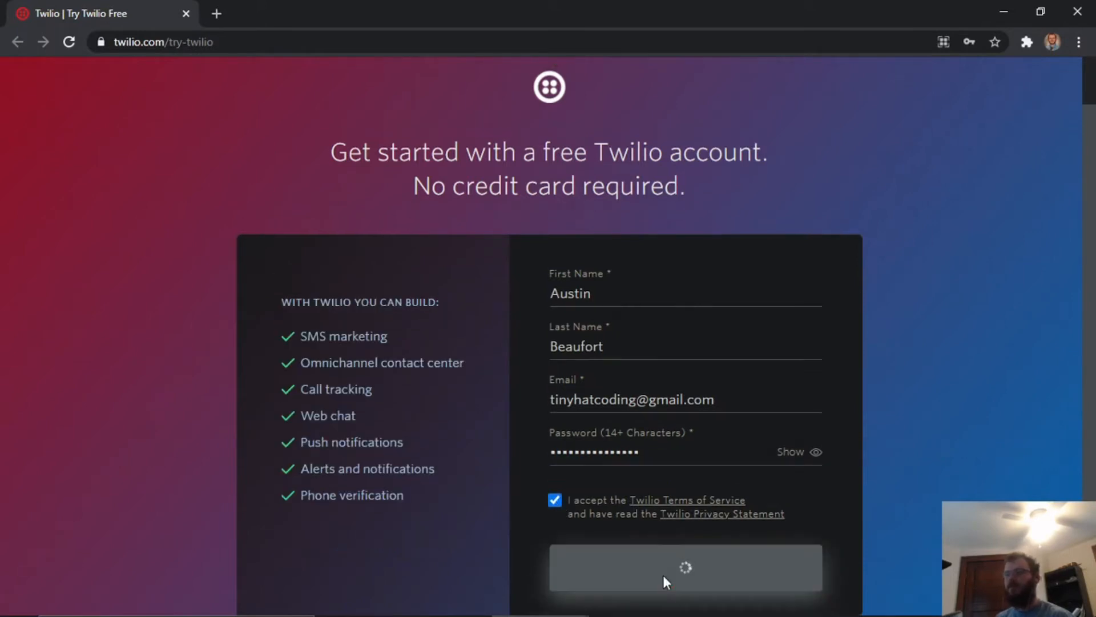
click(685, 568)
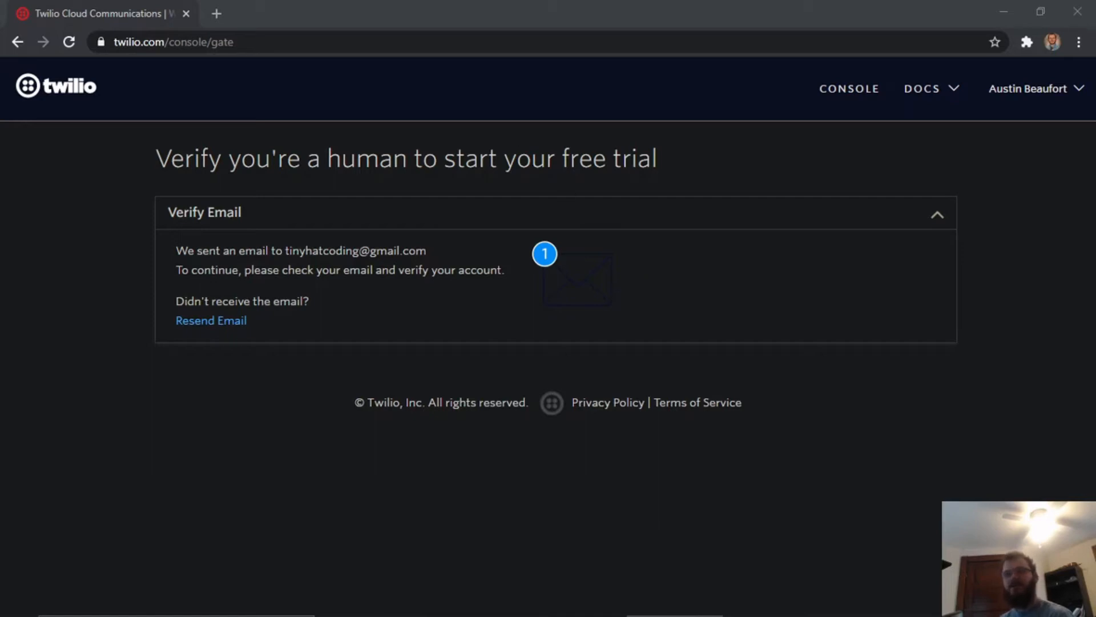
Open the Twilio 'Verify your email' message in Gmail.
click(293, 14)
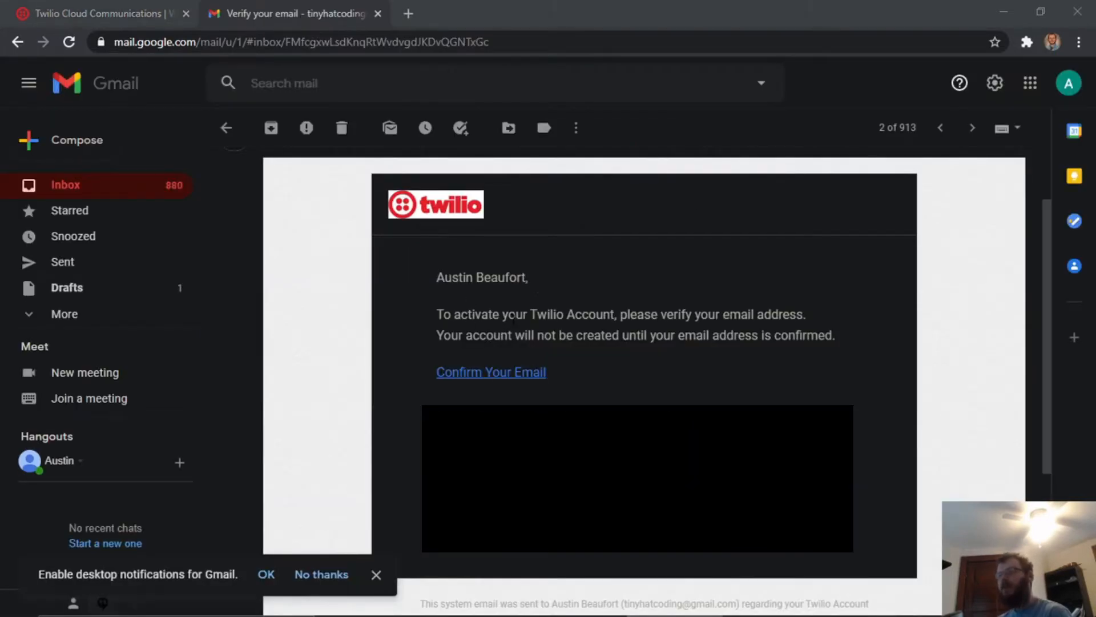
mouse_move(505, 358)
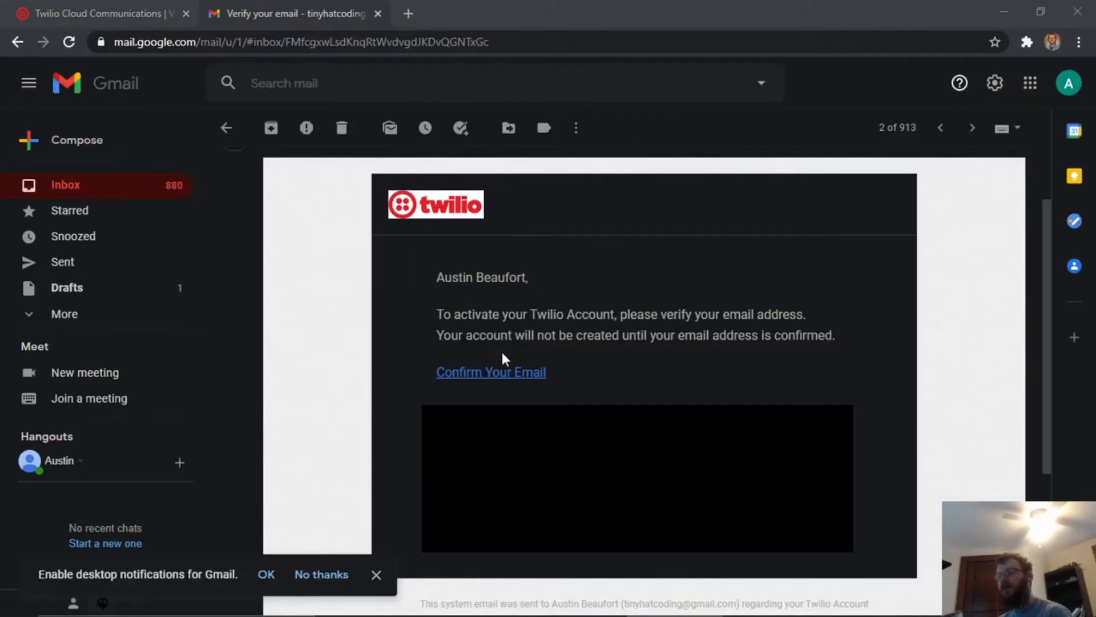
mouse_move(491, 371)
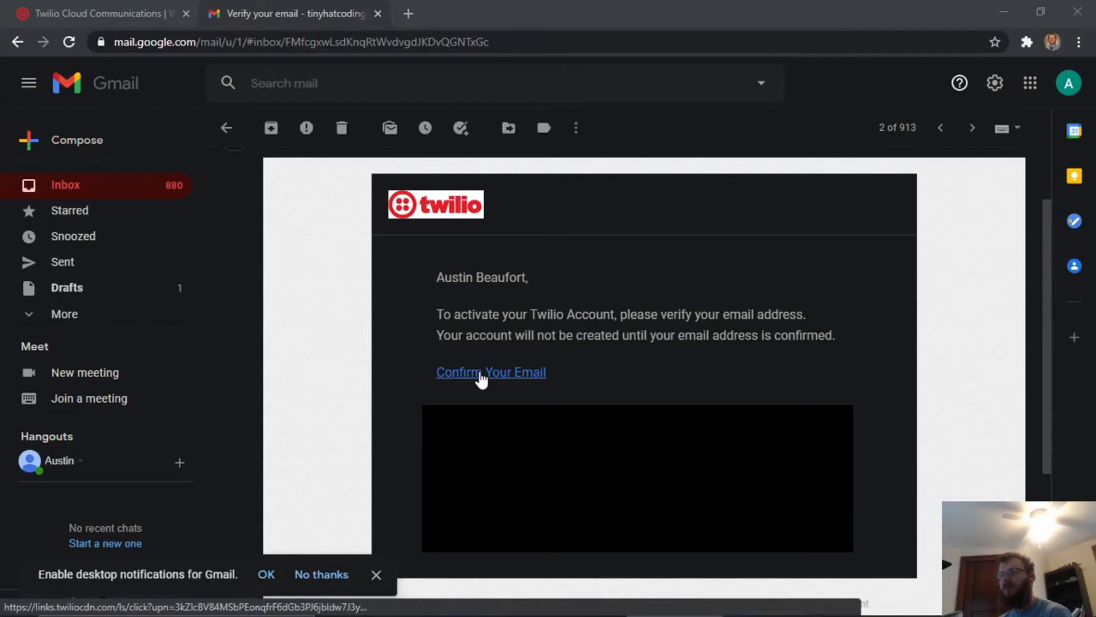
Confirm the email address, then enter the phone number and request a verification code.
click(491, 371)
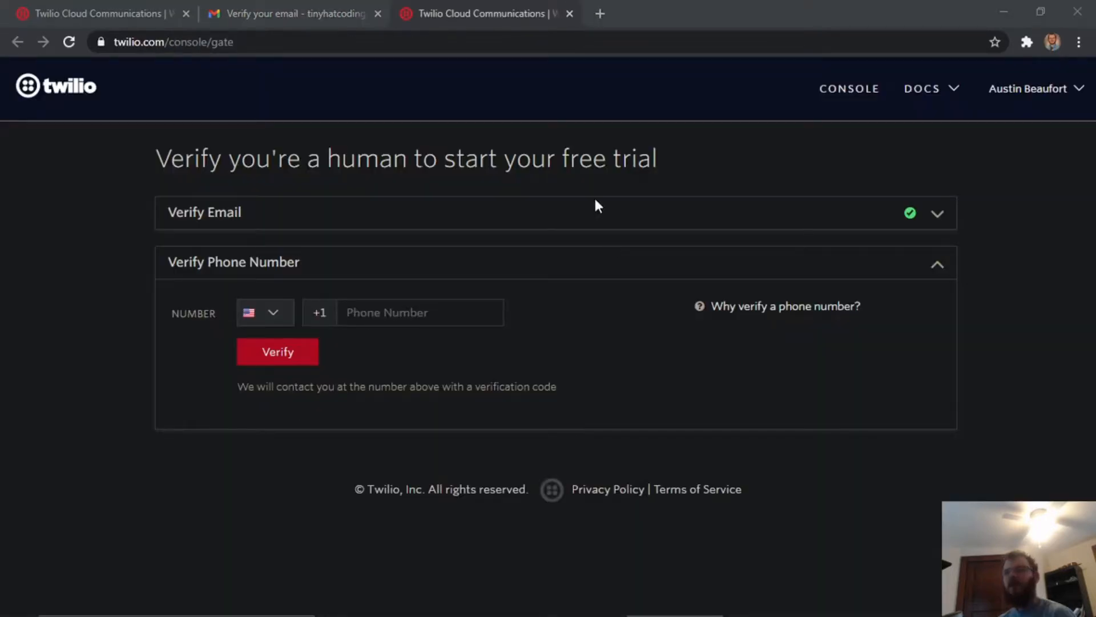
mouse_move(261, 263)
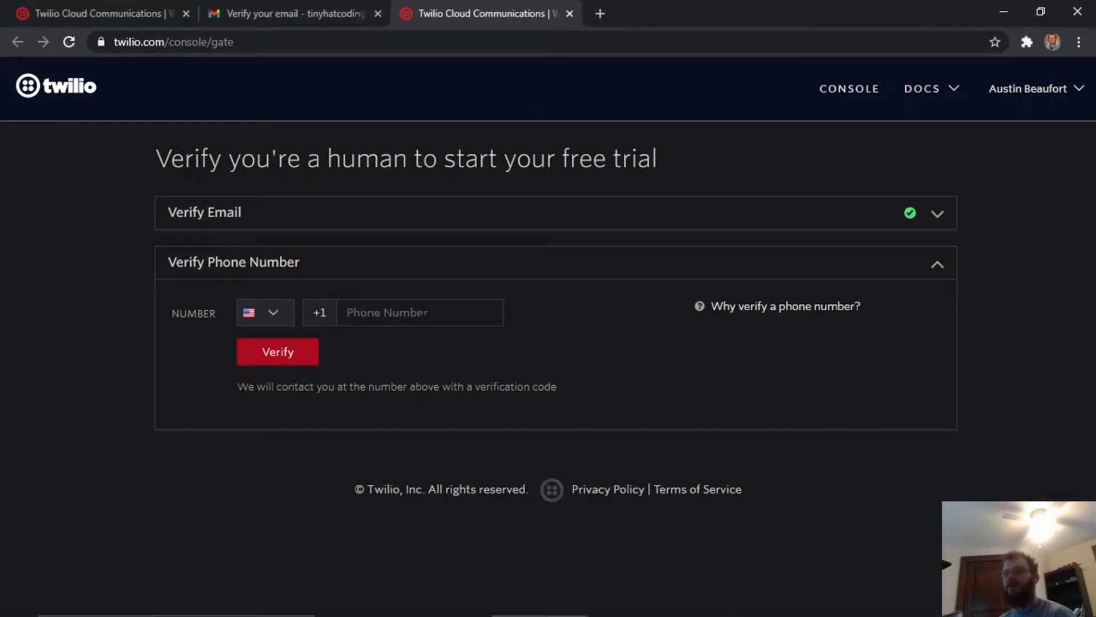
text(216)
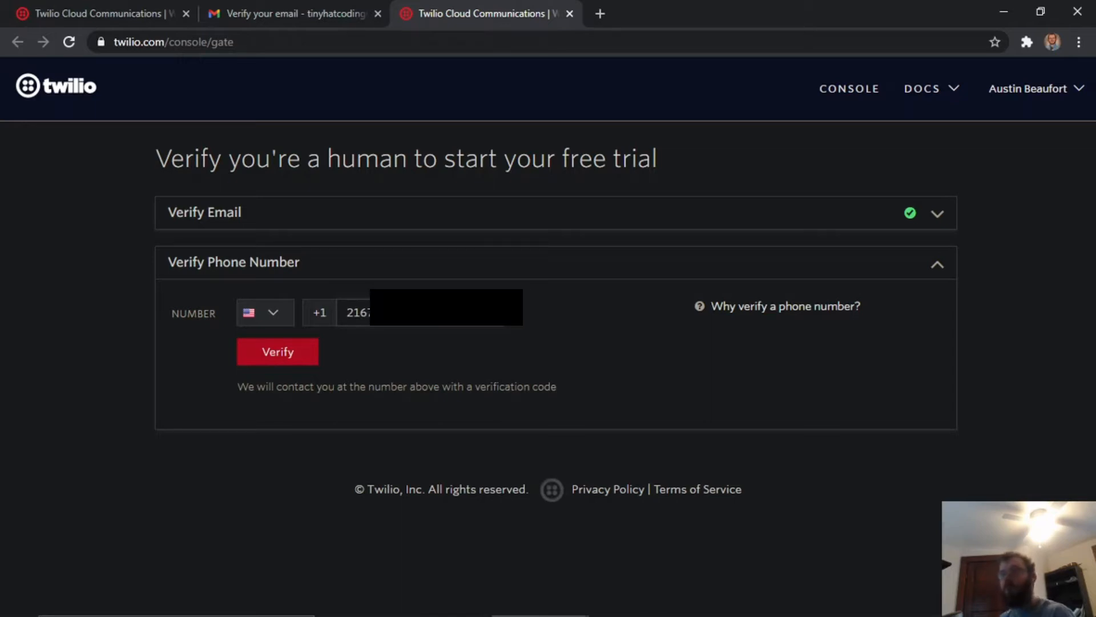
click(276, 351)
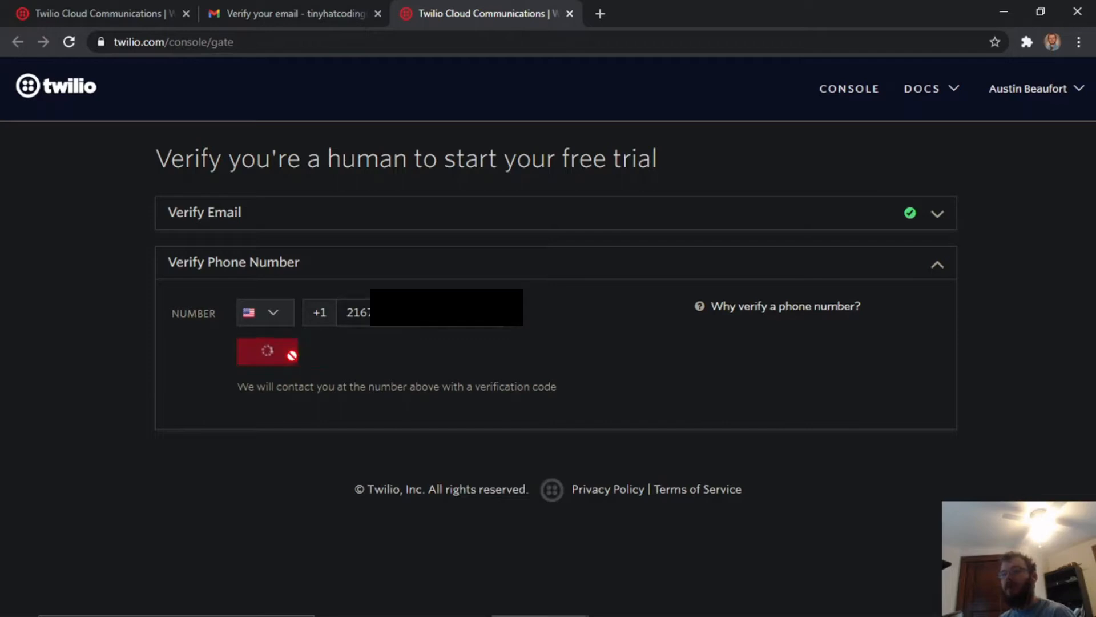
click(268, 350)
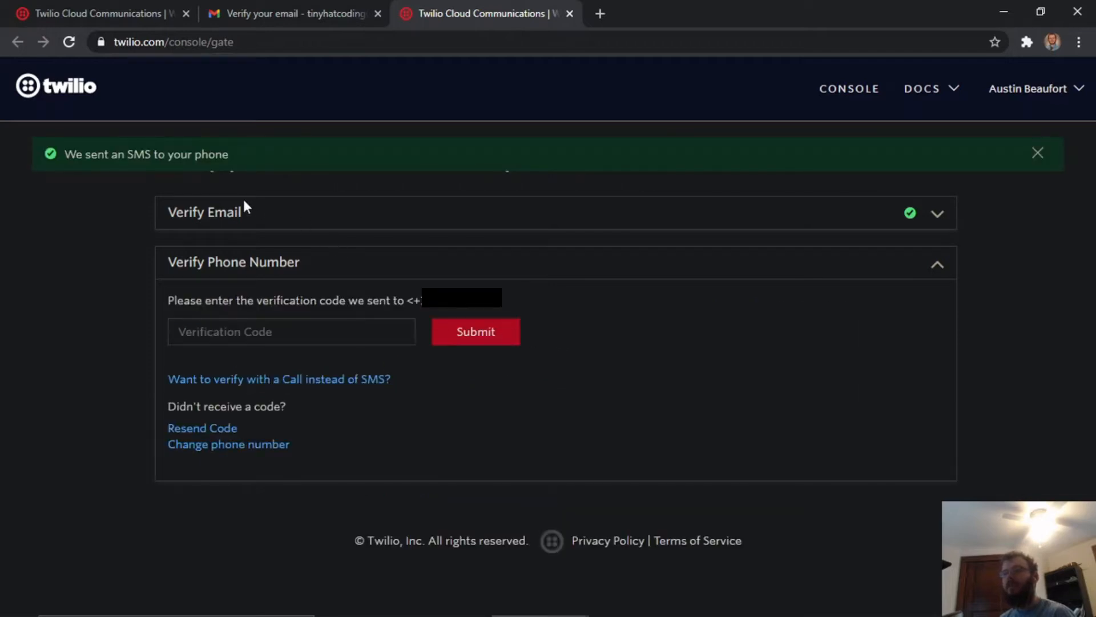
Enter the SMS verification code and submit it.
click(1038, 153)
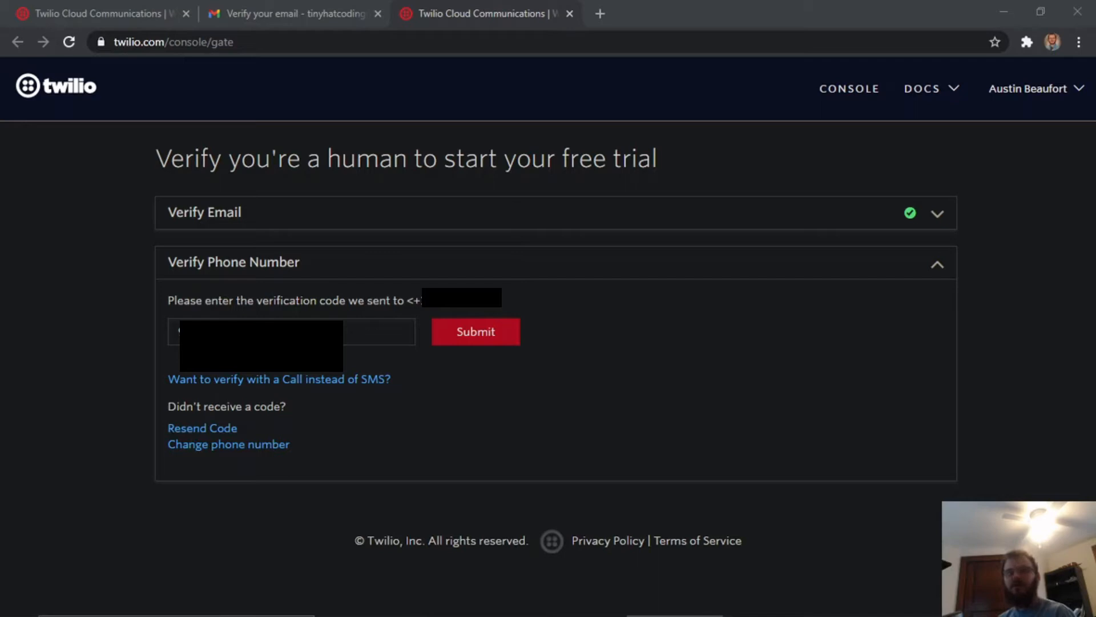
click(475, 332)
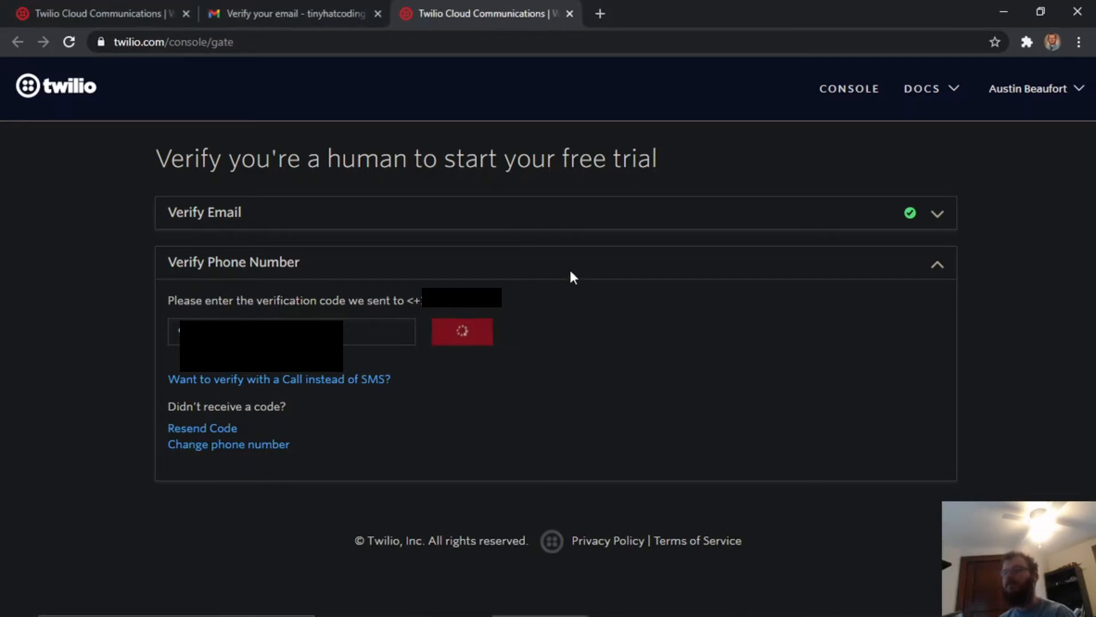
click(461, 331)
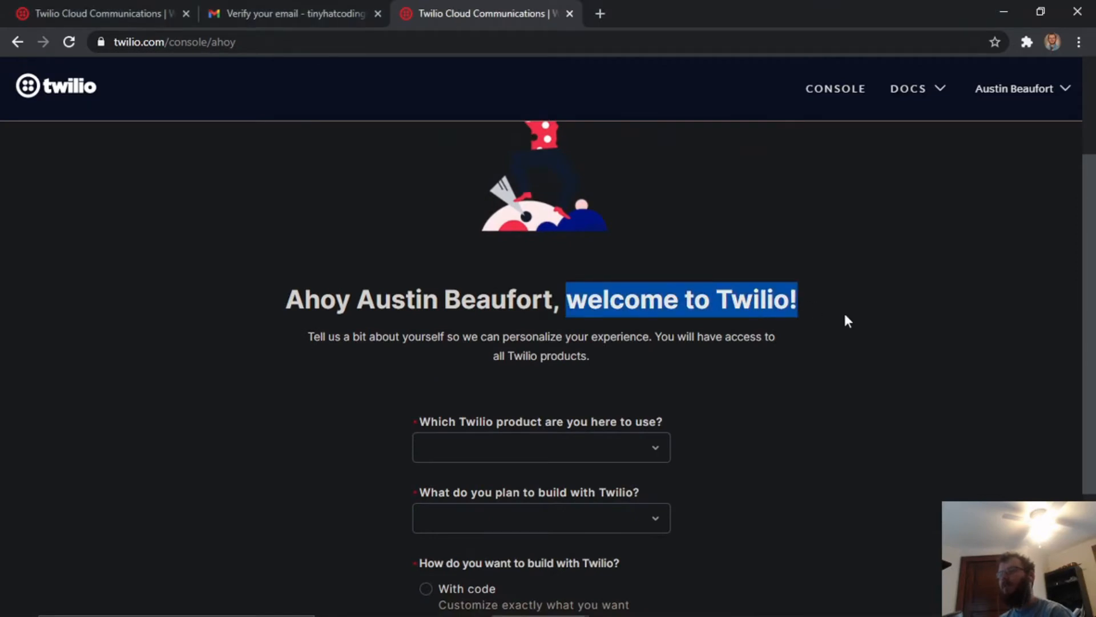
Answer the survey with SMS as the product and Other as what to build.
scroll(down, 3)
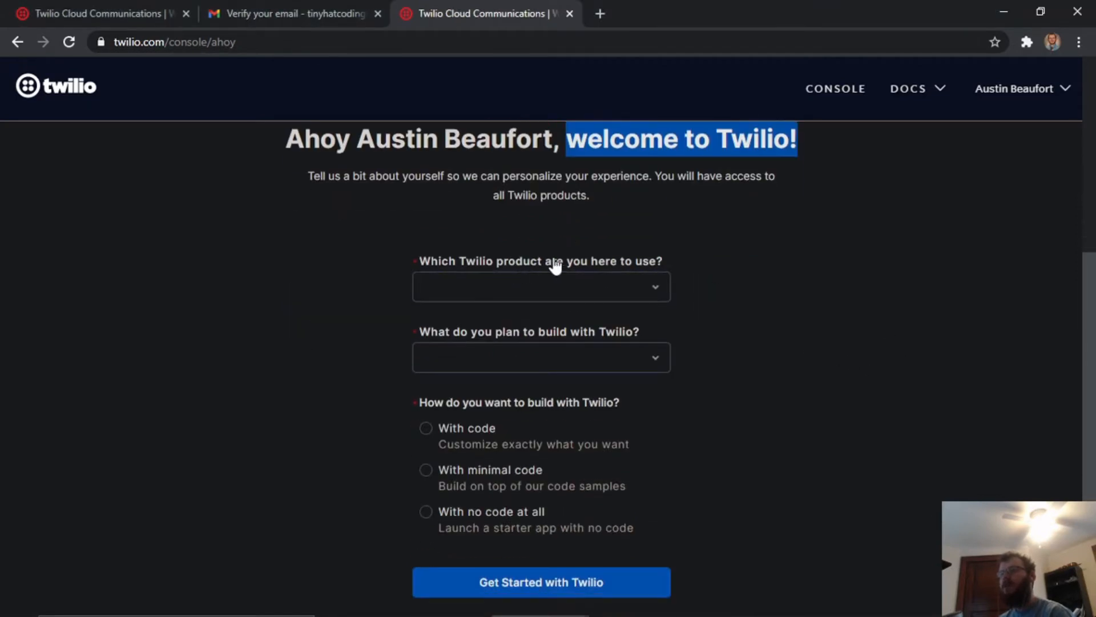
click(540, 285)
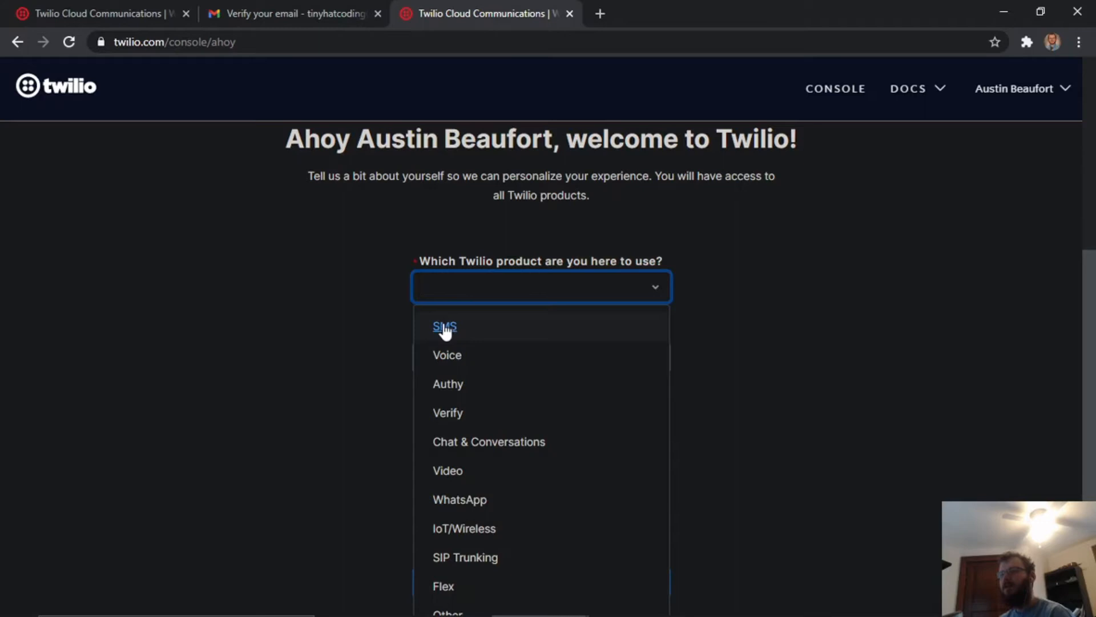
click(444, 327)
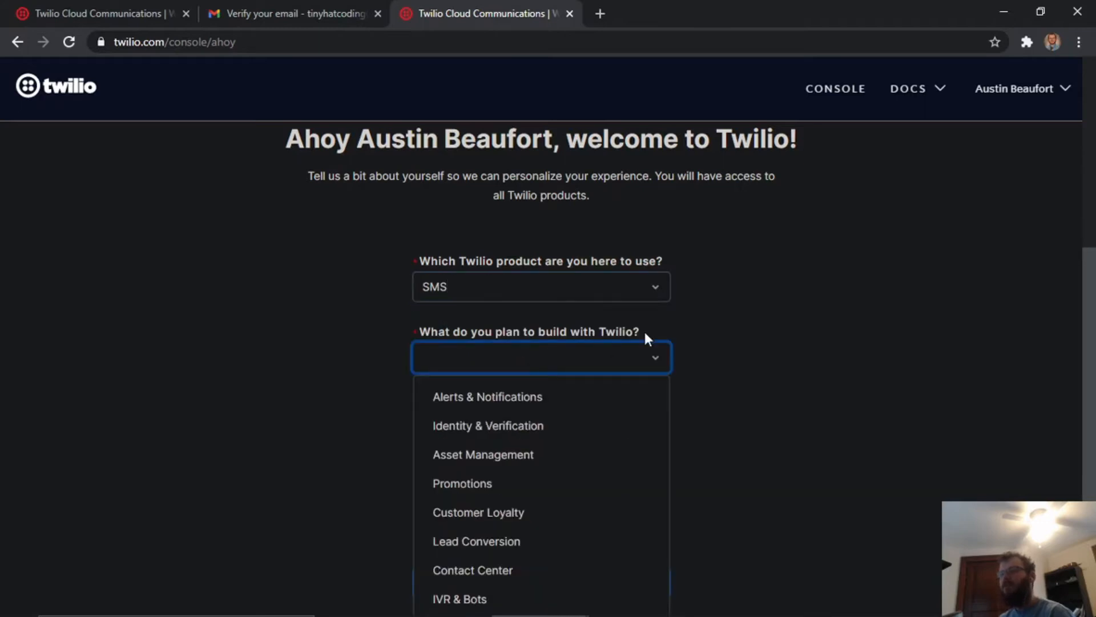
scroll(down, 3)
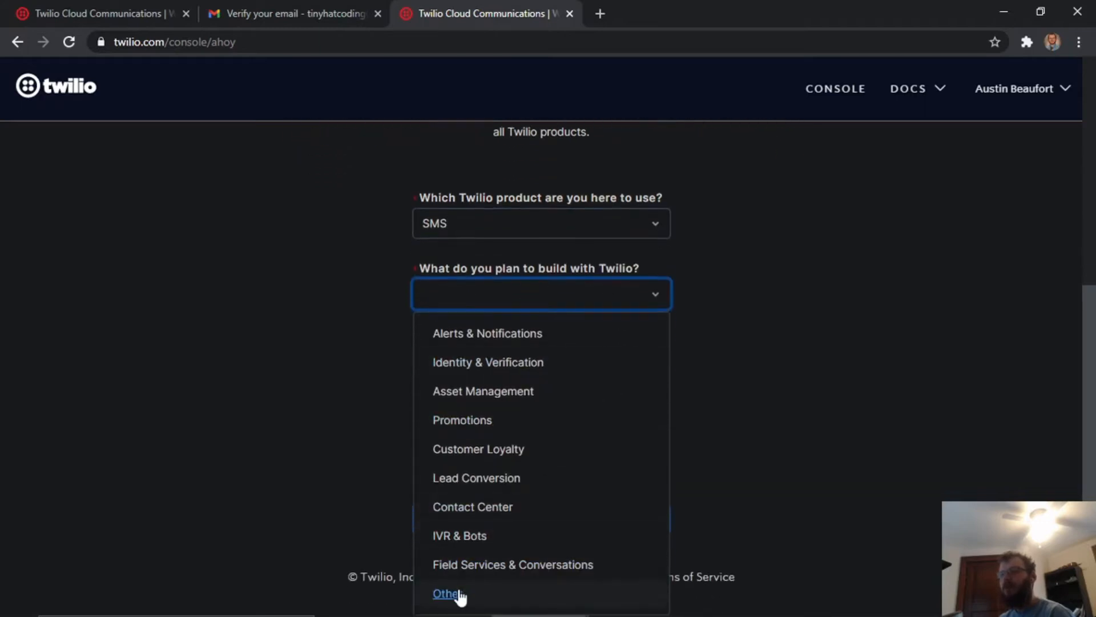
click(447, 593)
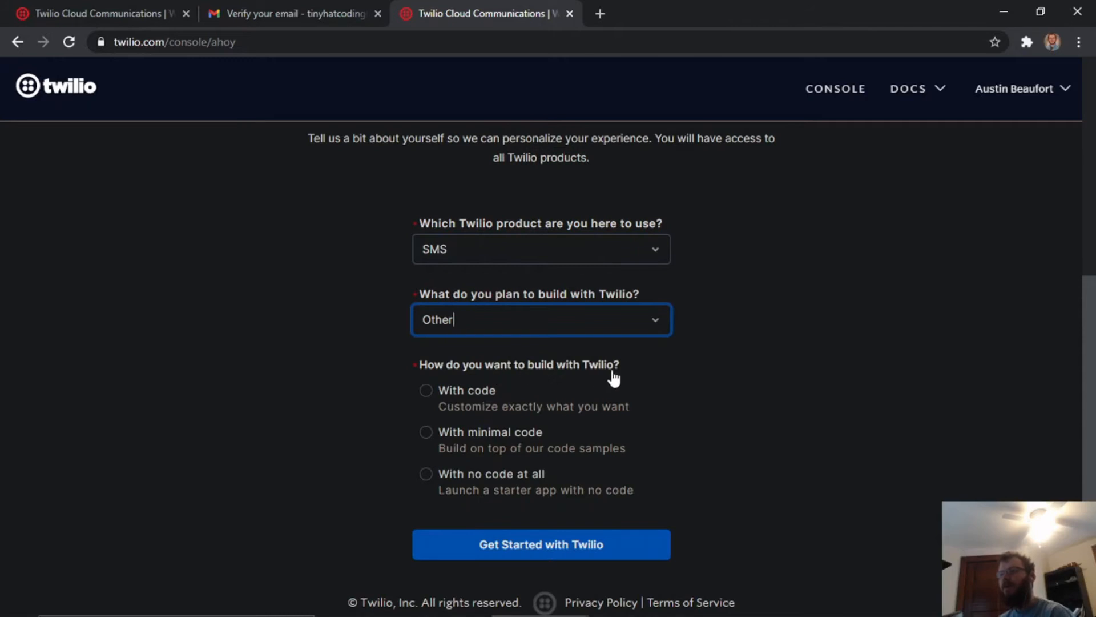
mouse_move(424, 391)
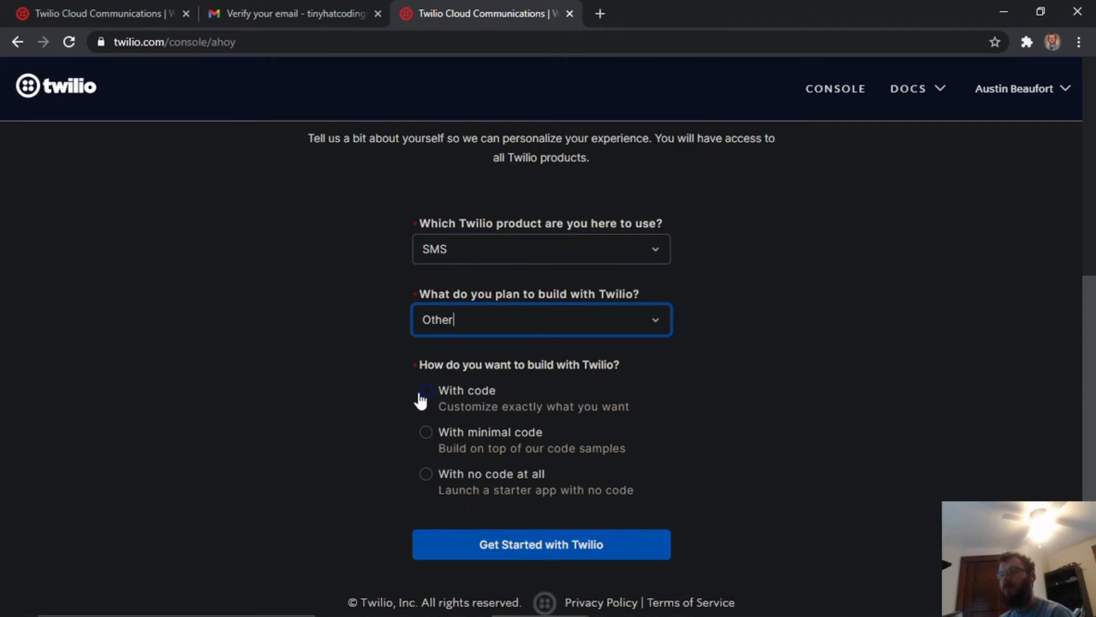
Choose building with code in Python on own hosting and submit the onboarding answers.
click(426, 391)
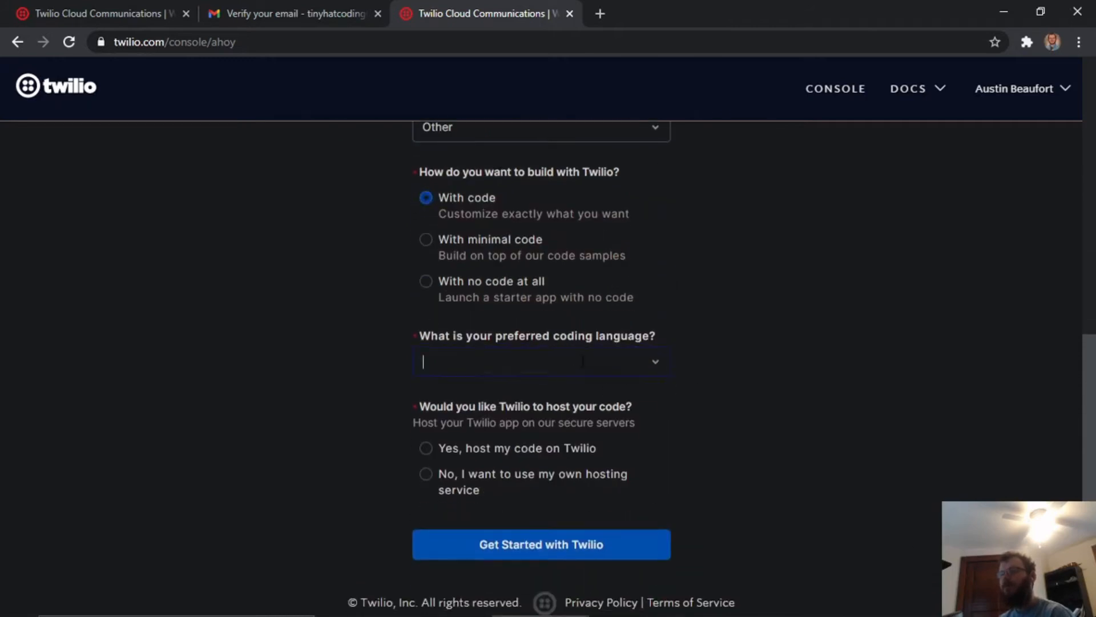
click(540, 361)
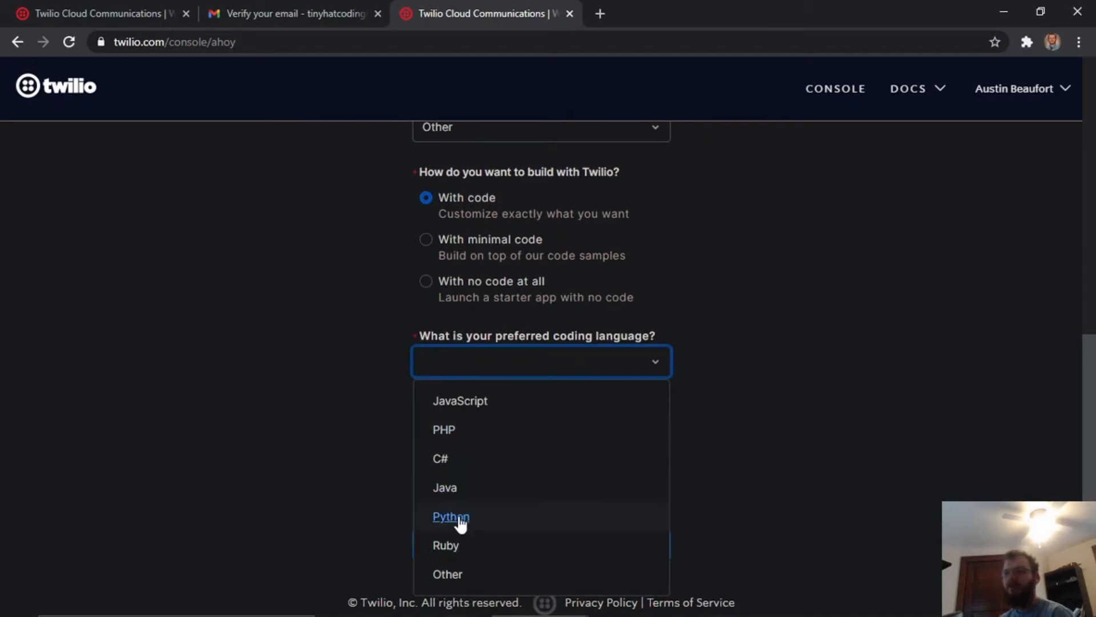
click(450, 516)
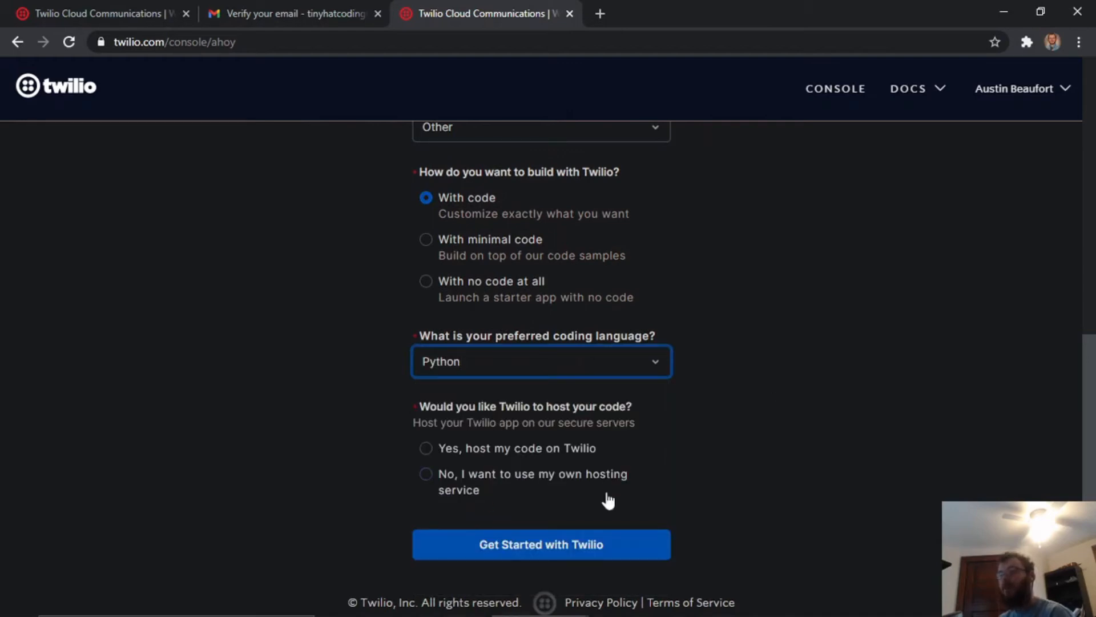
click(425, 474)
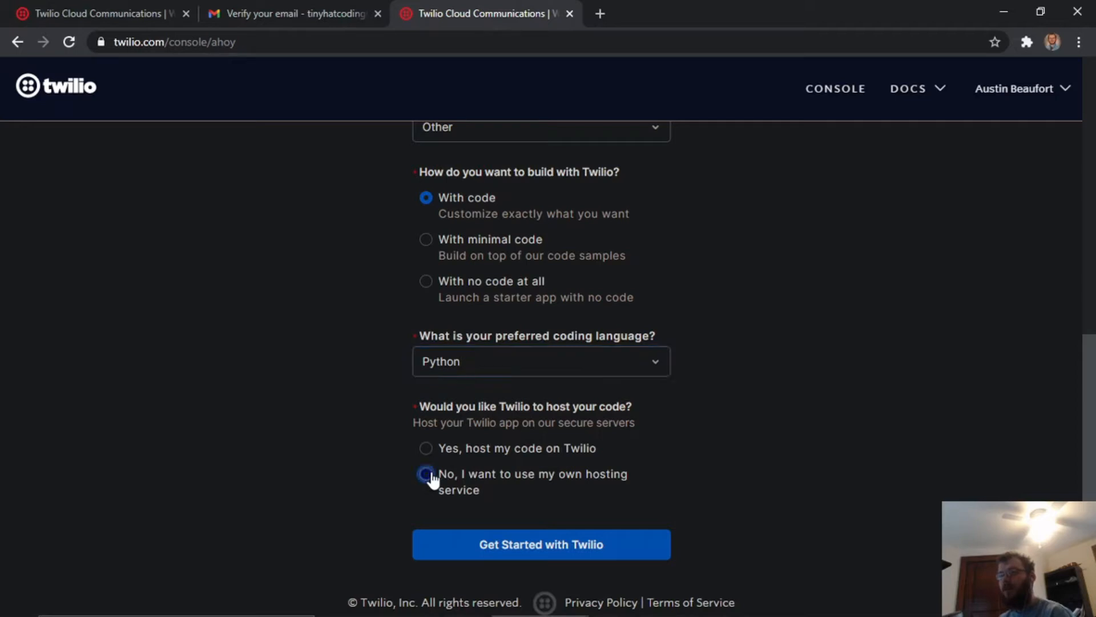
click(425, 473)
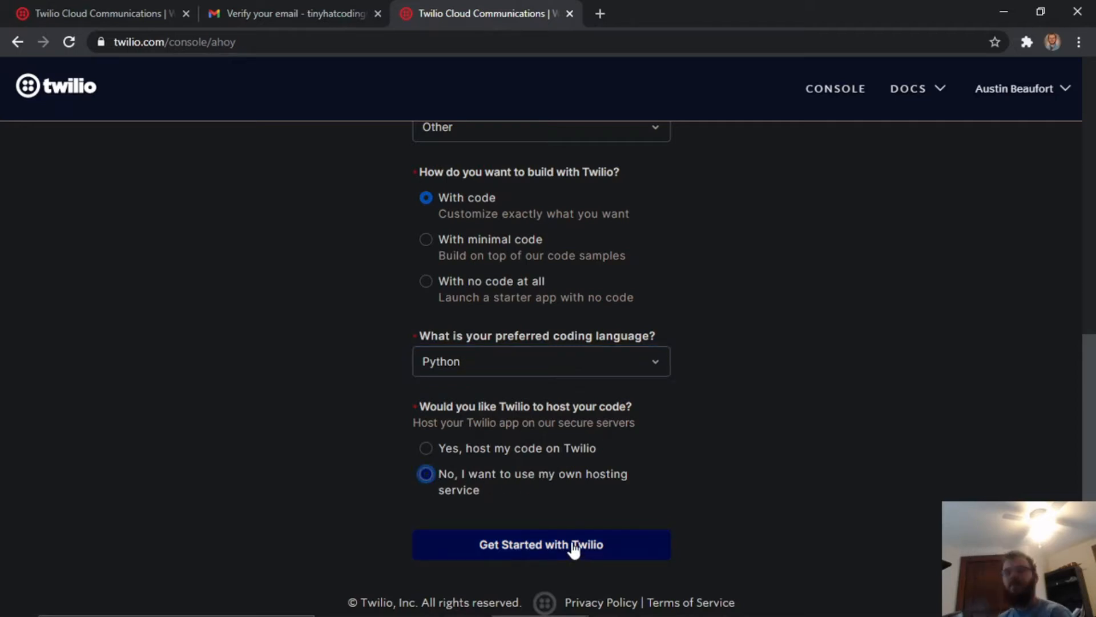
click(540, 543)
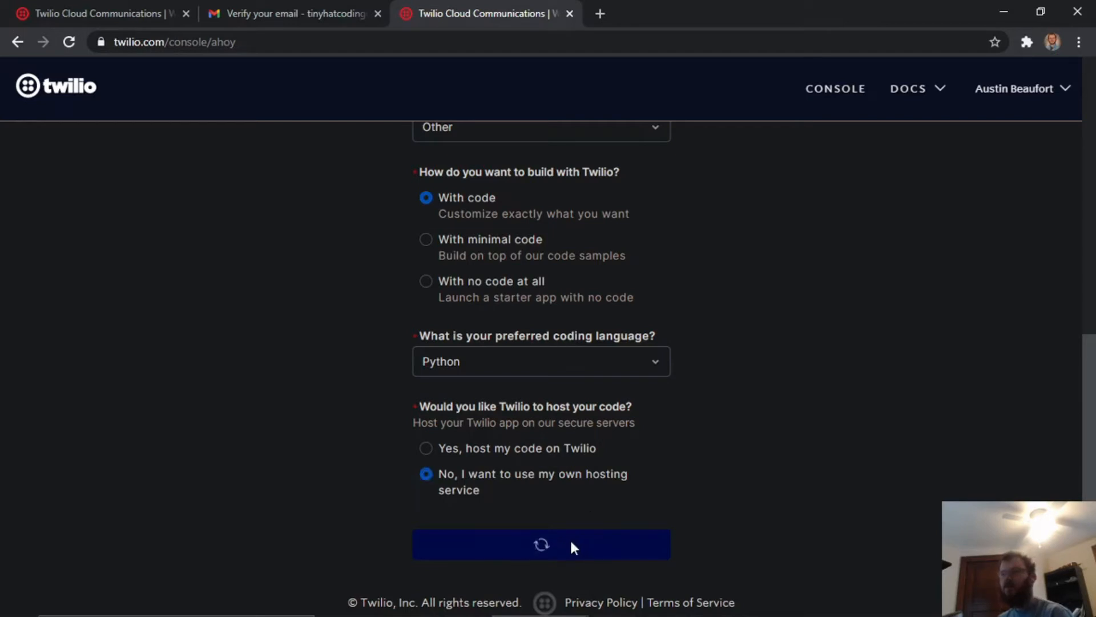
Reveal the Auth Token in the console dashboard's Project Info panel.
click(542, 544)
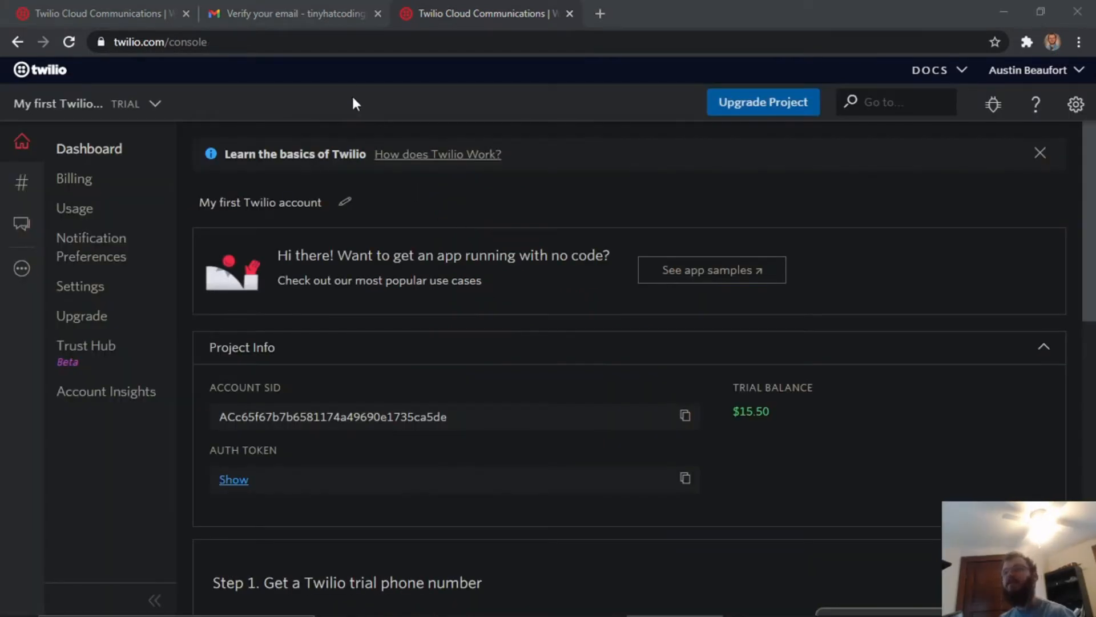
mouse_move(290, 131)
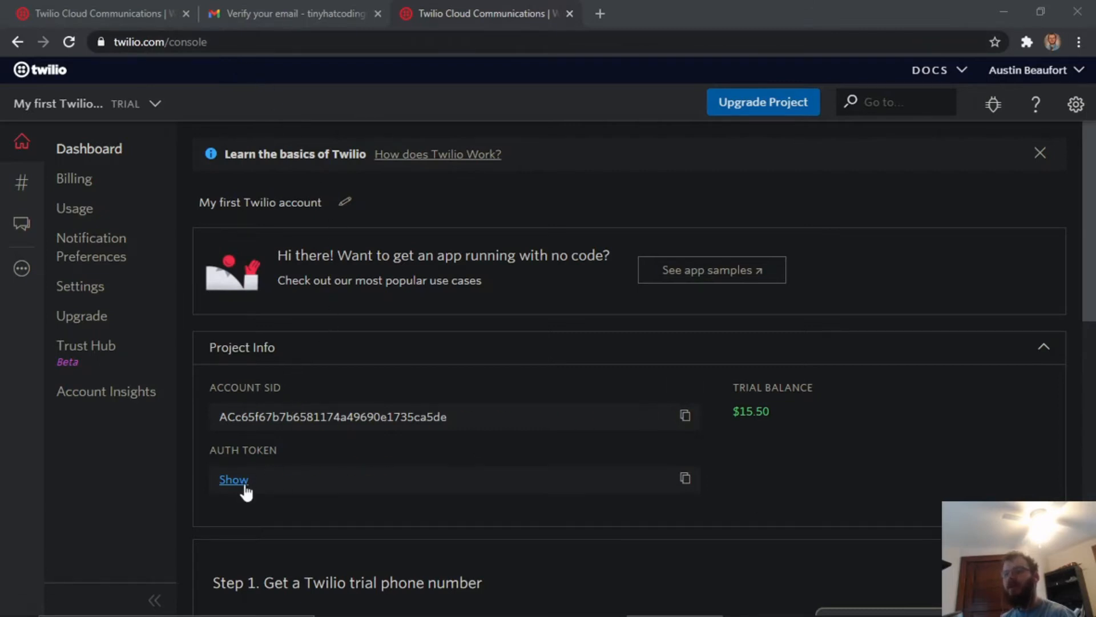
click(233, 479)
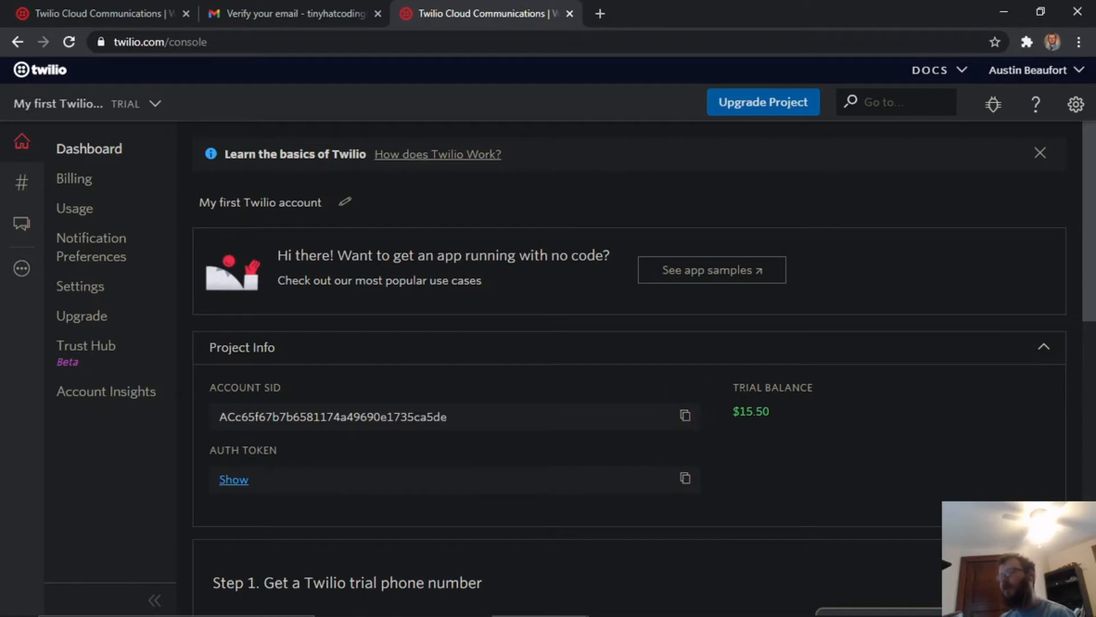
mouse_move(831, 375)
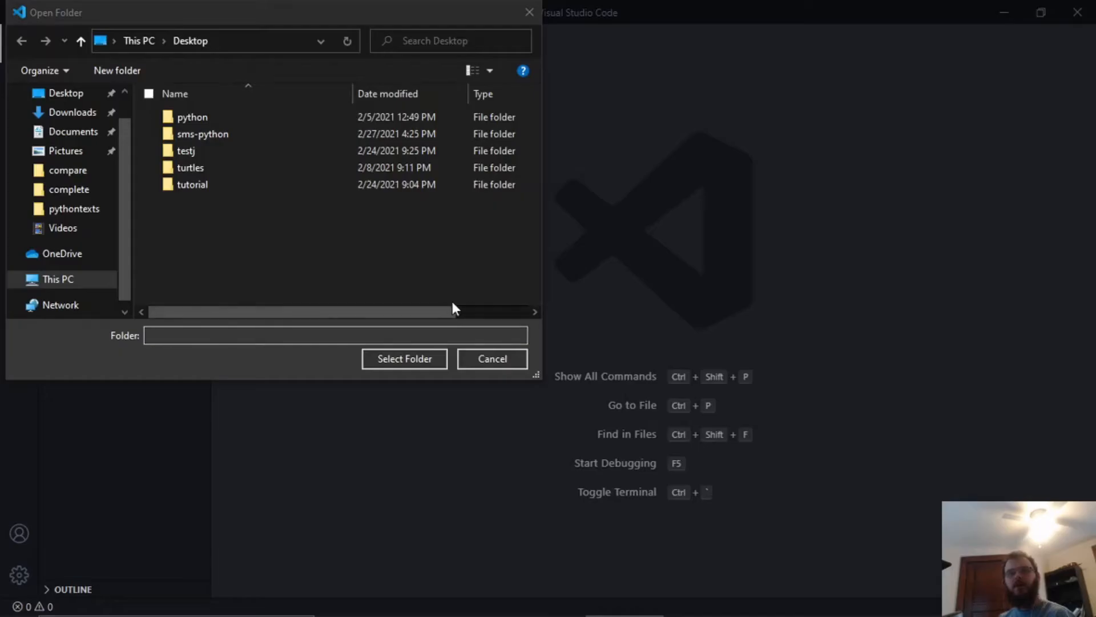
Open the sms-python folder from the Desktop as the VS Code workspace.
click(185, 150)
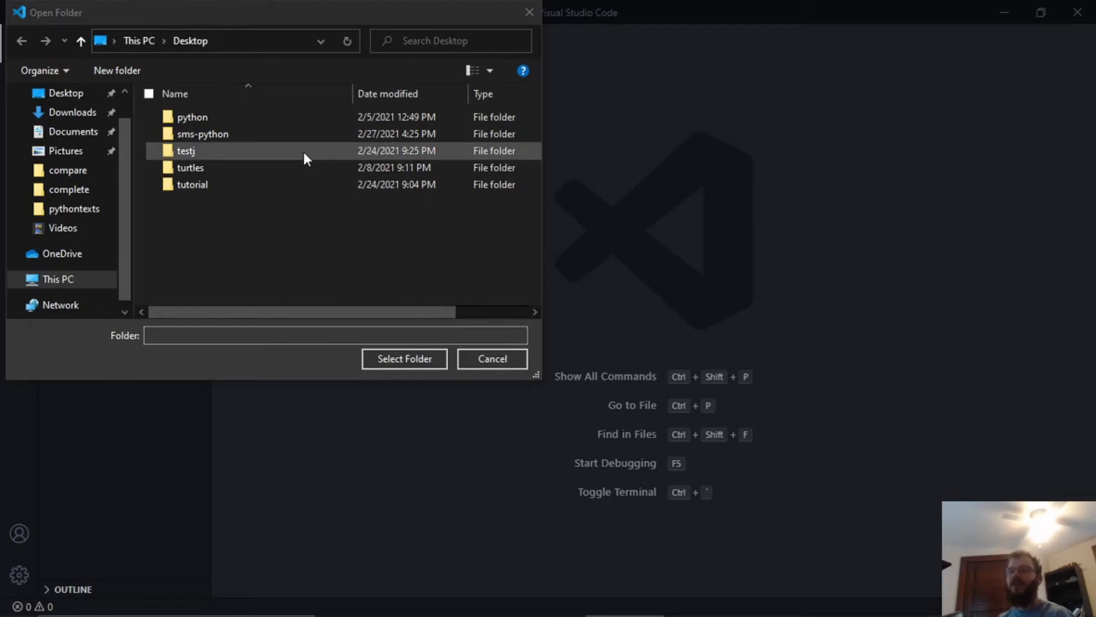
click(202, 134)
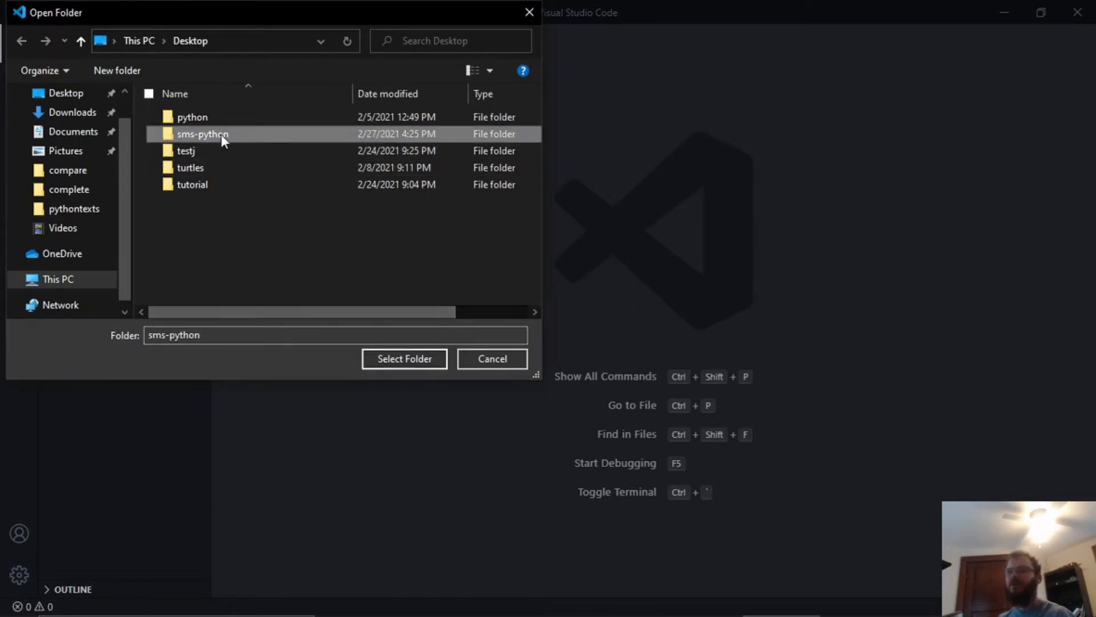
click(404, 359)
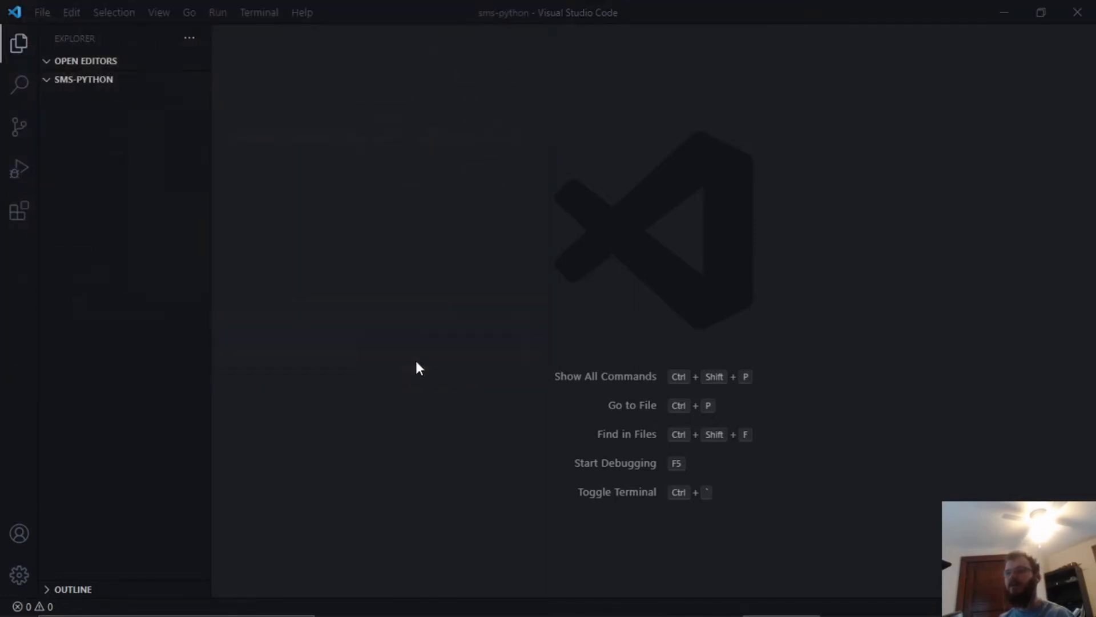
mouse_move(109, 114)
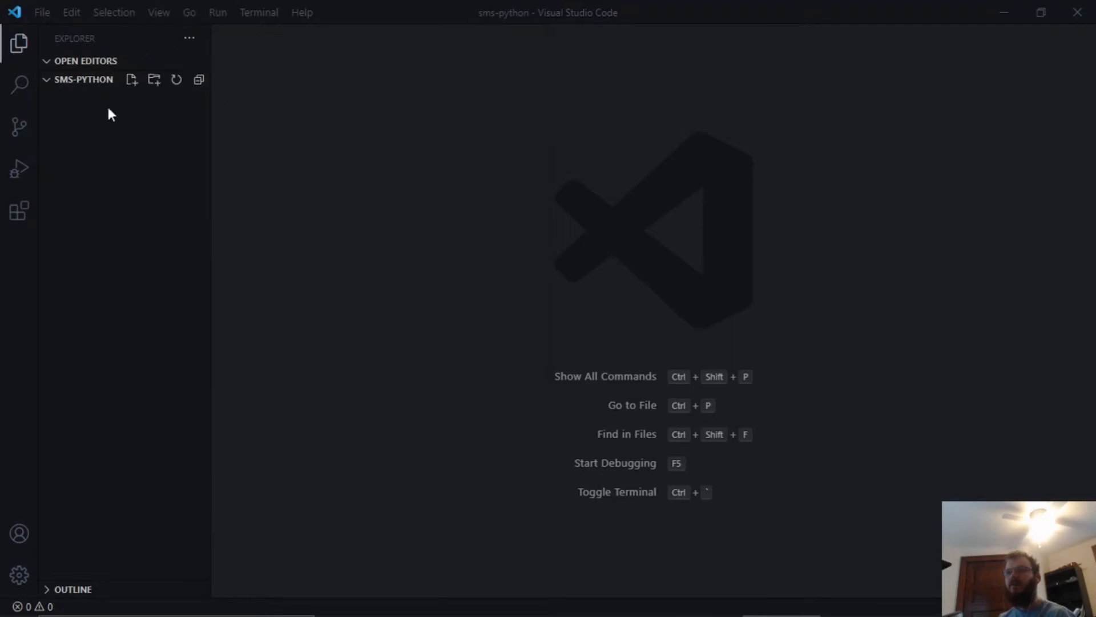
Create a new file named smstest.py in the sms-python workspace.
click(132, 79)
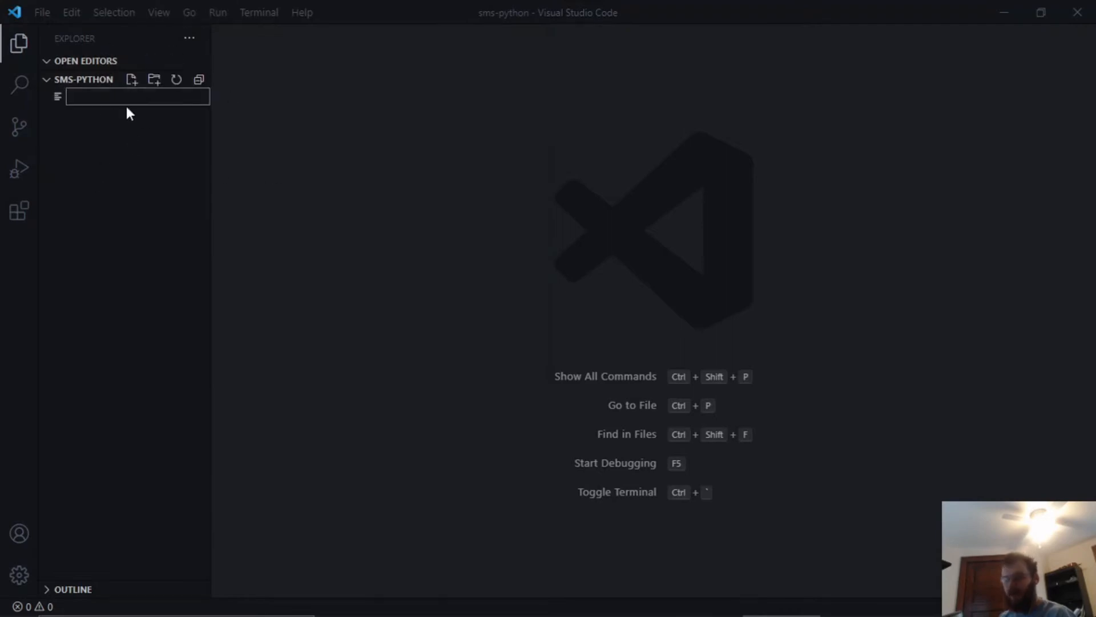
text(sms)
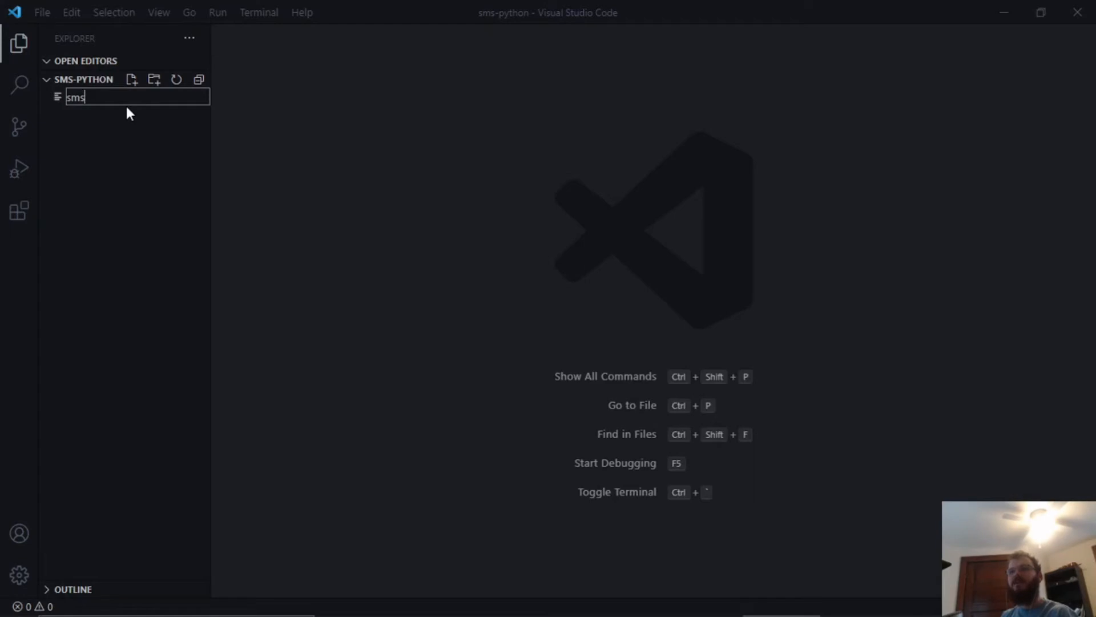
key(Return)
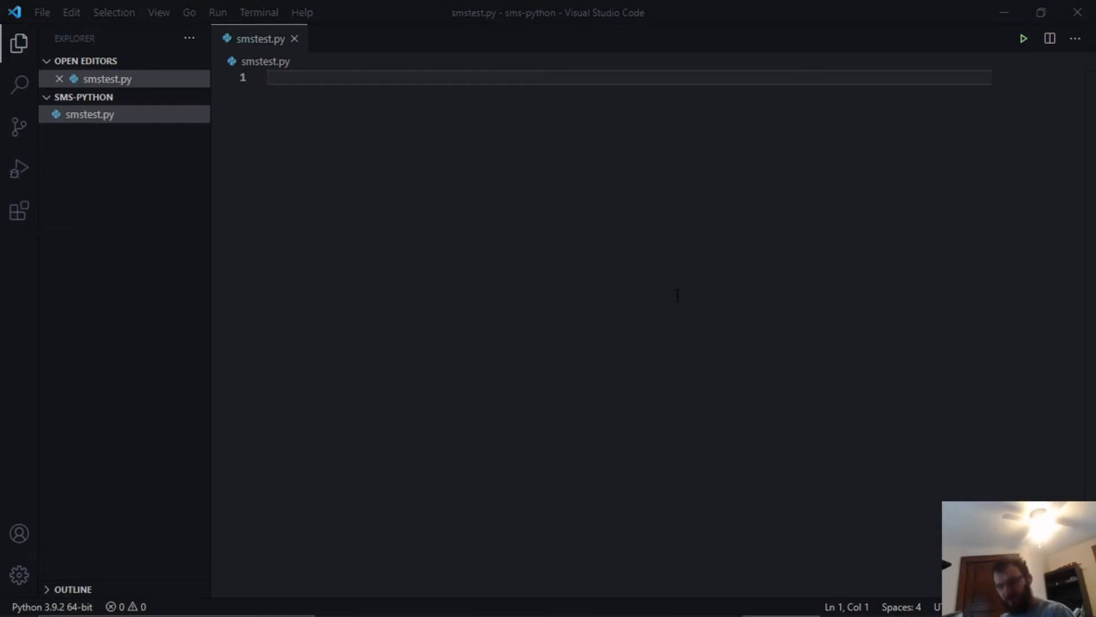
Run pip install twilio in the integrated terminal.
click(258, 12)
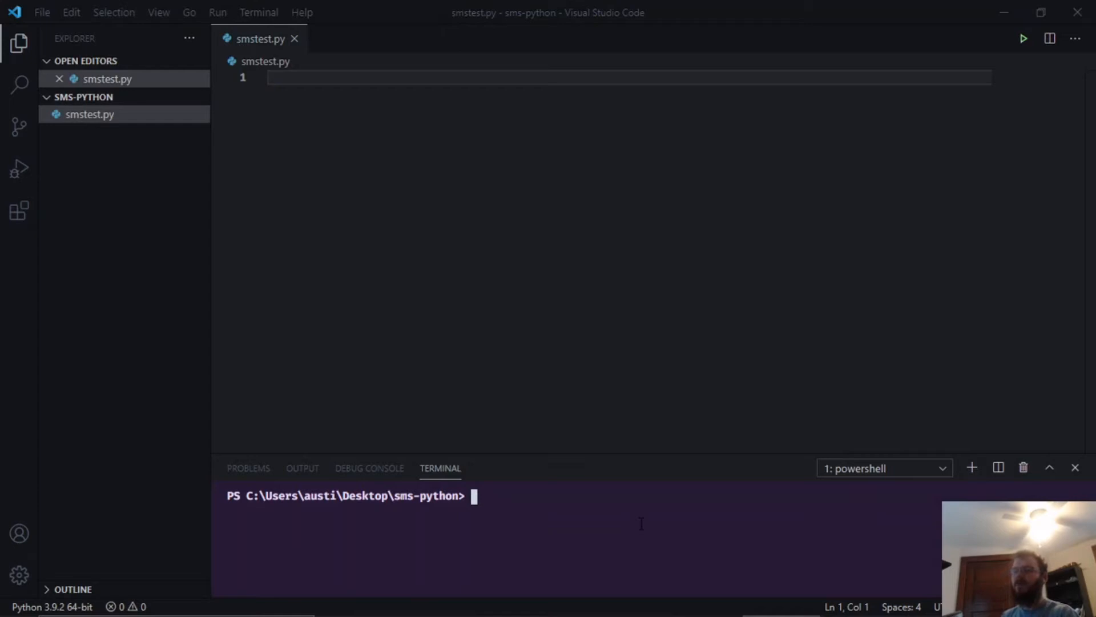
text(pip install twilio)
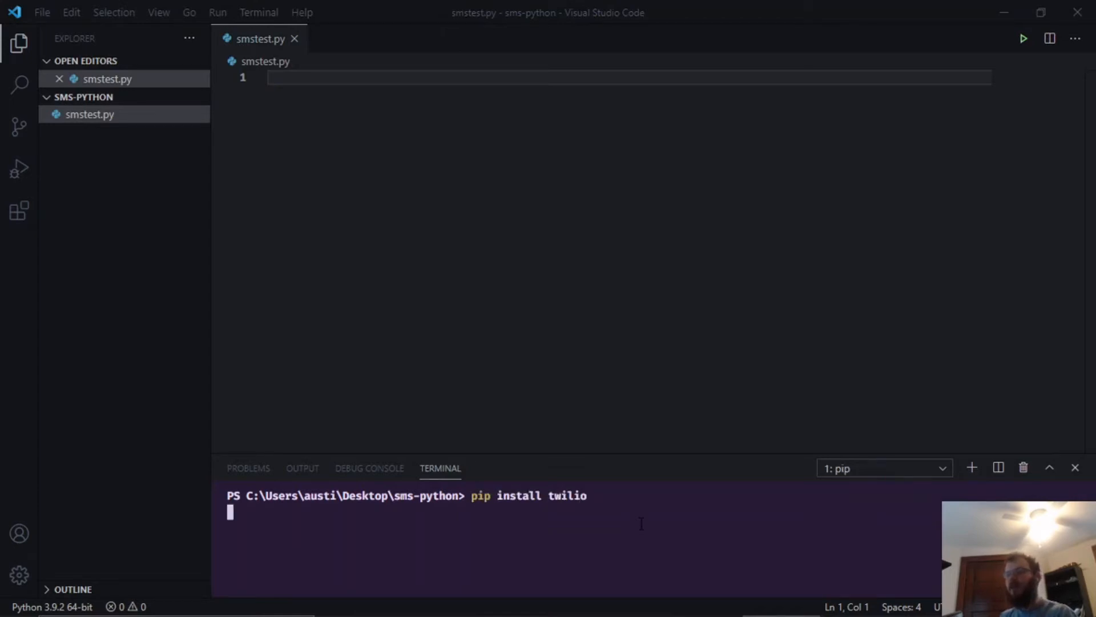
key(Return)
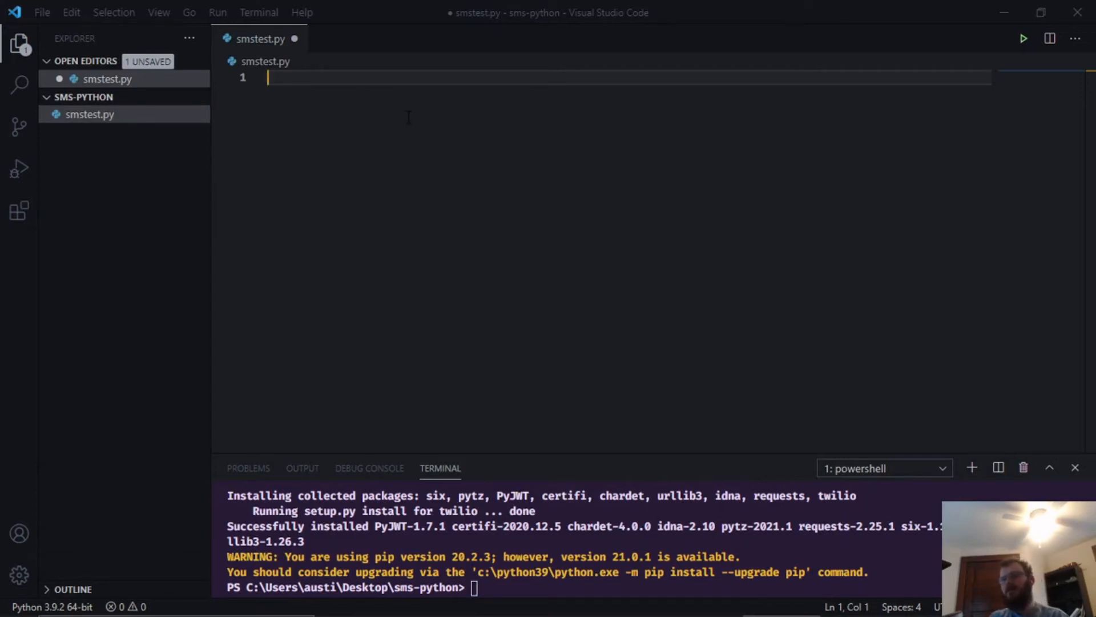
Write import os and from twilio.rest import Client in smstest.py.
text(import)
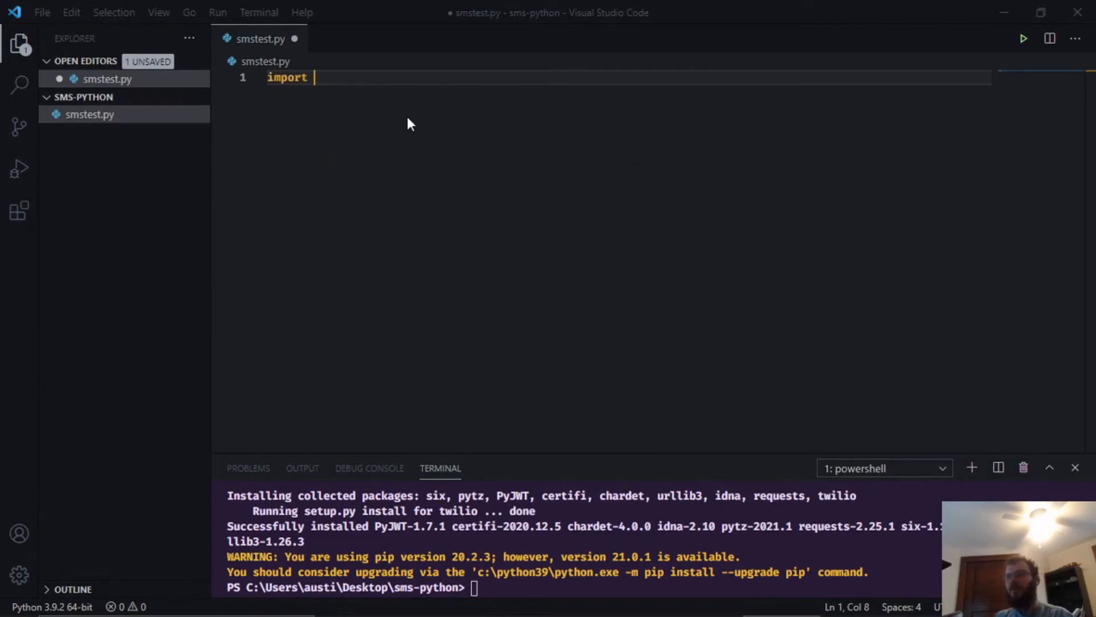
text(os)
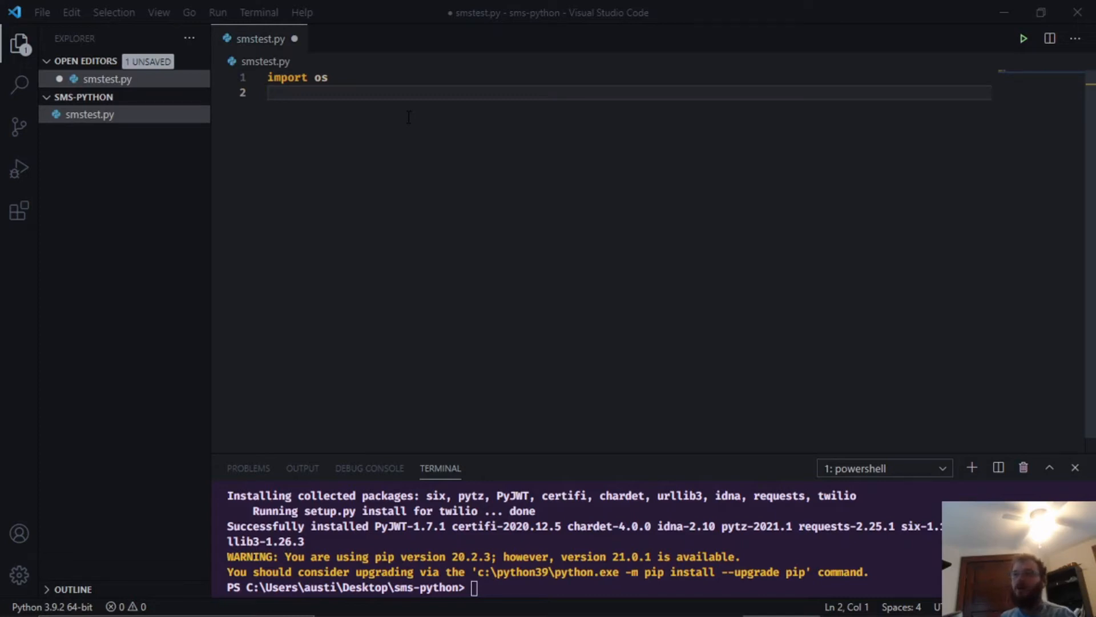
text(f)
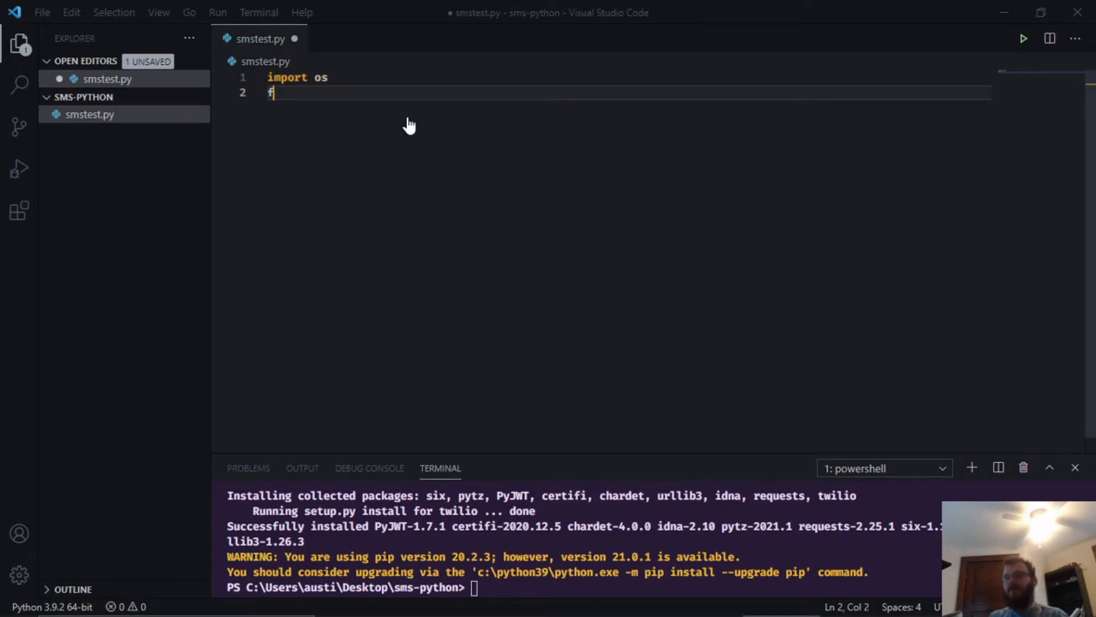
text(rom twilio)
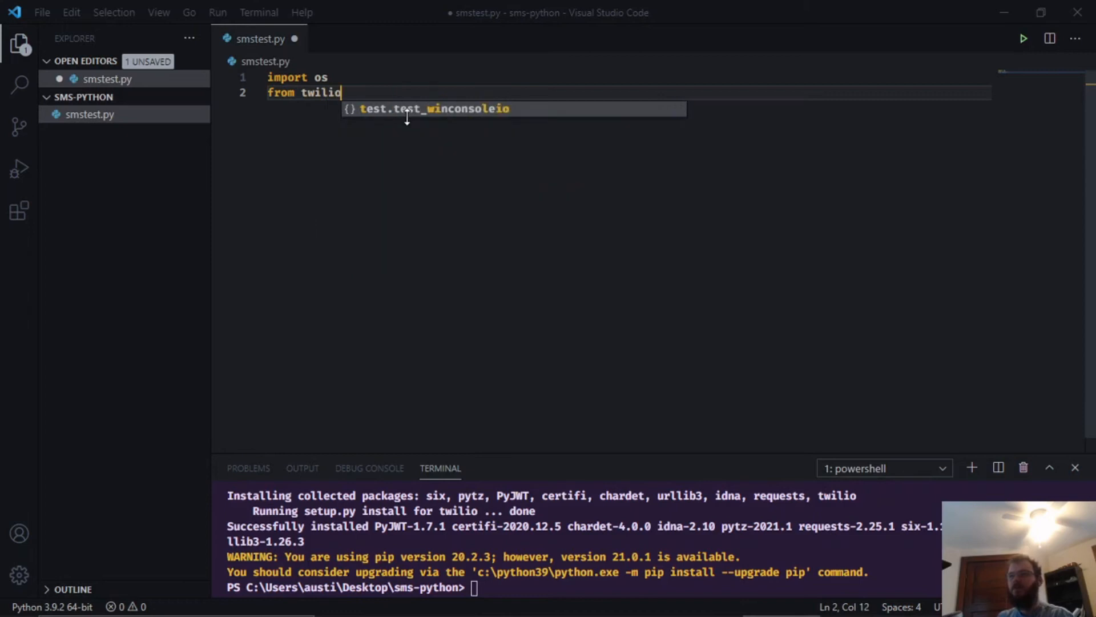
text(.rest import Client)
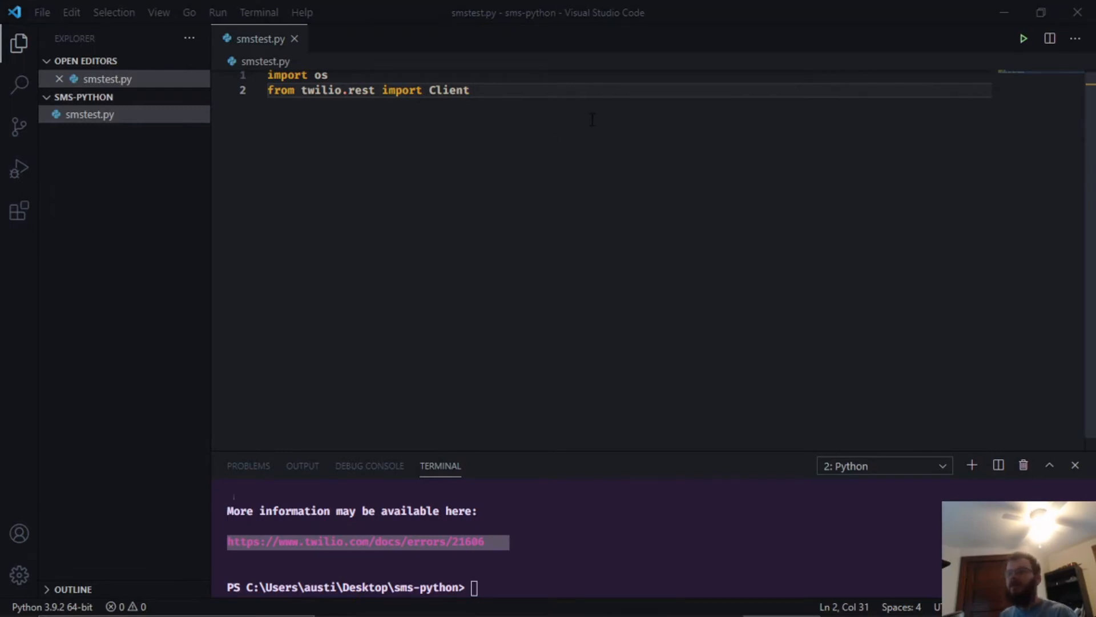
Declare account_sid = '' as an empty string assignment.
text(ac)
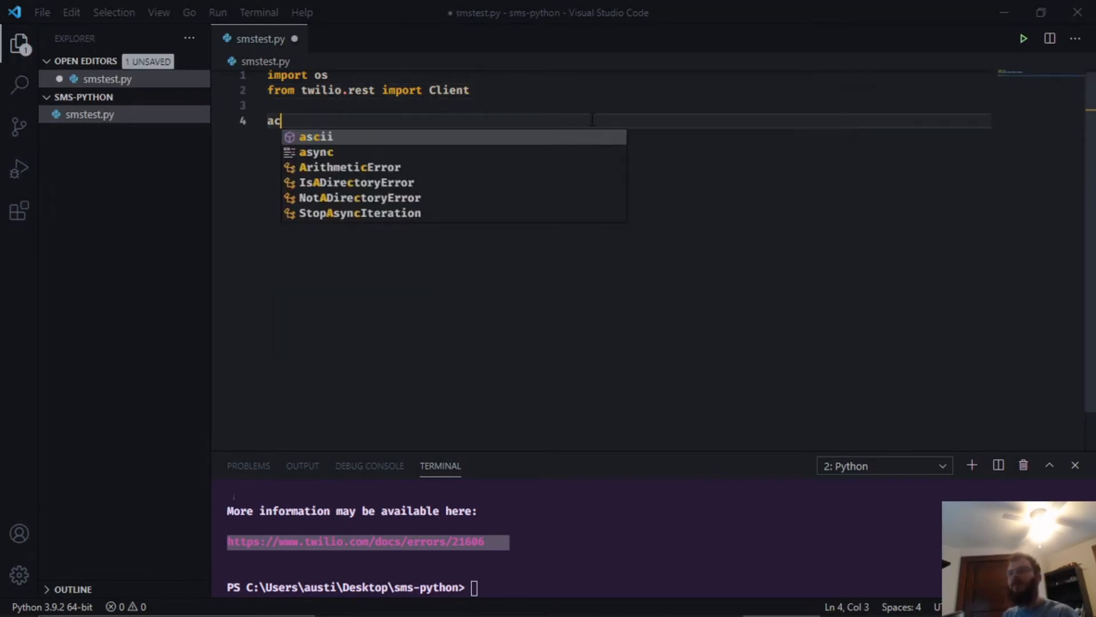
text(count-)
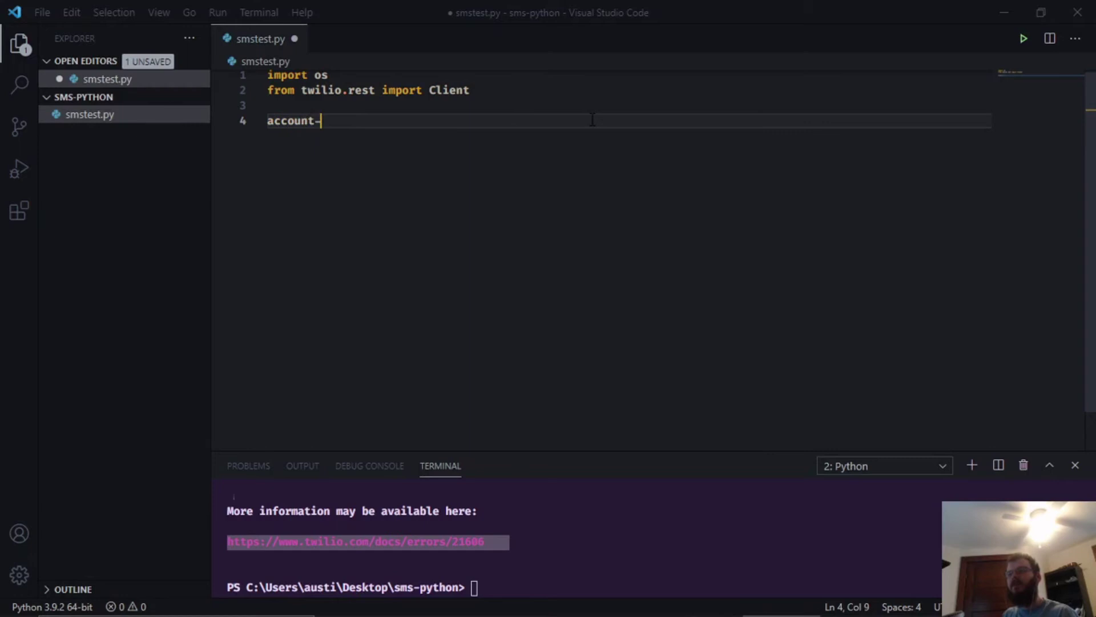
text(_sid = '')
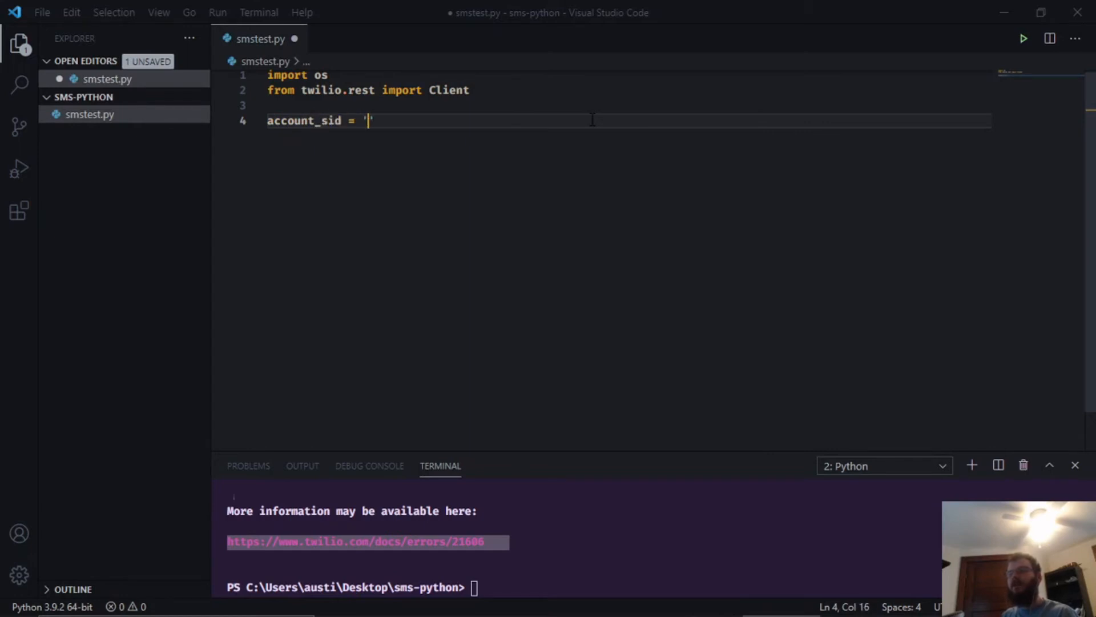
mouse_move(511, 599)
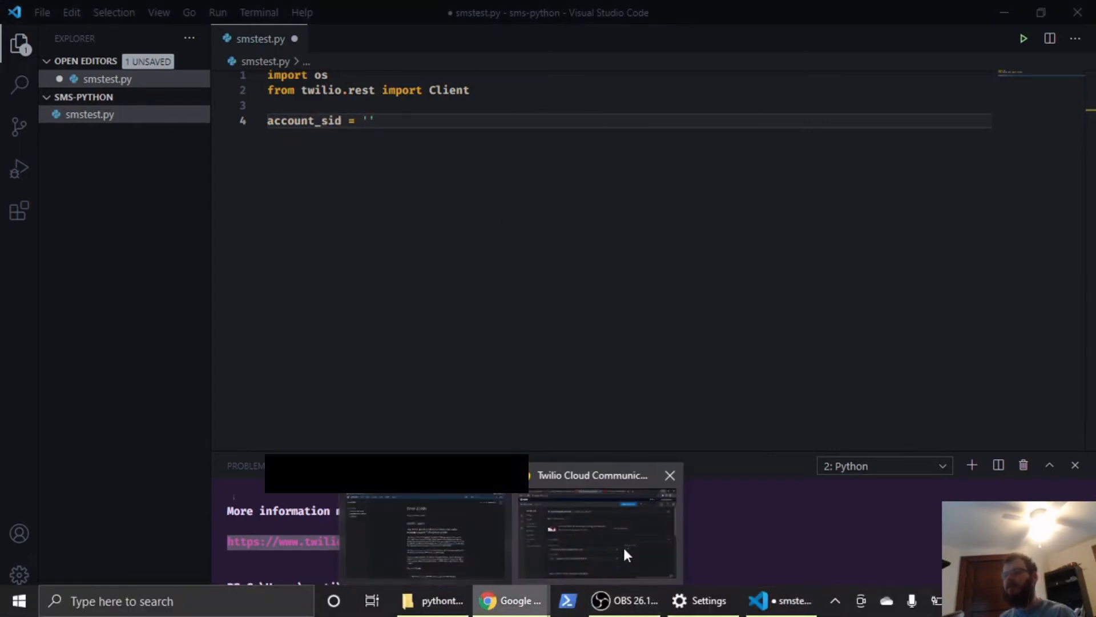
Copy the Account SID from the Twilio console and add an empty auth_token = '' assignment.
click(595, 537)
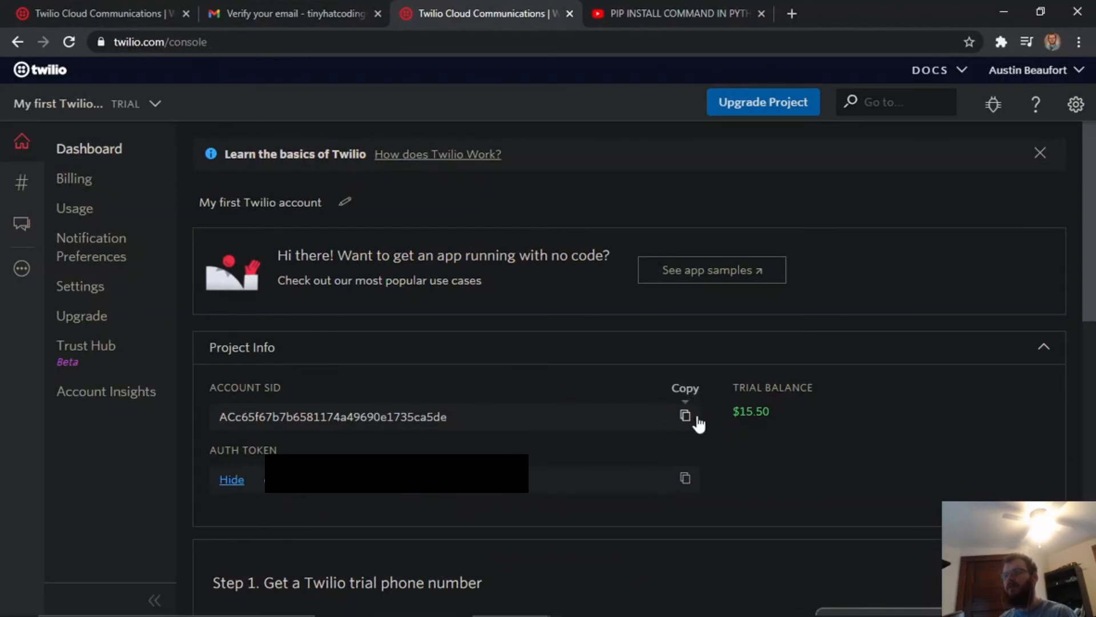
click(685, 416)
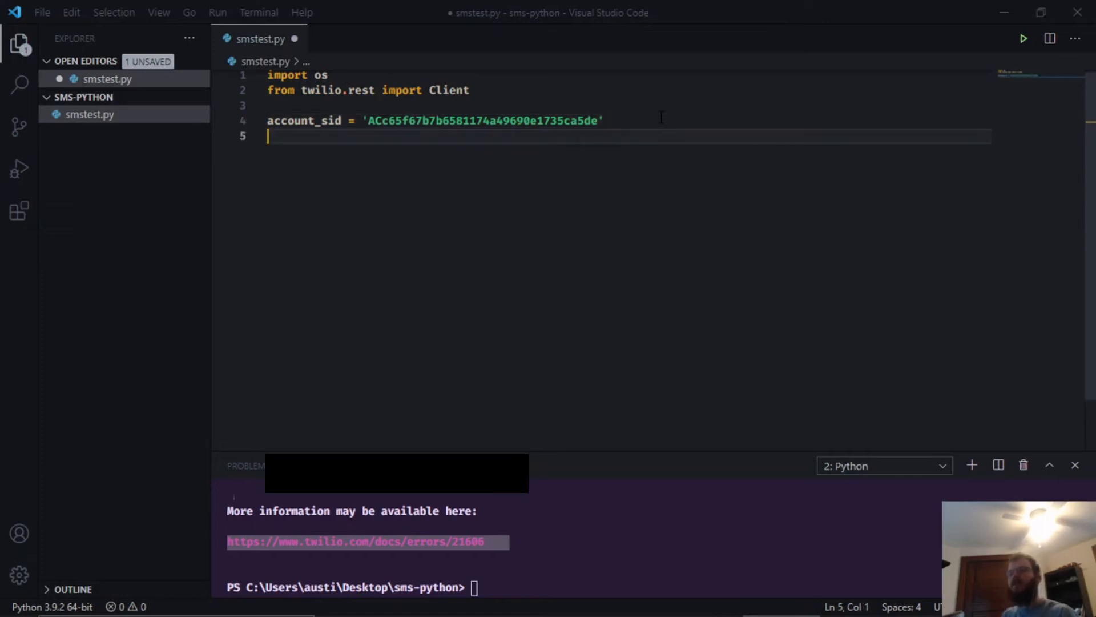
text(auth_toke)
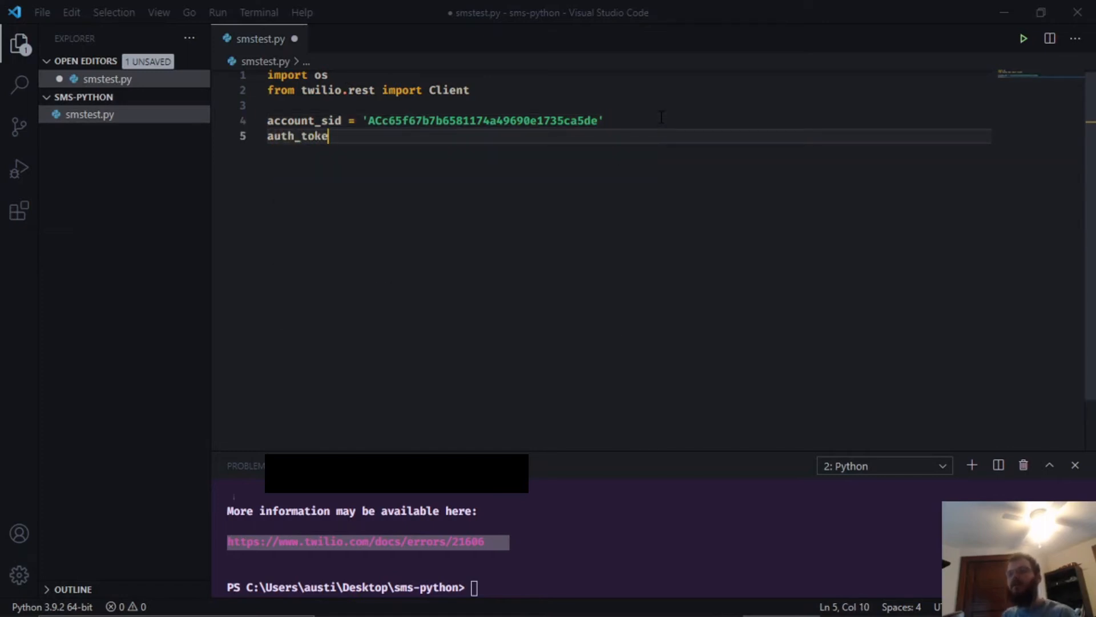
text(n = '')
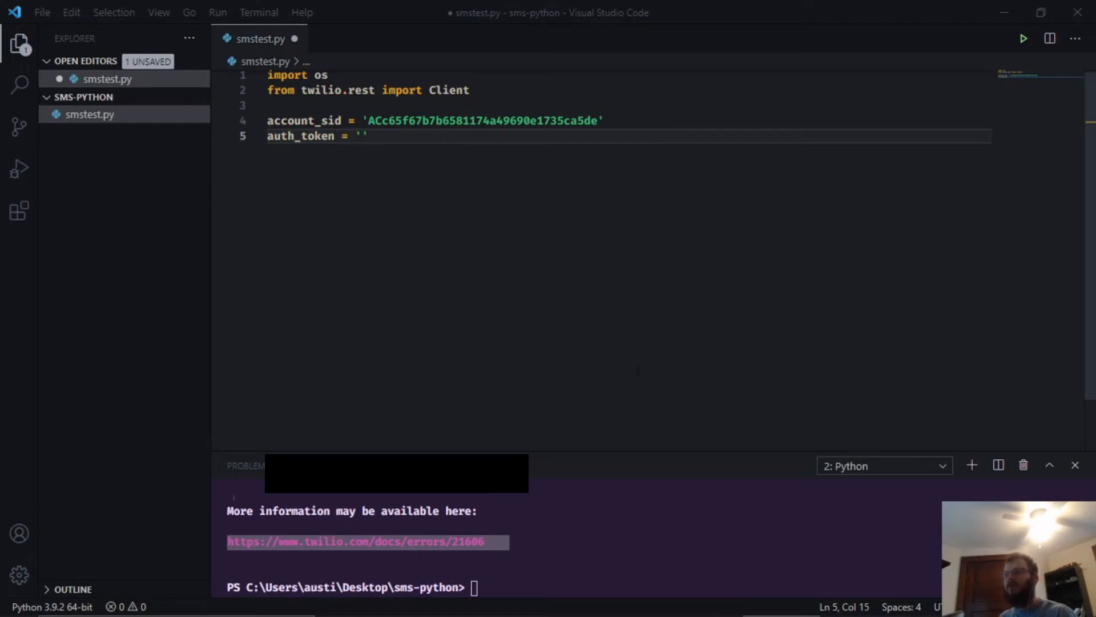
mouse_move(510, 600)
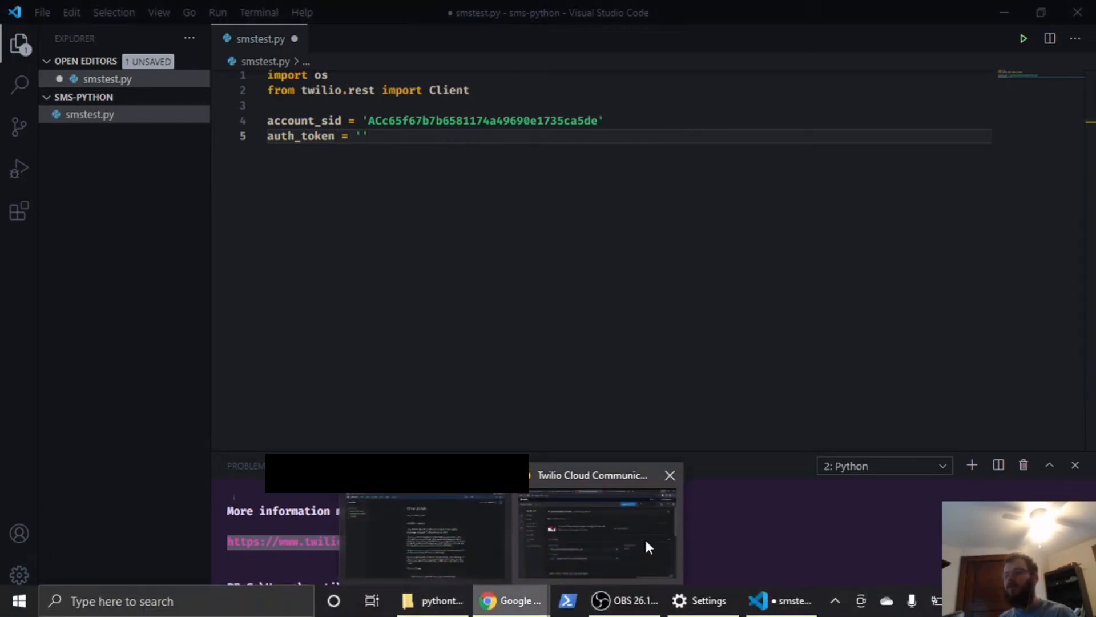
Return to the Twilio console and minimize it to get back to the code.
click(597, 535)
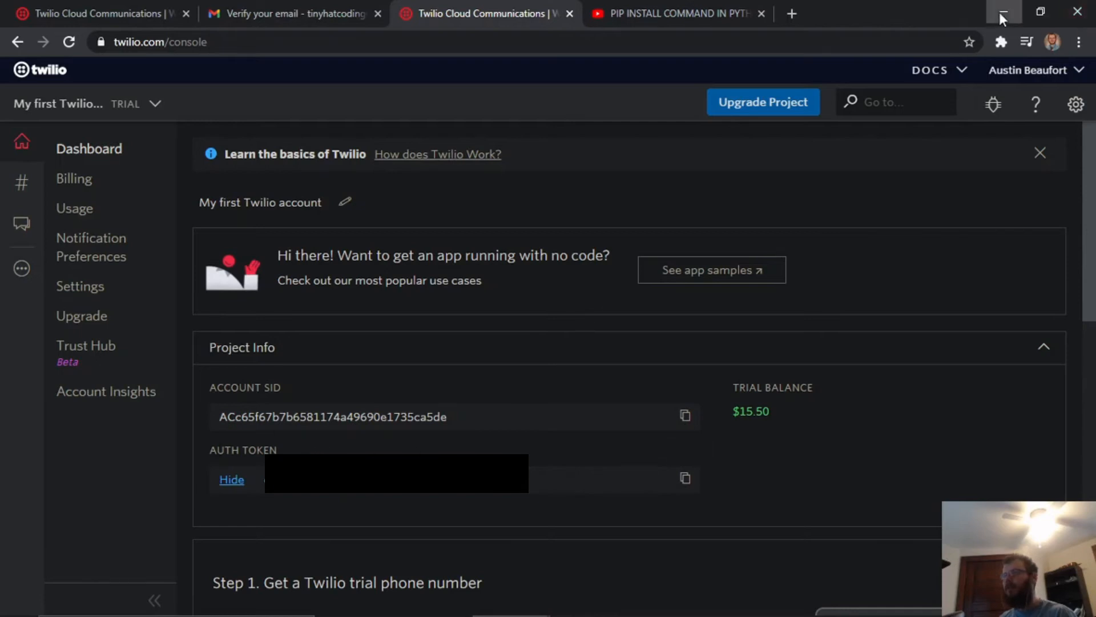
click(1003, 12)
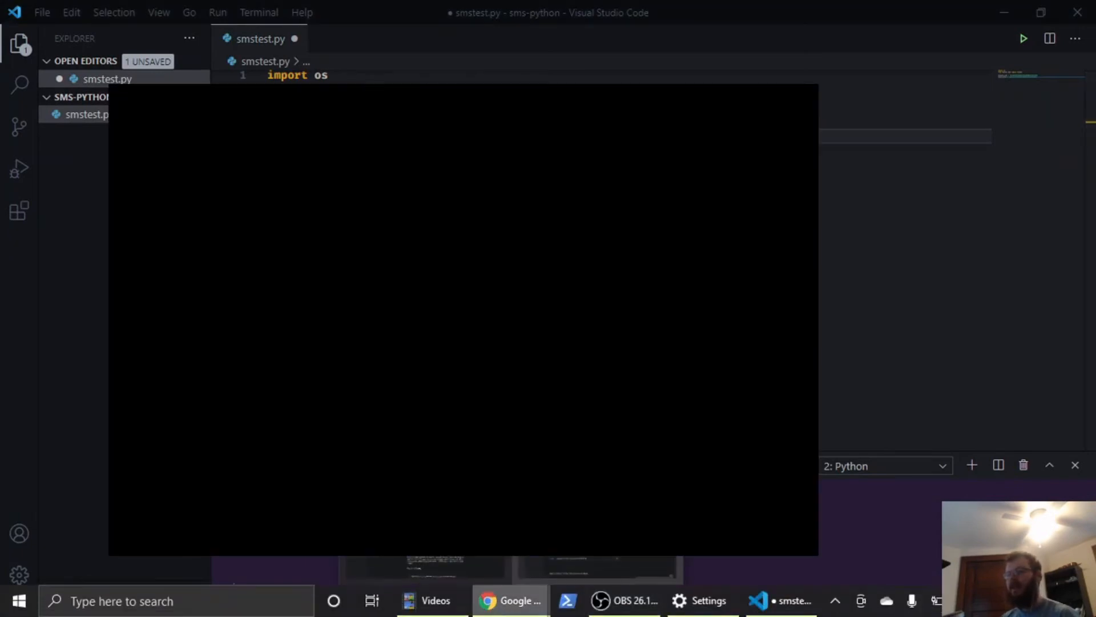
Return to the Twilio Console and request a free trial phone number.
click(510, 600)
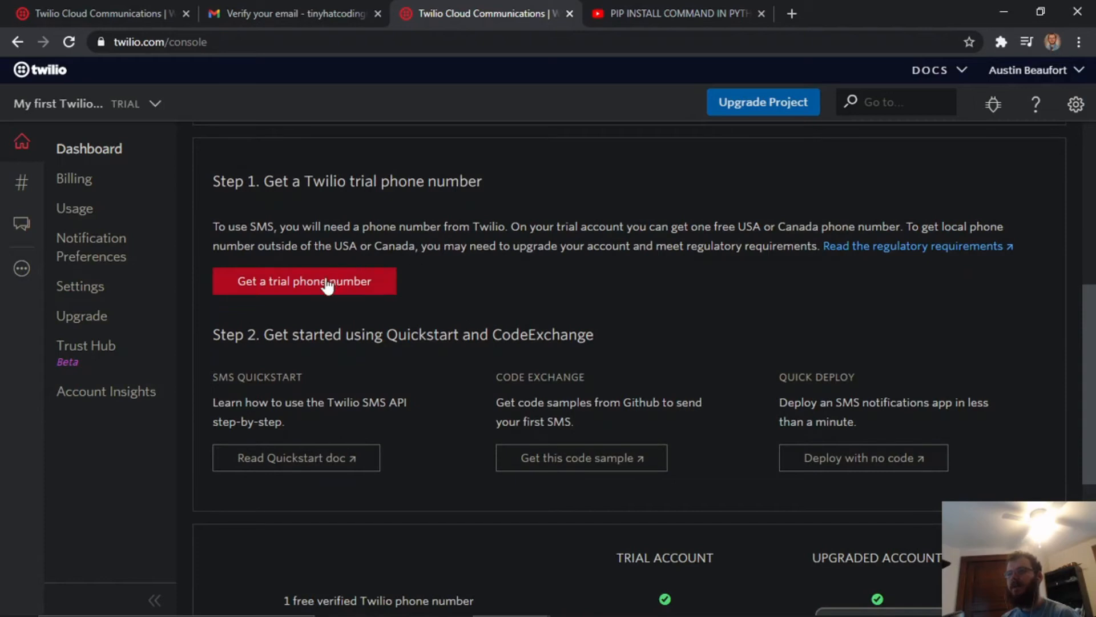
mouse_move(322, 290)
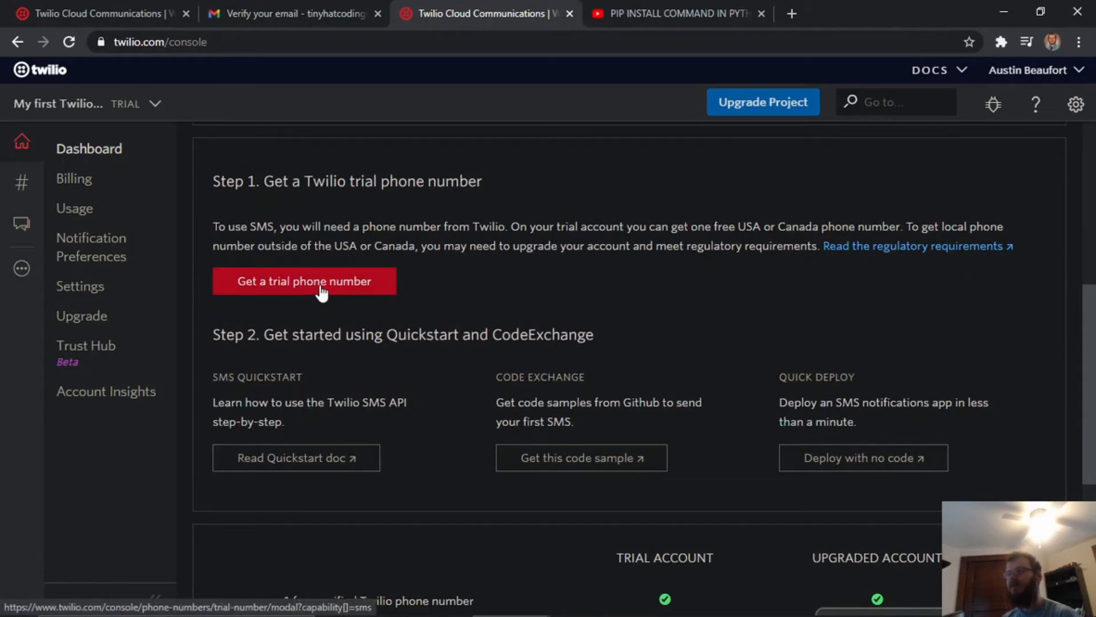
scroll(down, 3)
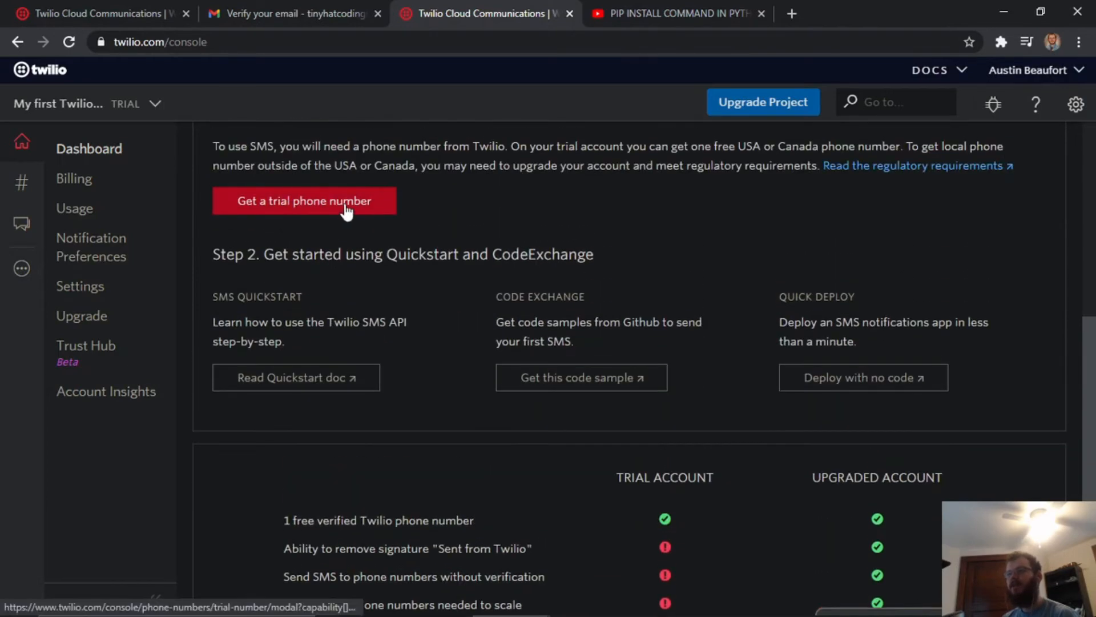
click(303, 201)
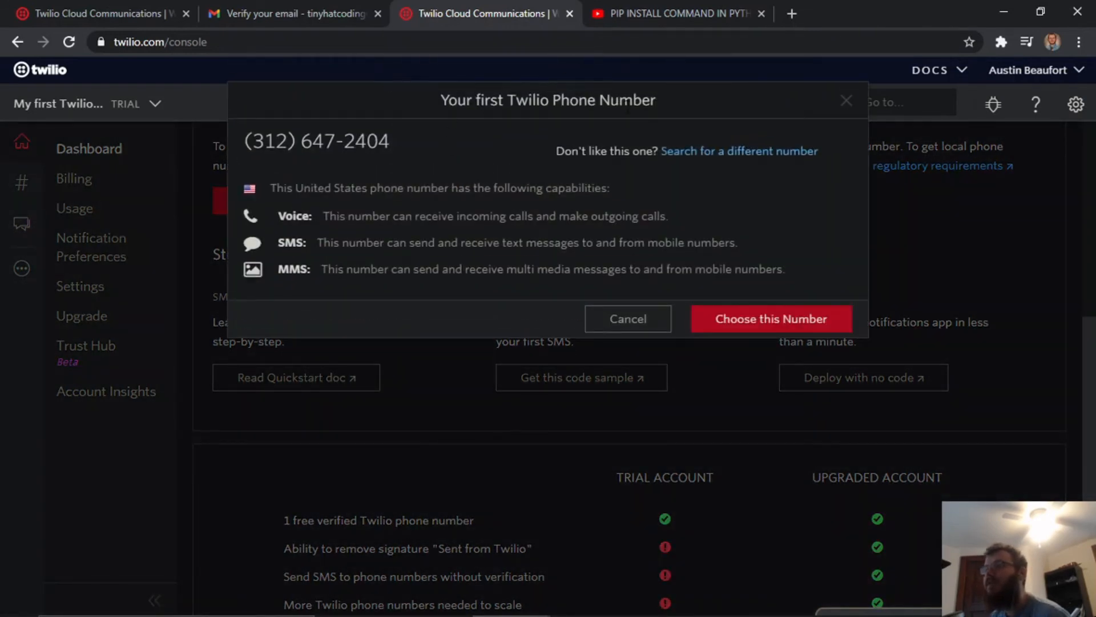
mouse_move(438, 152)
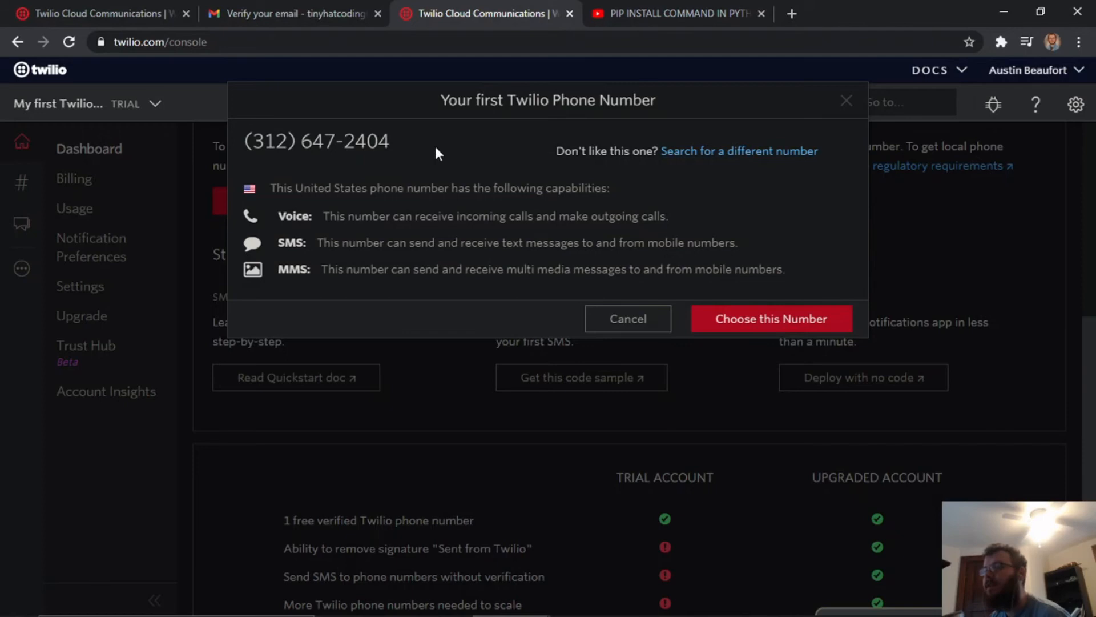
click(771, 318)
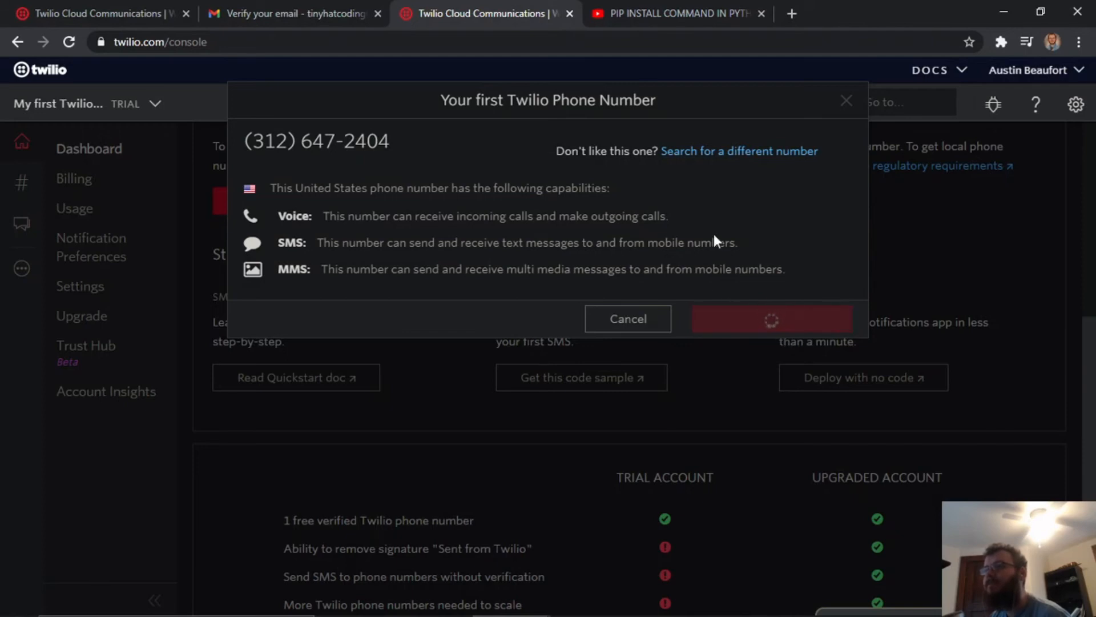
mouse_move(728, 229)
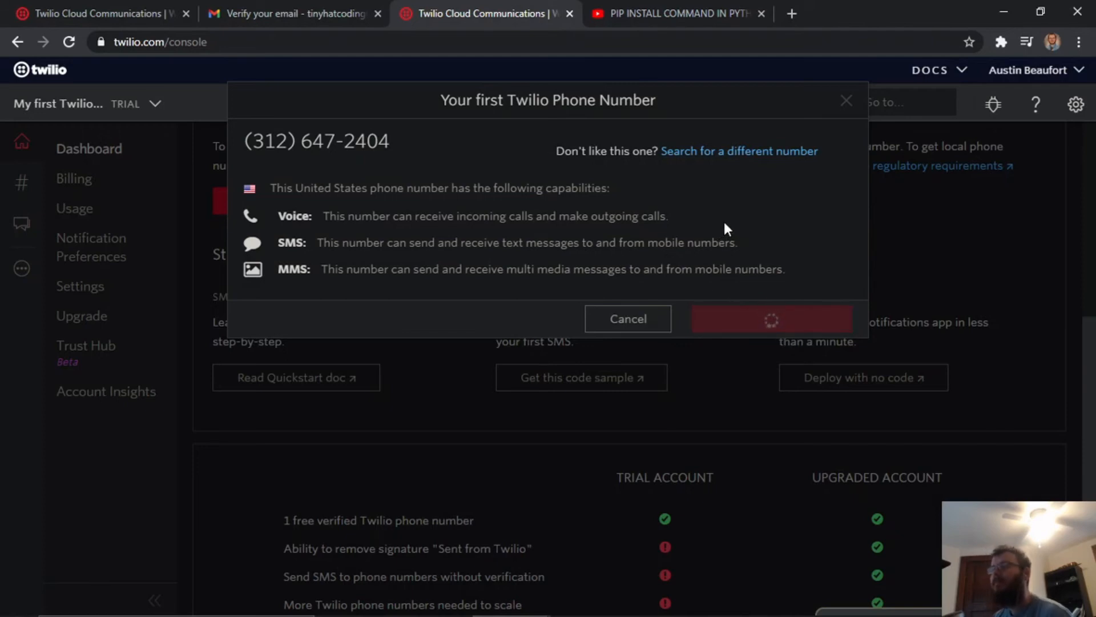
click(771, 319)
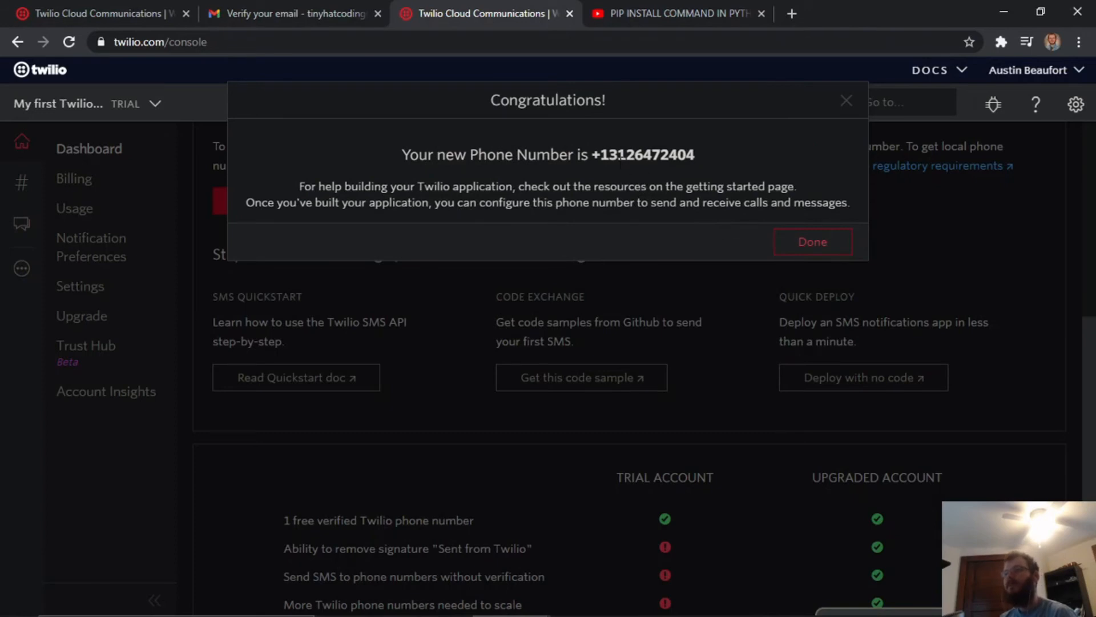
double_click(641, 154)
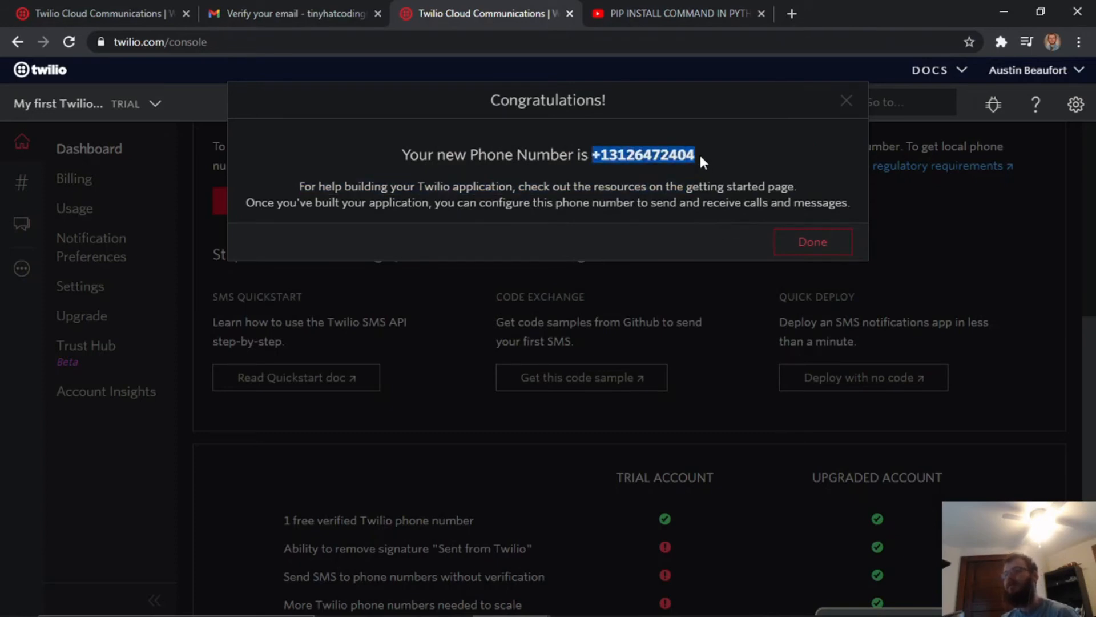
click(811, 241)
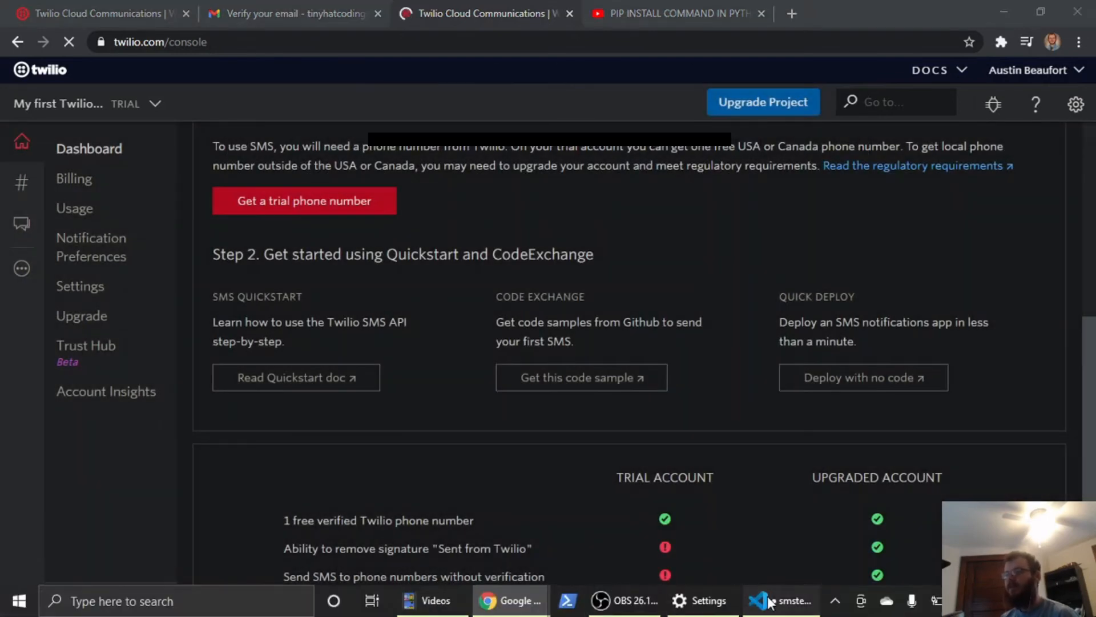
click(781, 600)
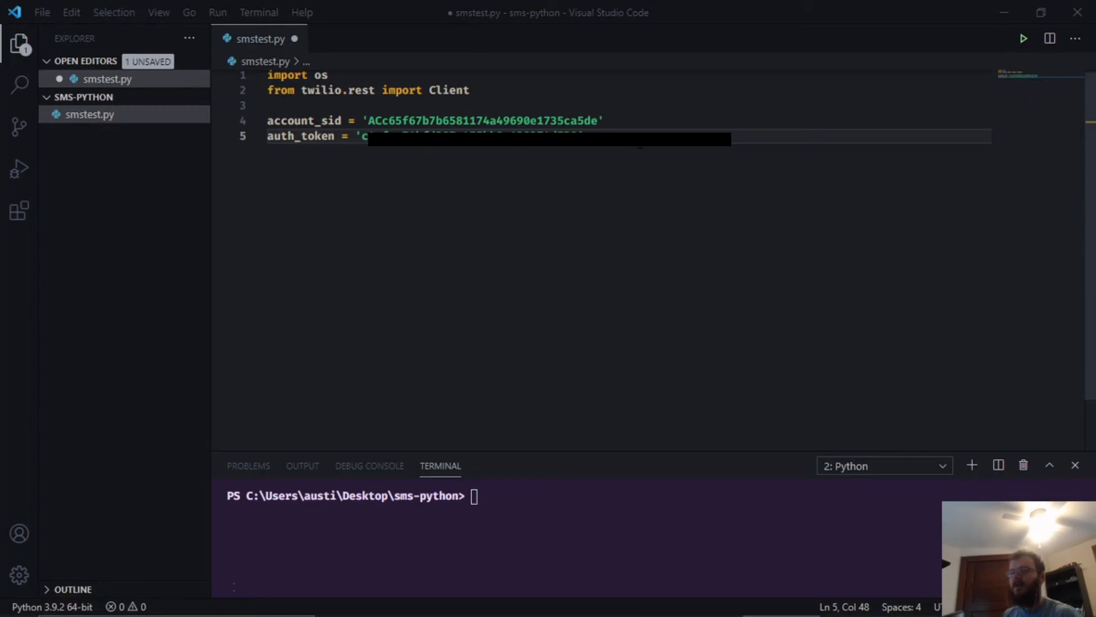
key(enter)
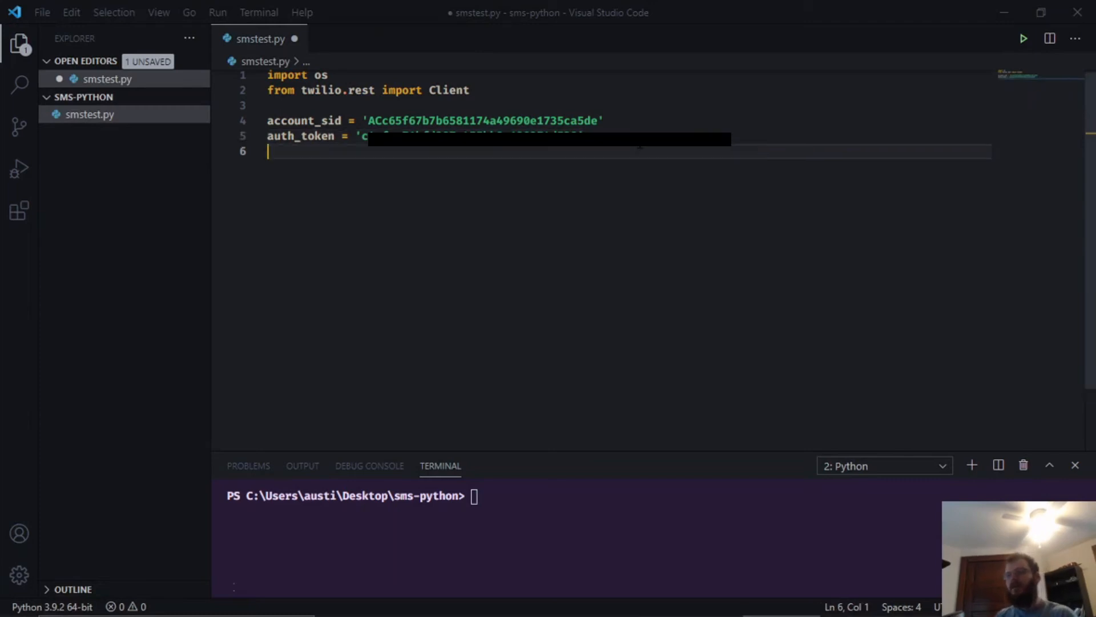
key(enter)
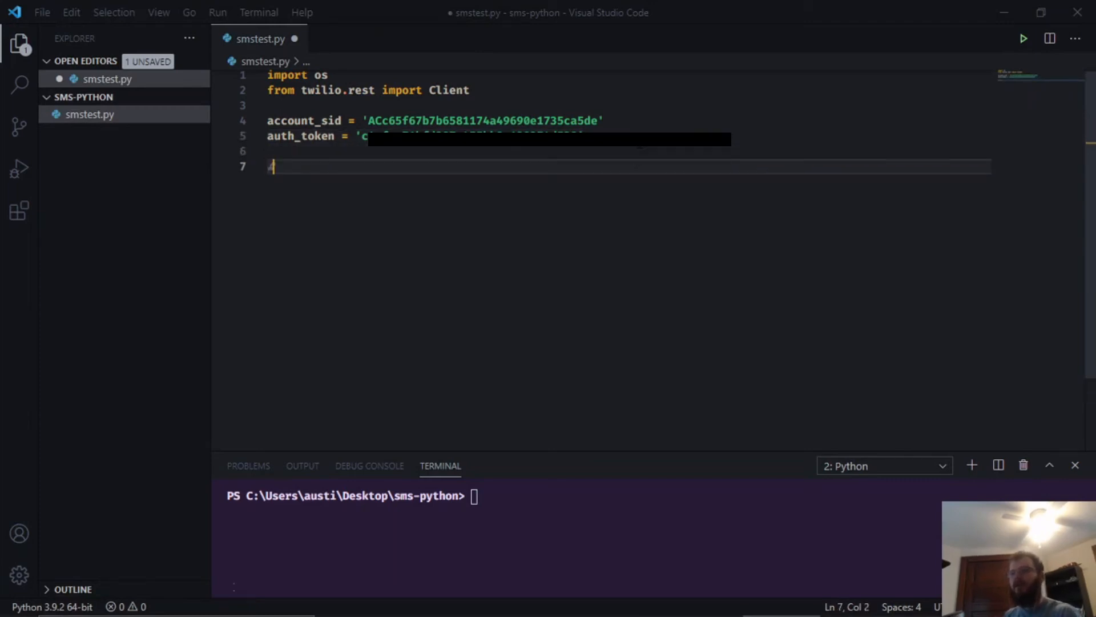
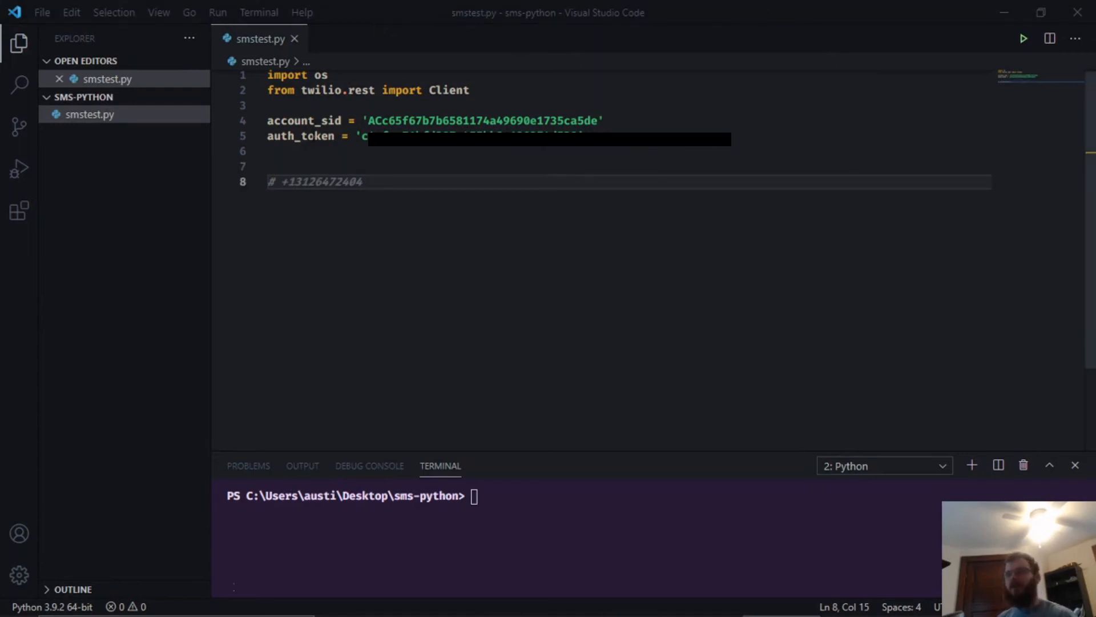
text(client =)
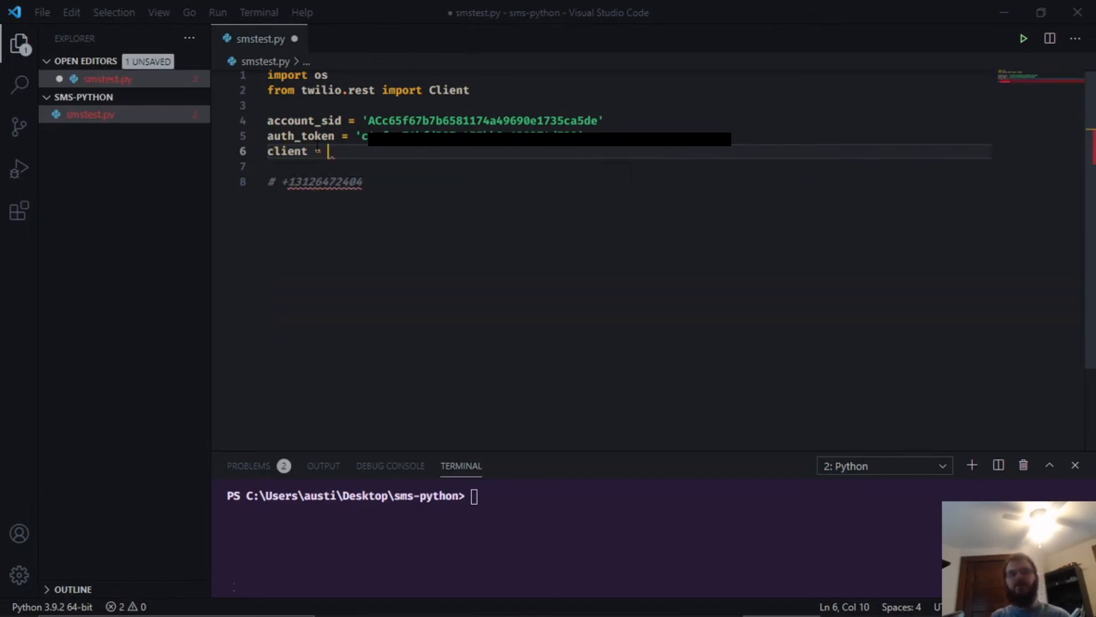
text(Client(account_sid)
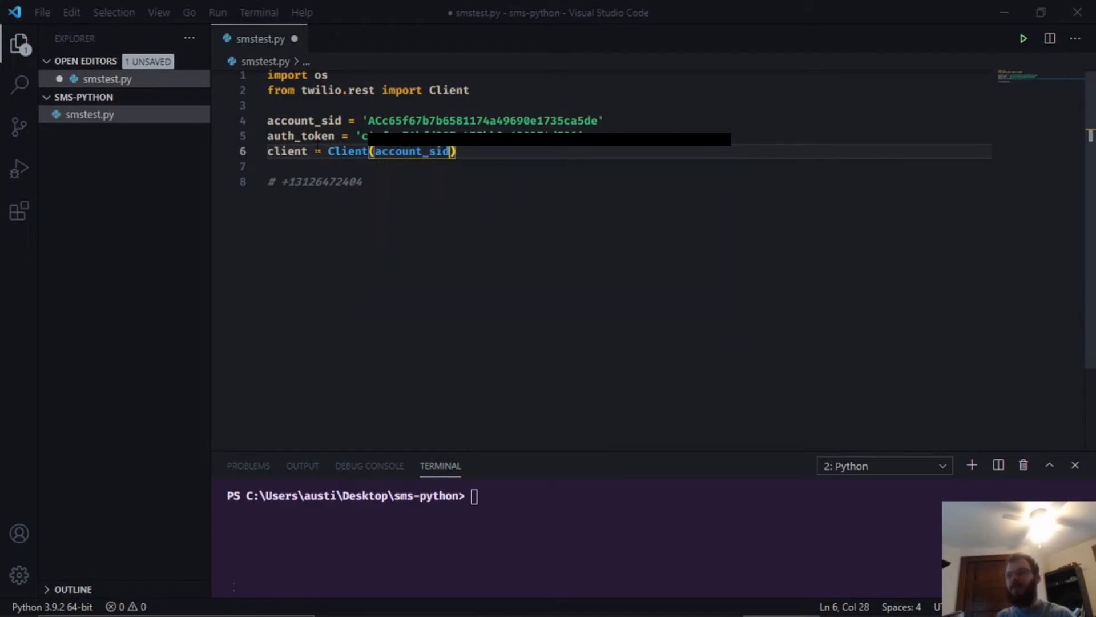
text(, auth_token)
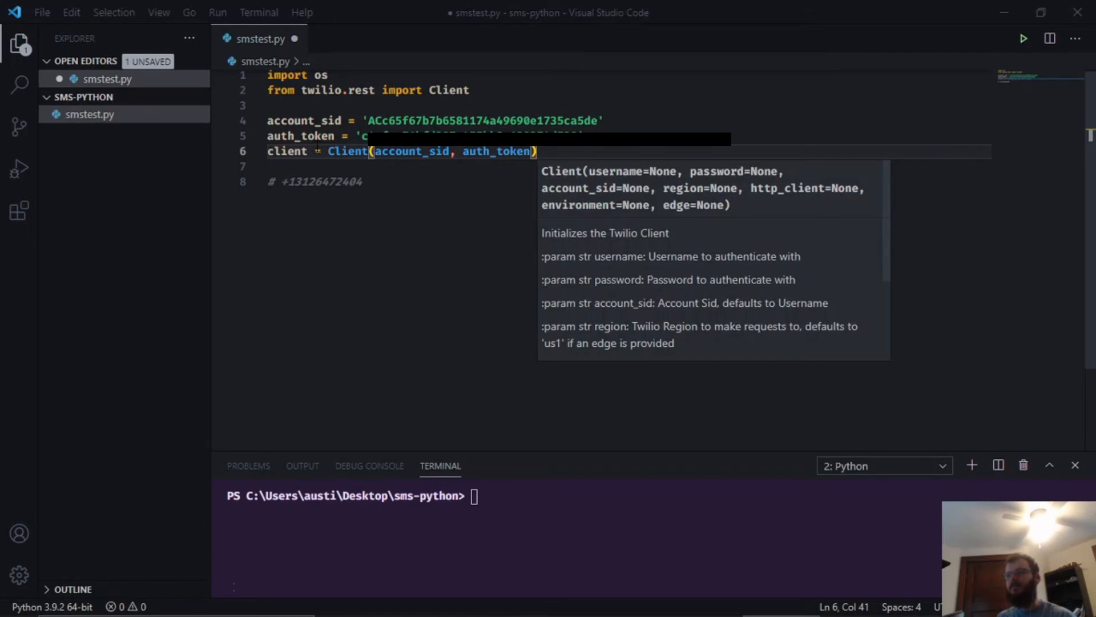
Start message = client.messages.create() with body="Hello from Python!" on its own line.
click(364, 181)
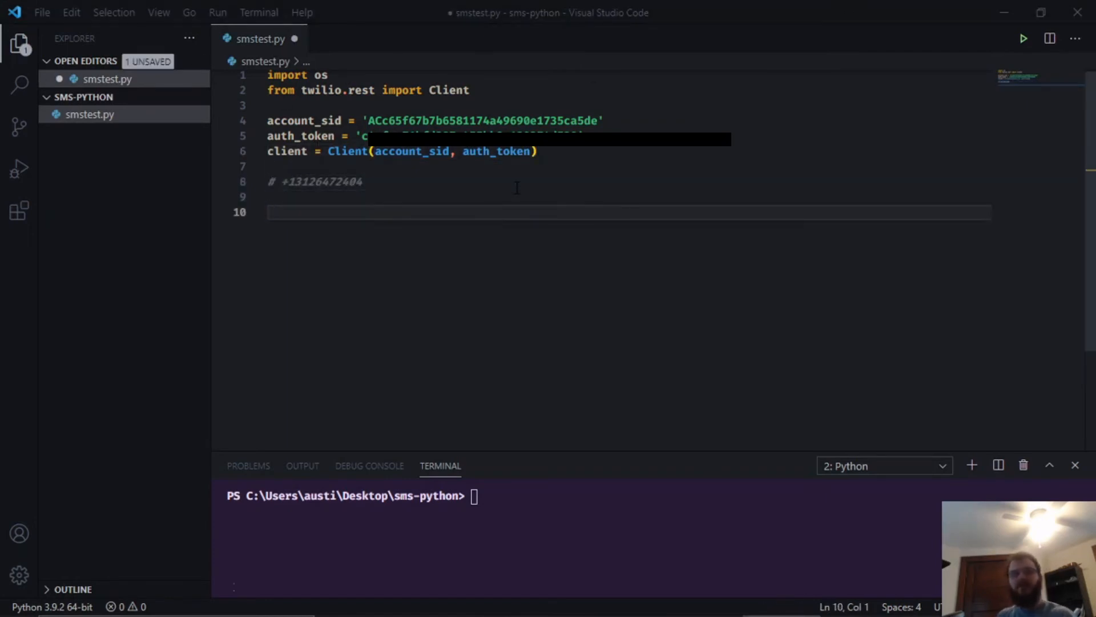
text(me)
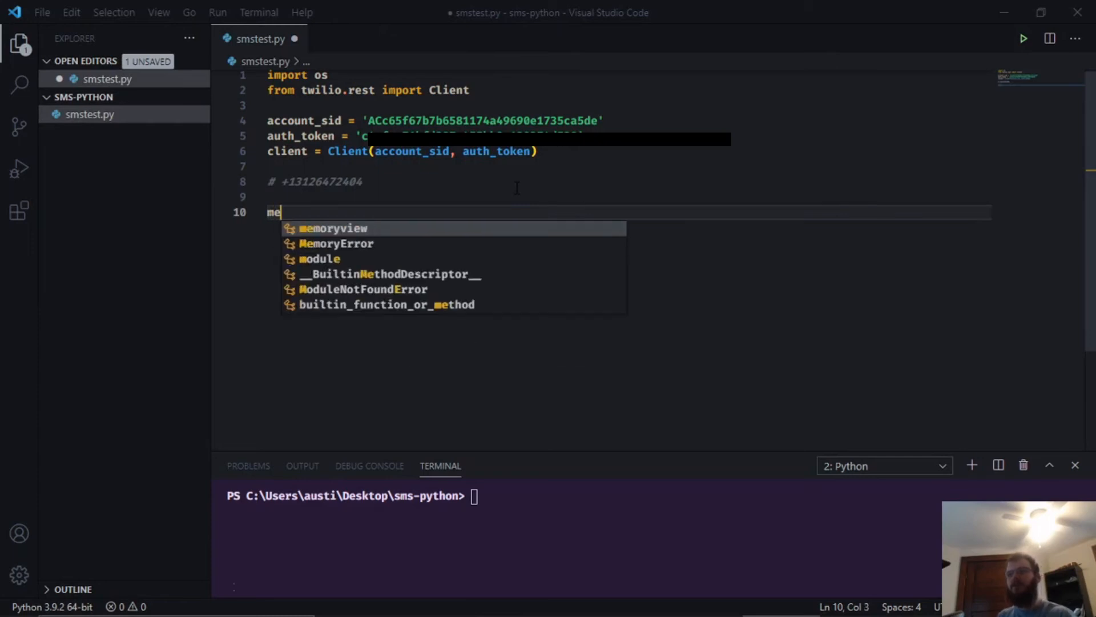
text(ssage =)
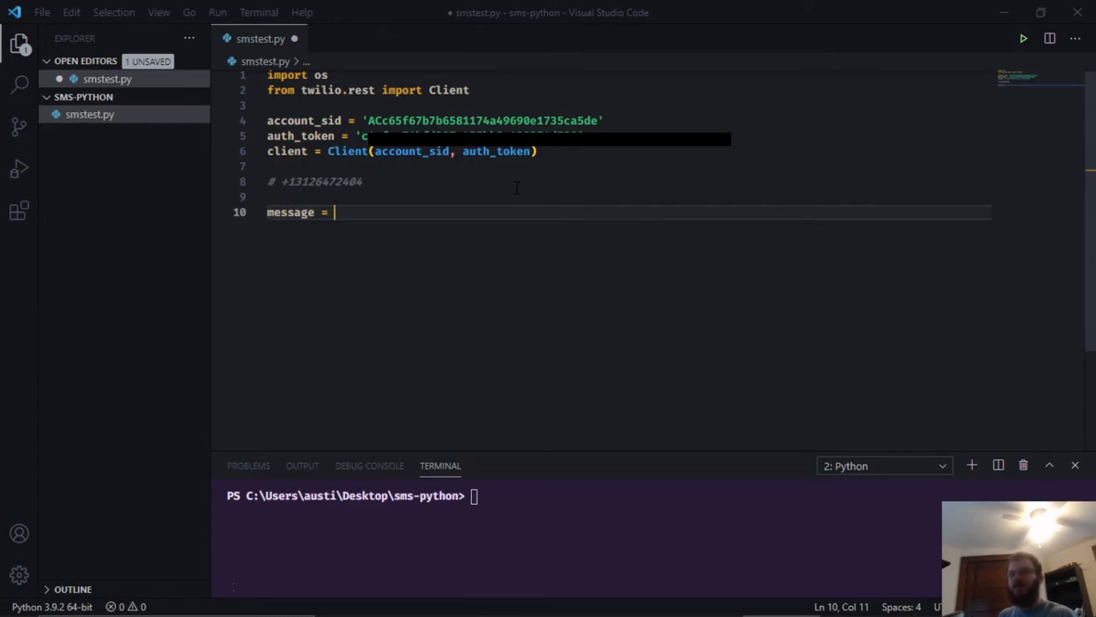
text(client.messages.c)
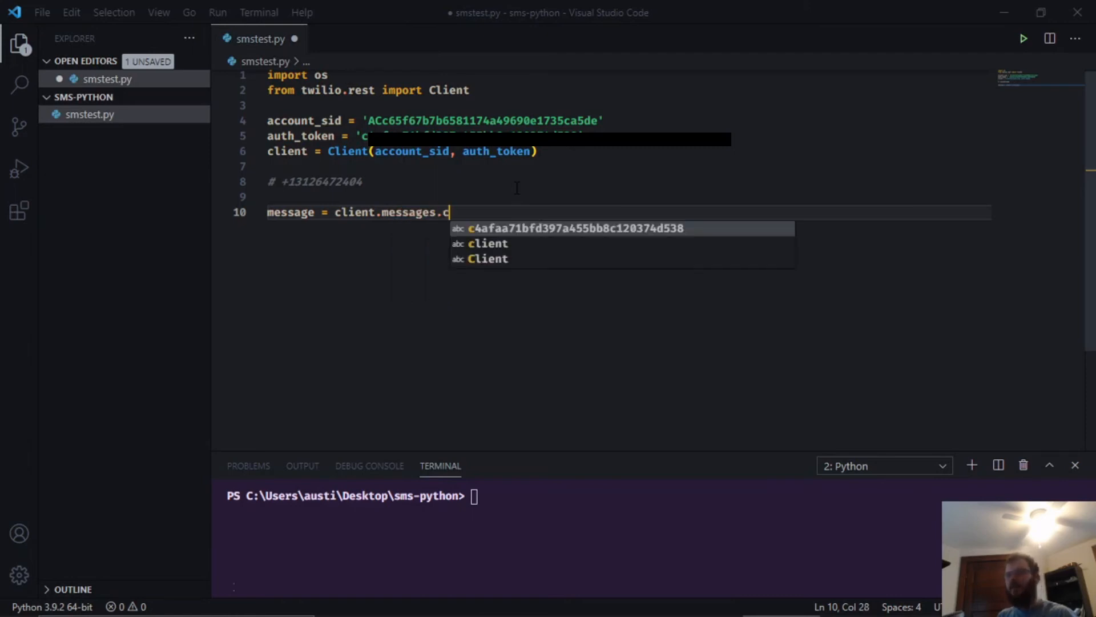
text(reate())
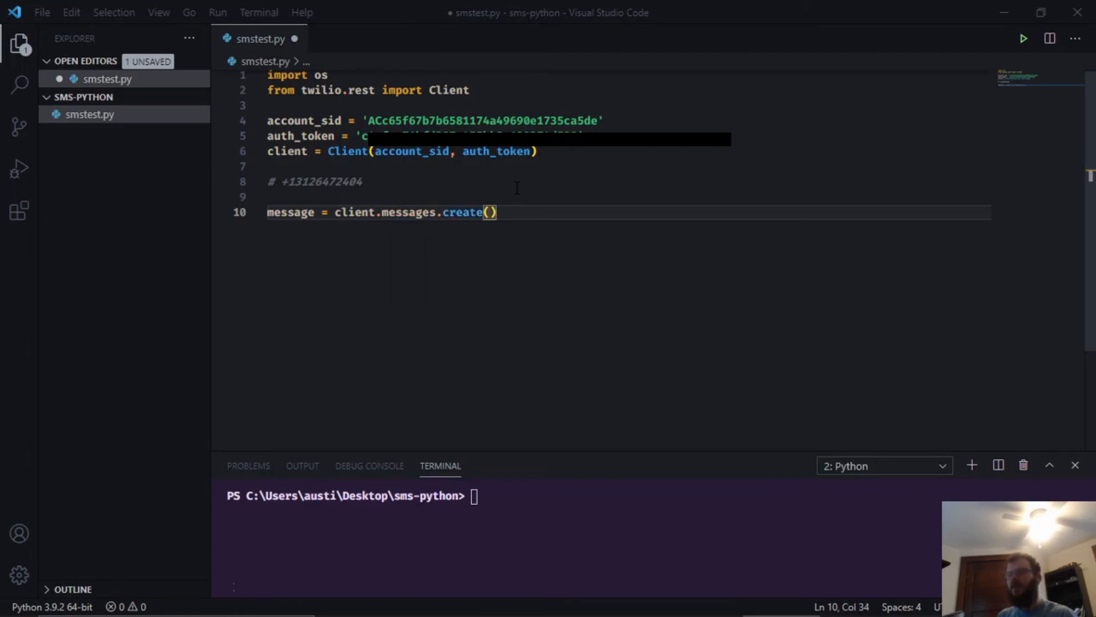
key(enter)
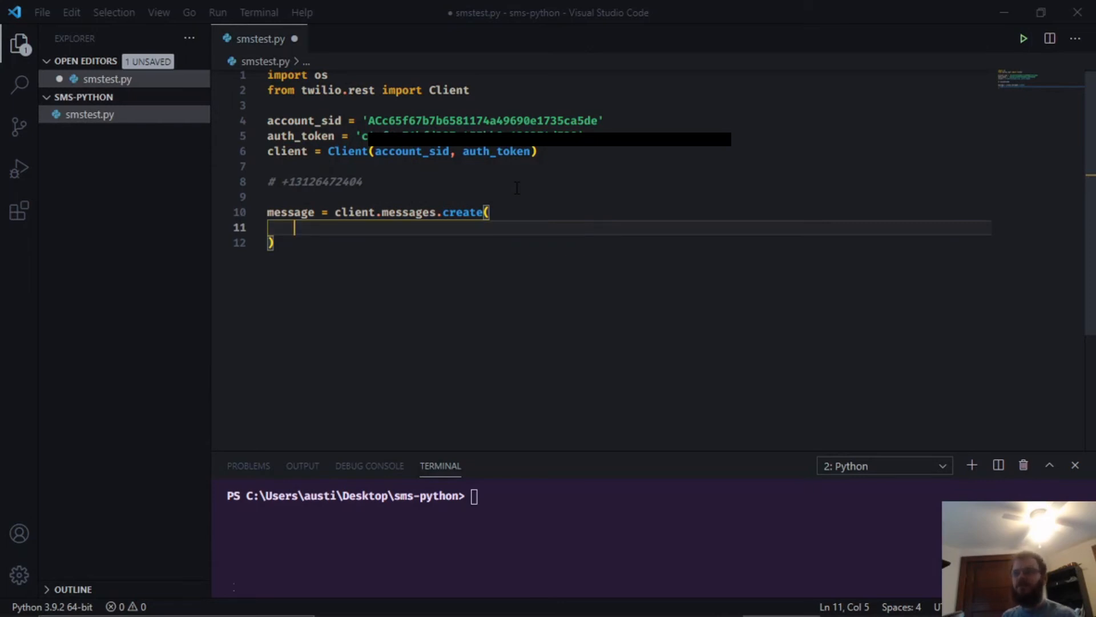
text(bod)
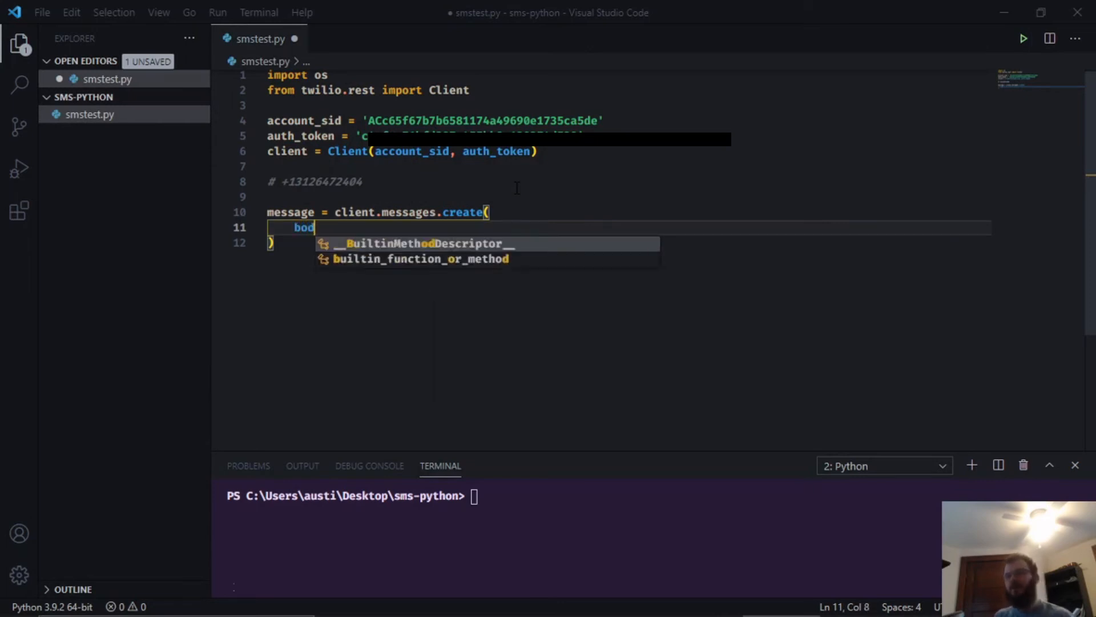
text(y=)
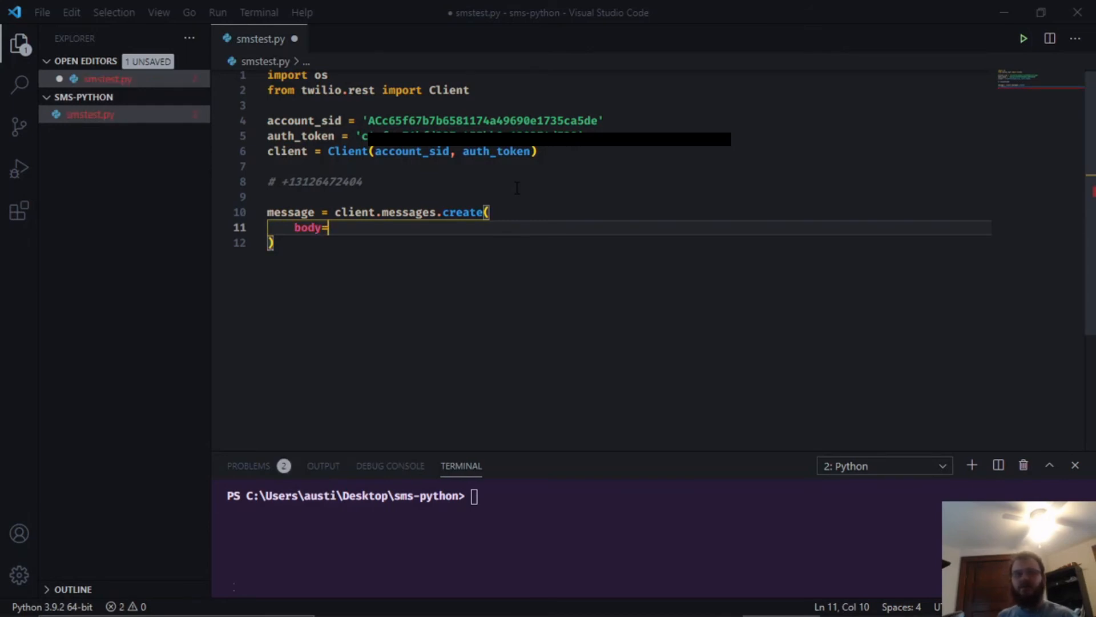
text("")
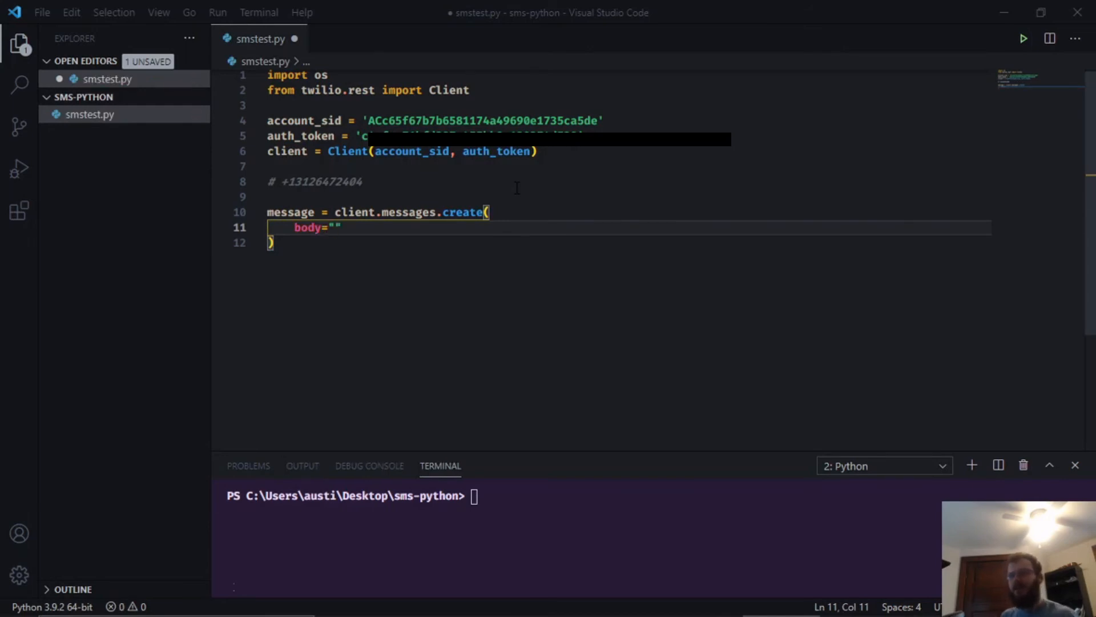
text(Hello from Py)
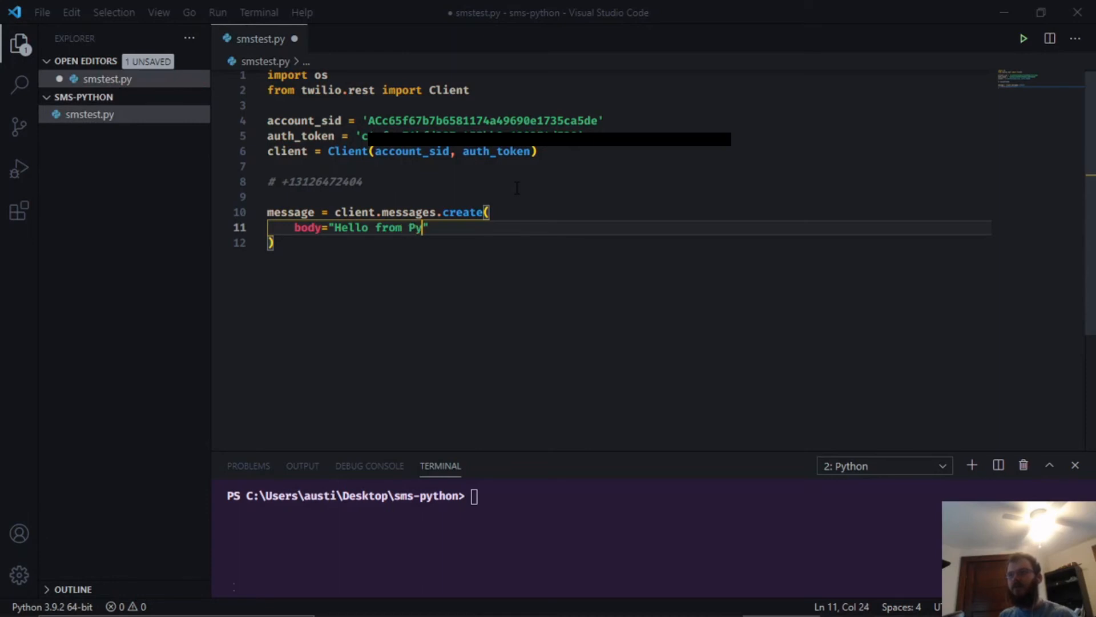
text(thon!",)
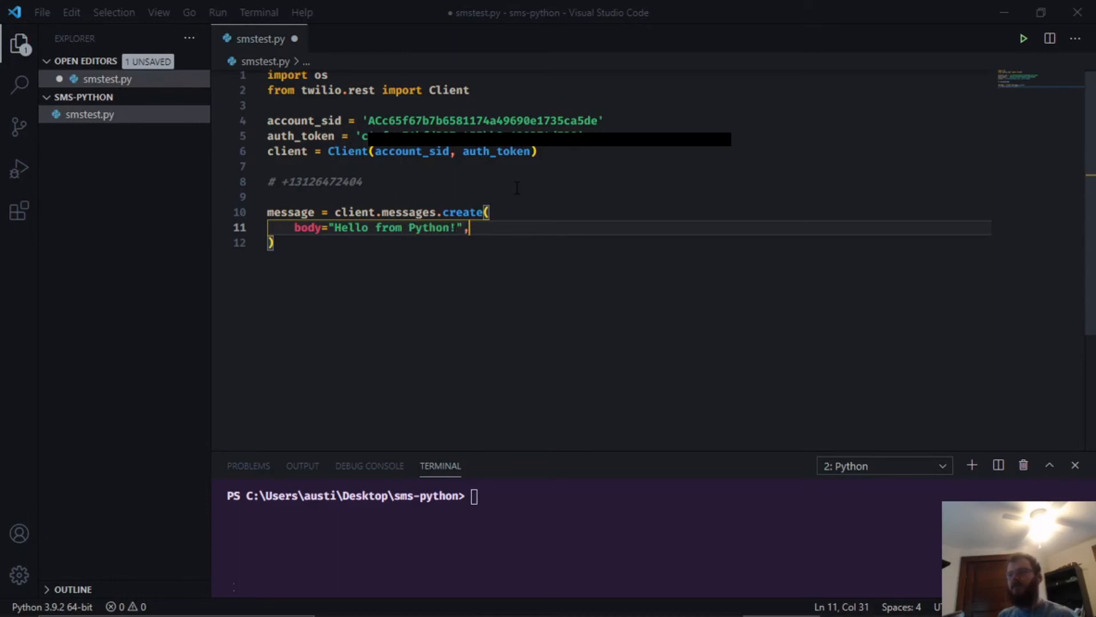
key(enter)
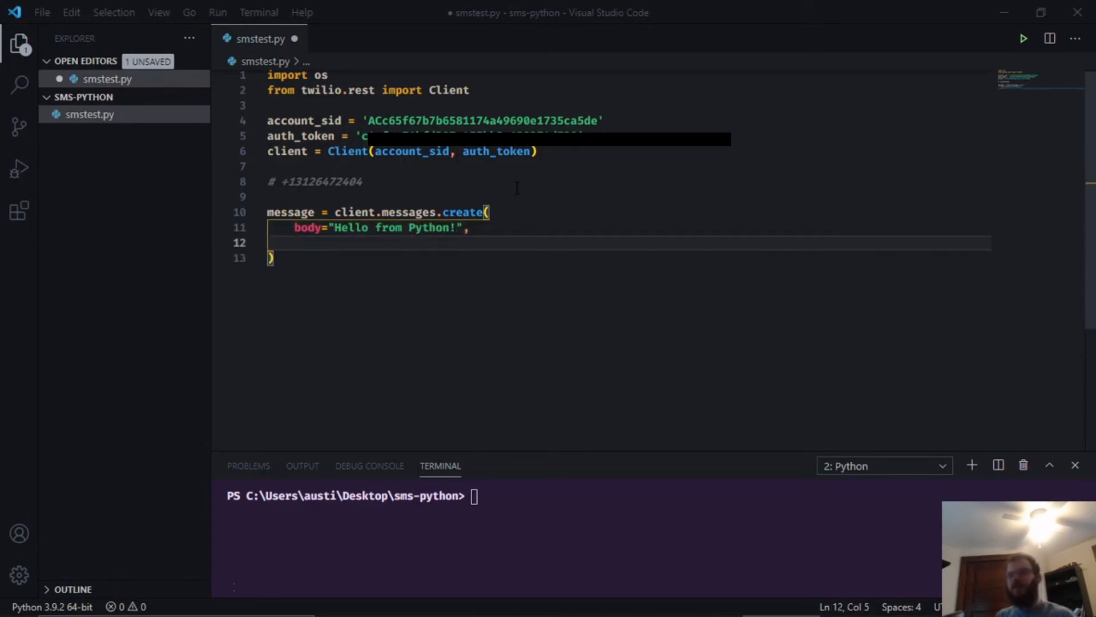
text(from_)
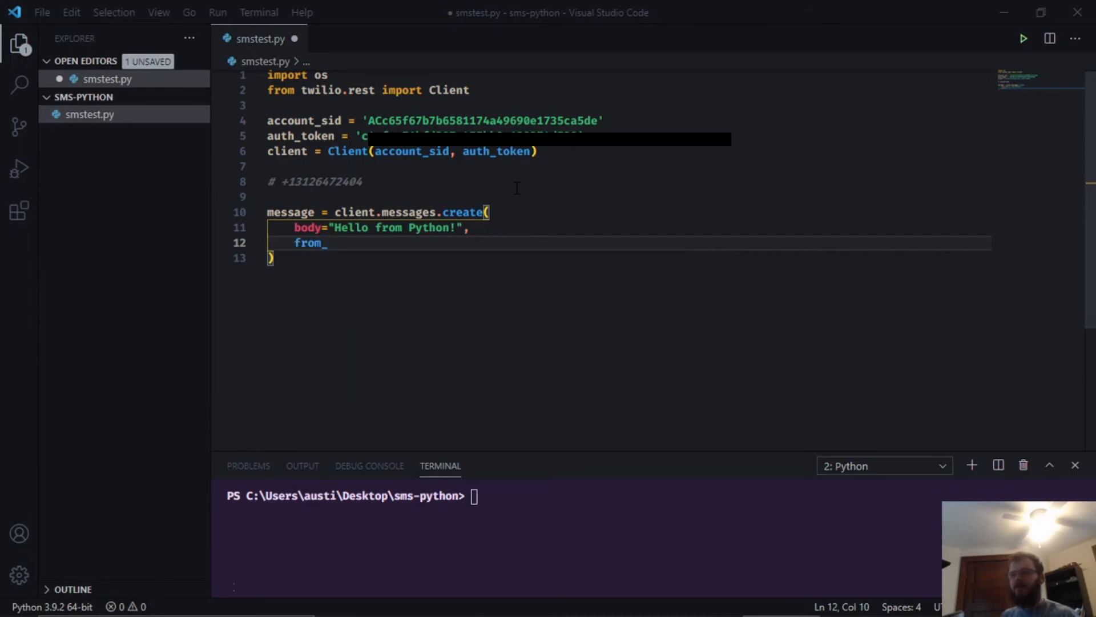
text(=)
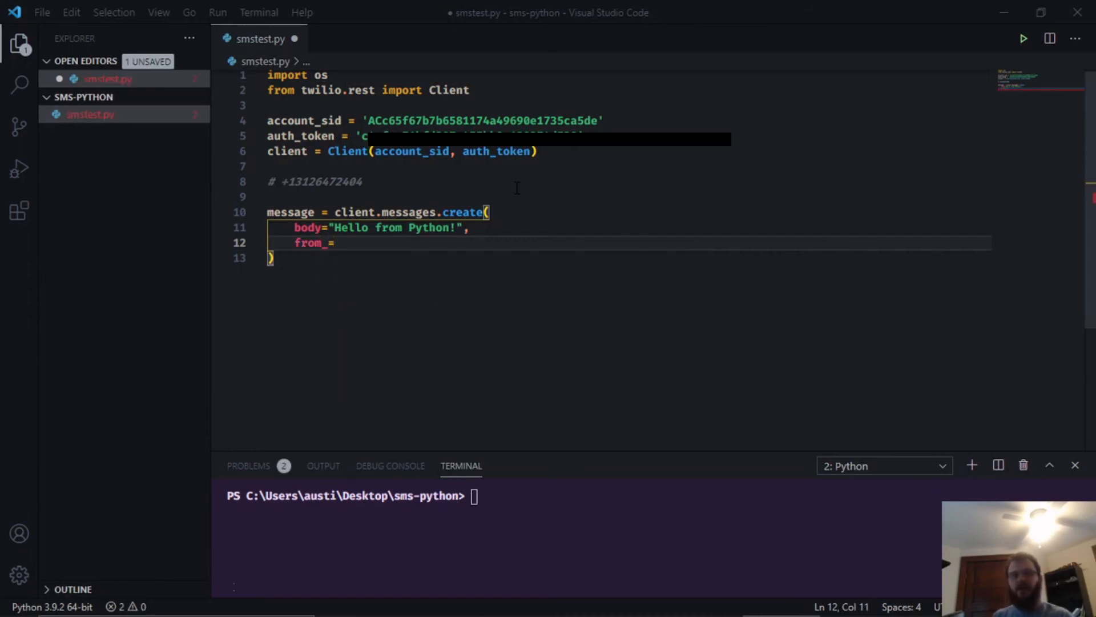
text('')
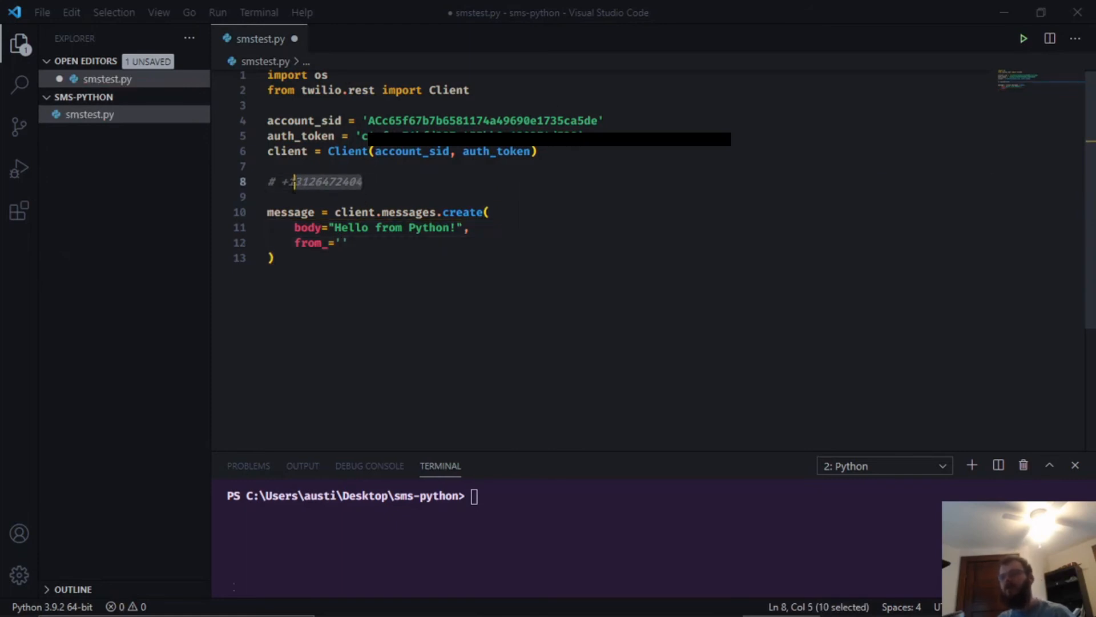
drag(293, 182, 280, 182)
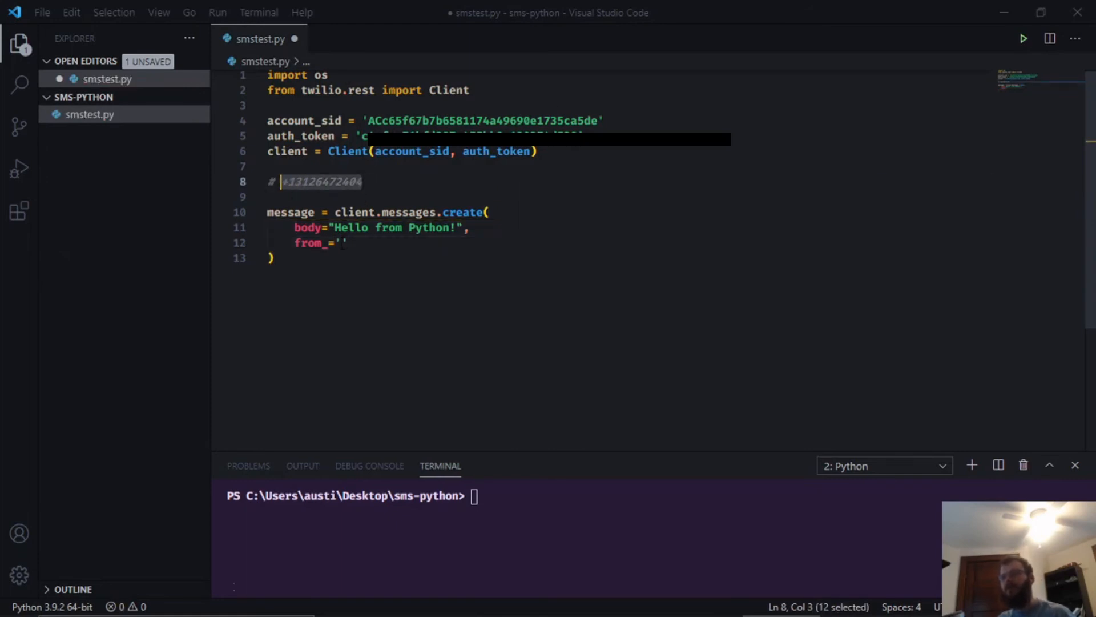
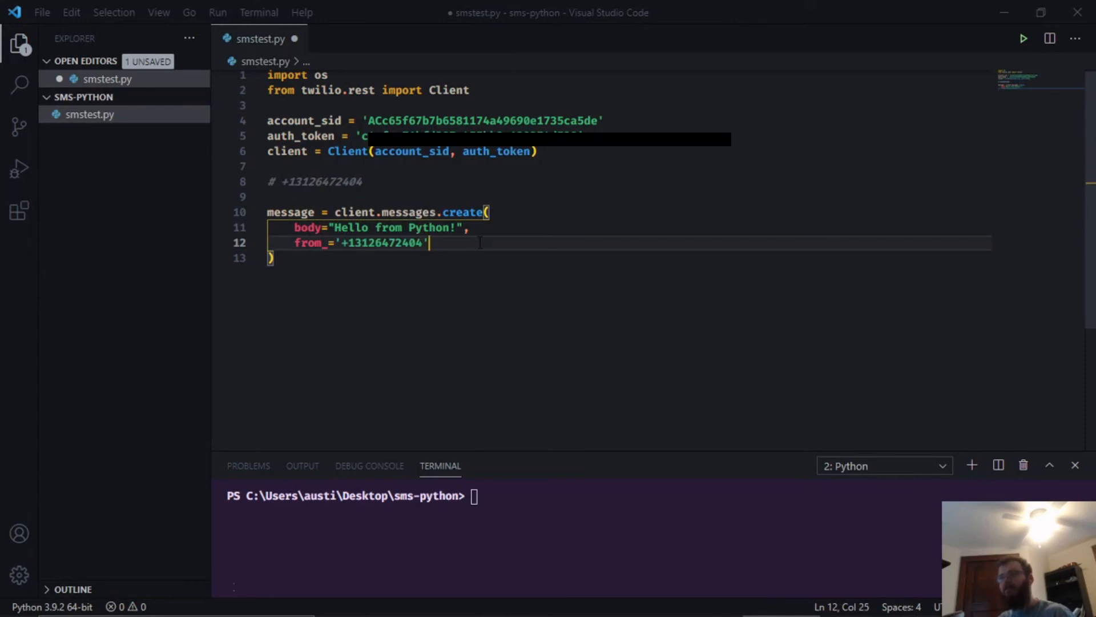
text(,)
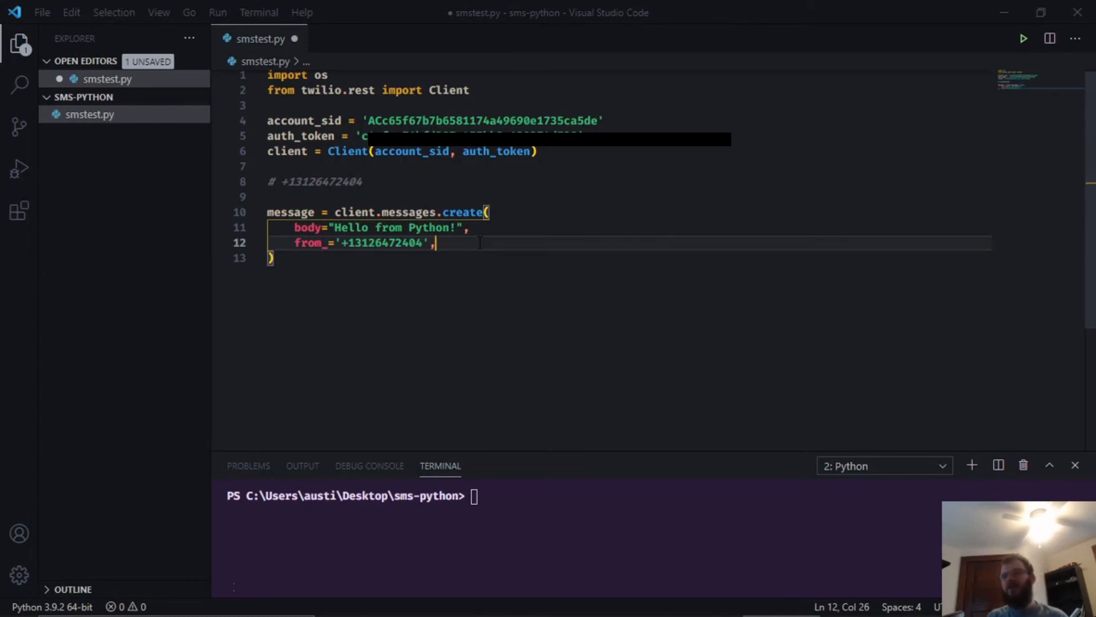
text(to)
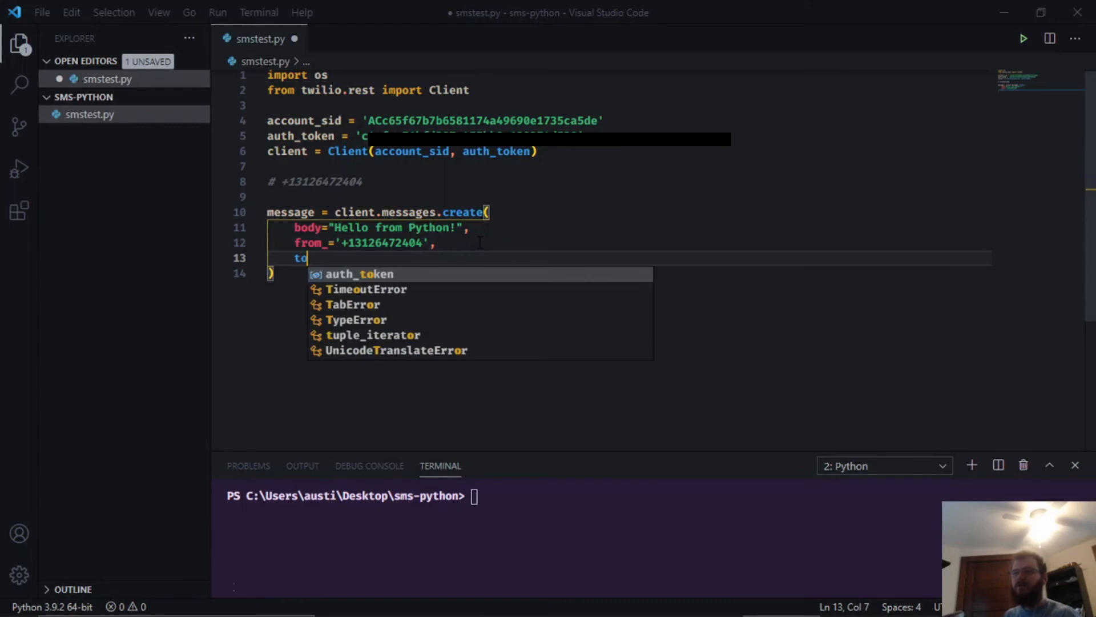
text(='')
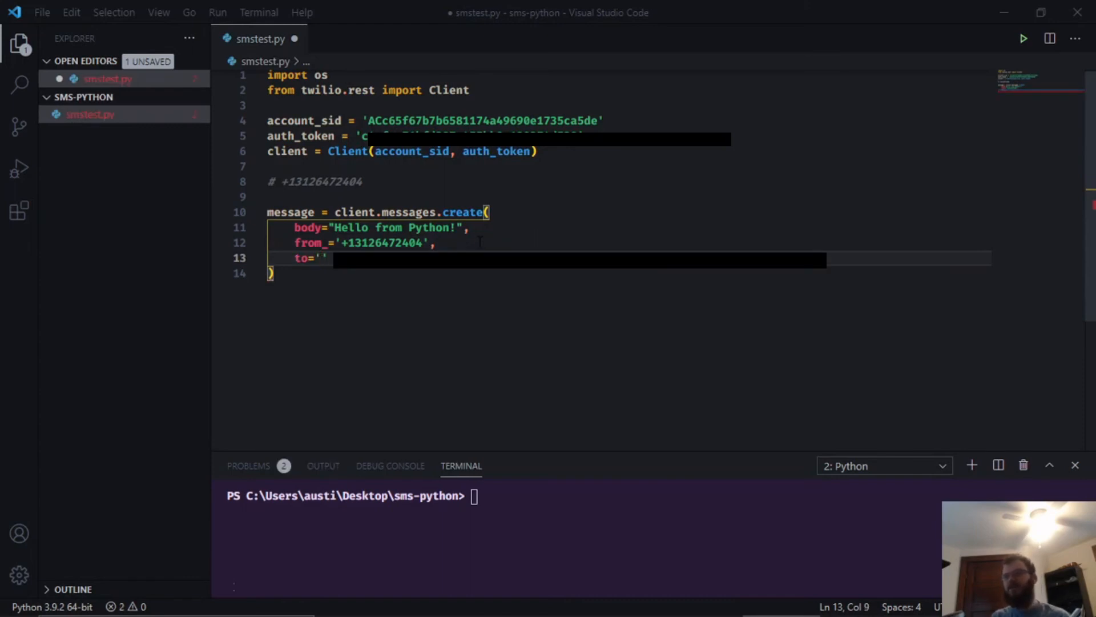
text(+1)
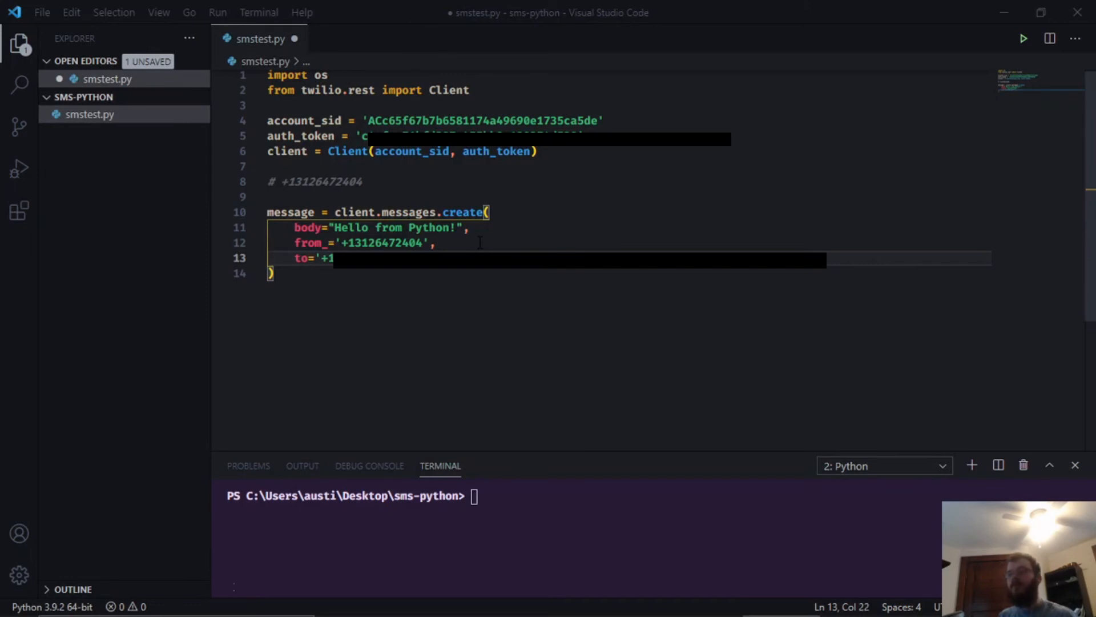
key(enter)
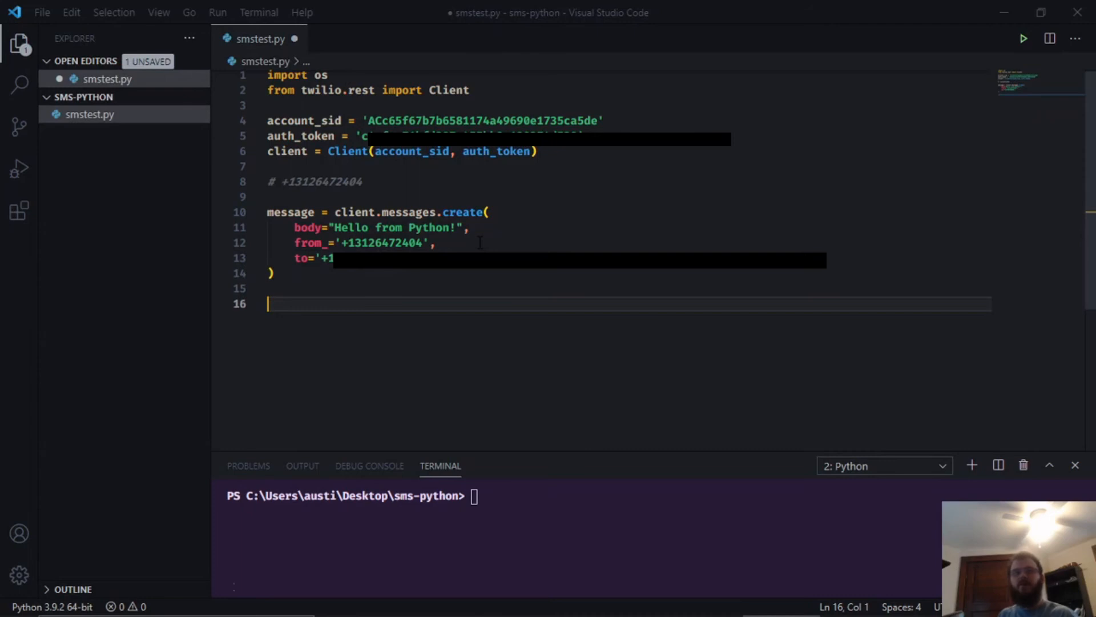
End the script with print(message.sid).
text(print(m)
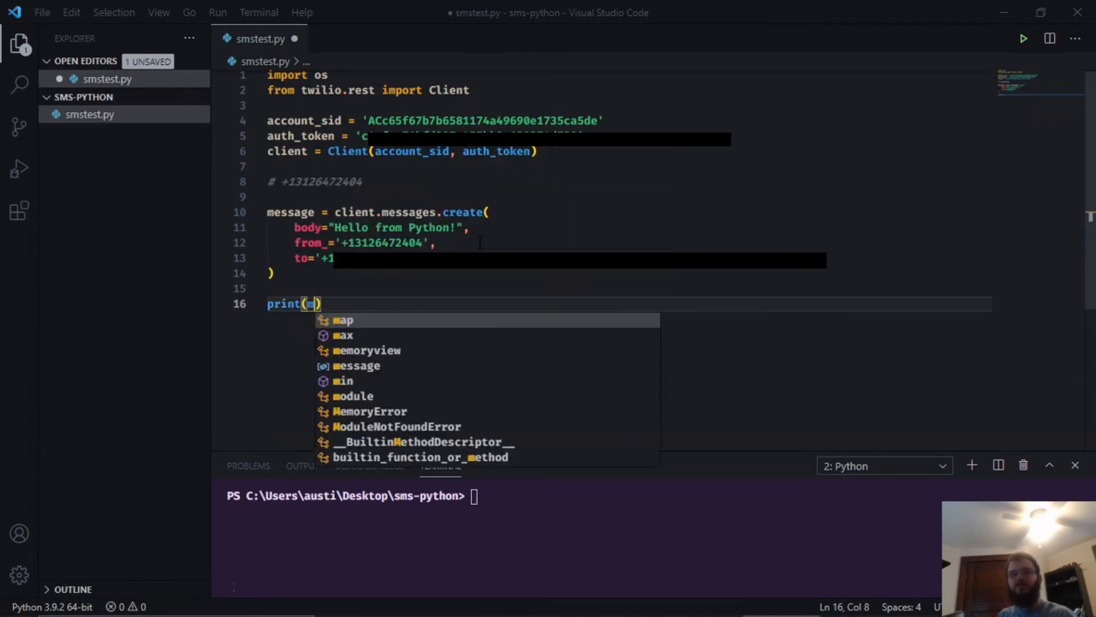
text(essage.)
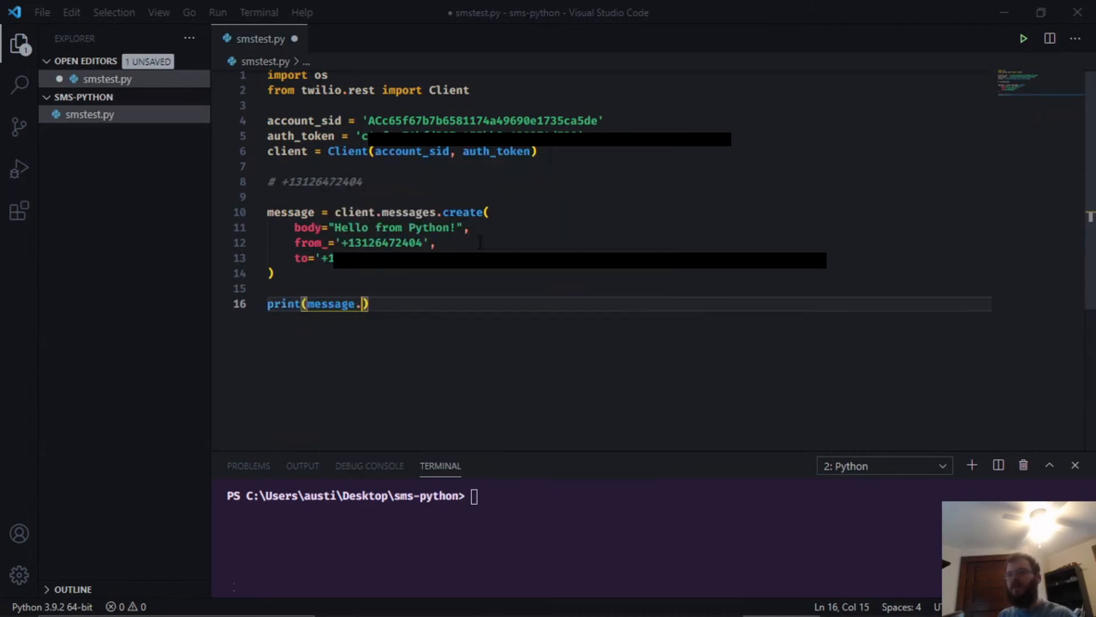
text(sid)
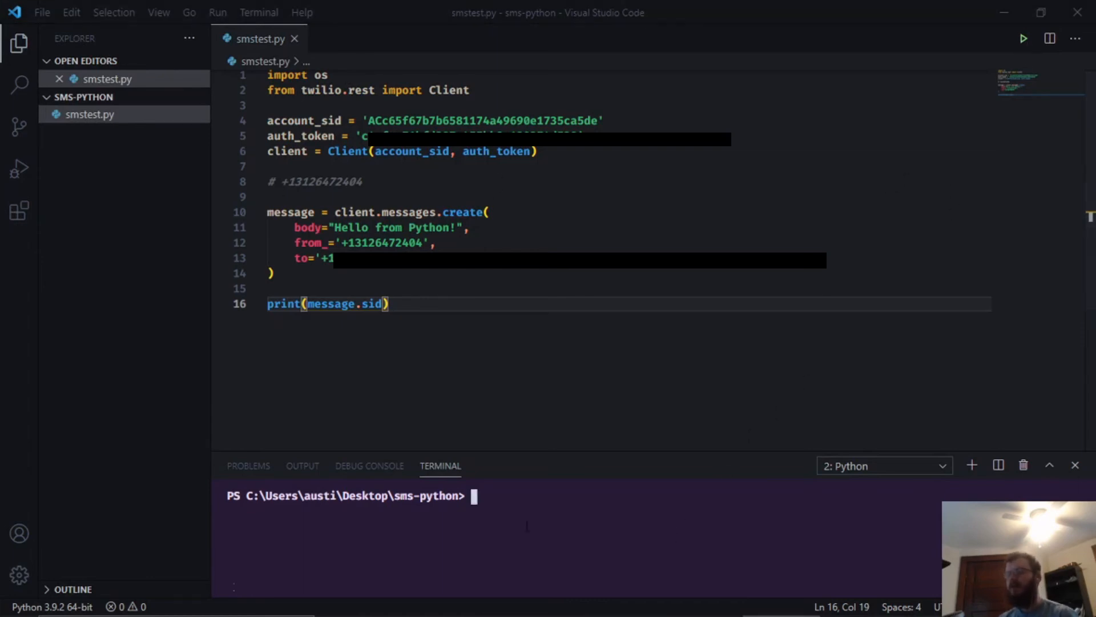
Run python .\smstest.py in the terminal to send the test message.
text(python)
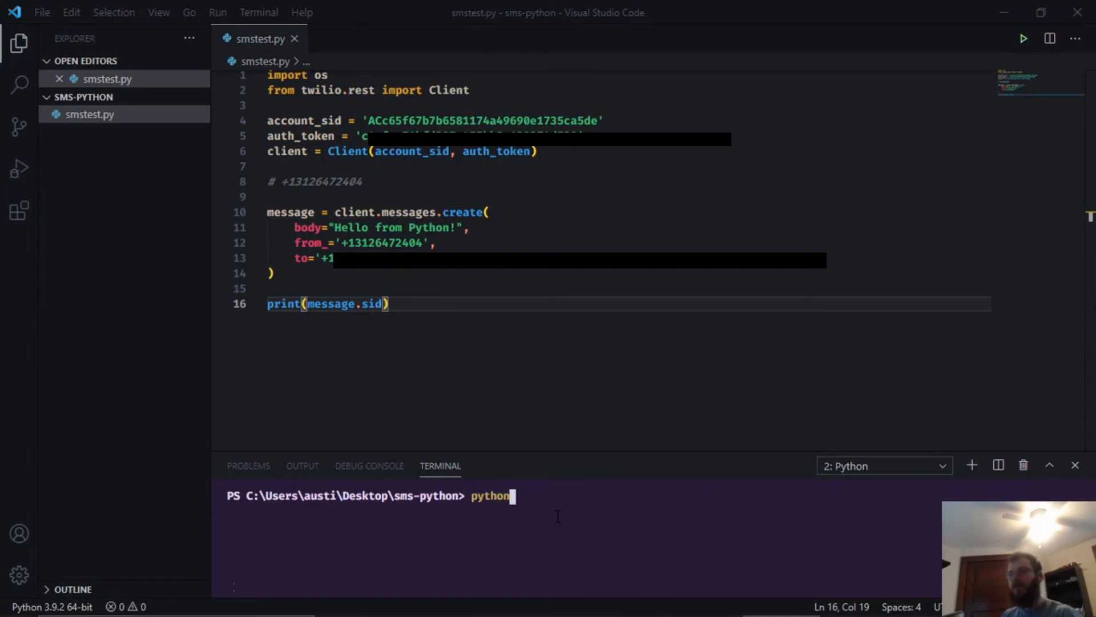
text(.\smstest.py)
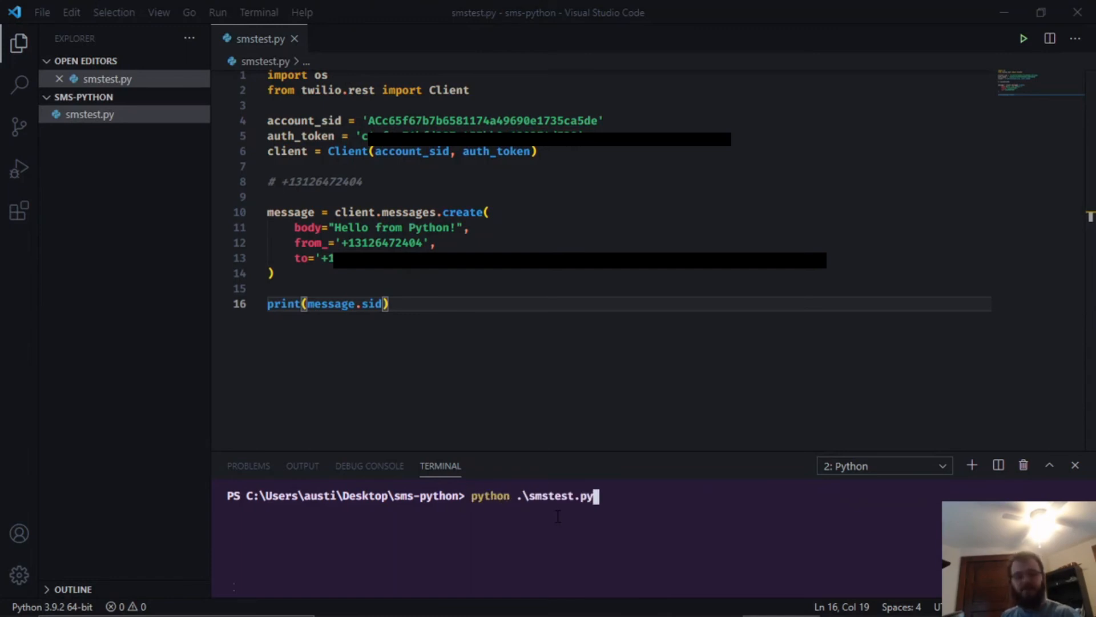
key(Return)
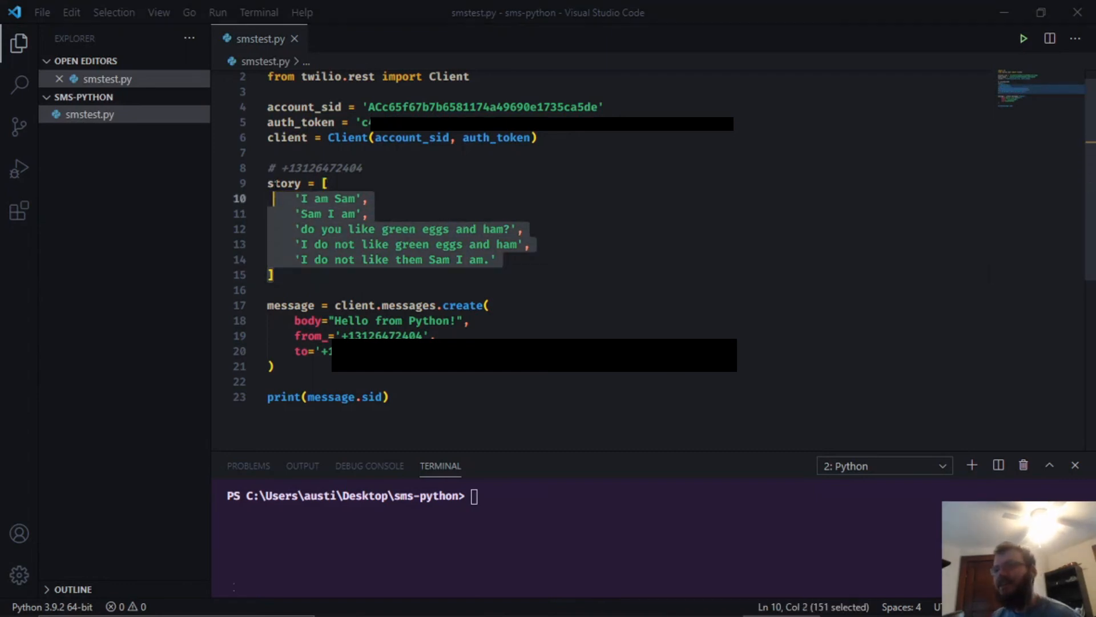
click(300, 199)
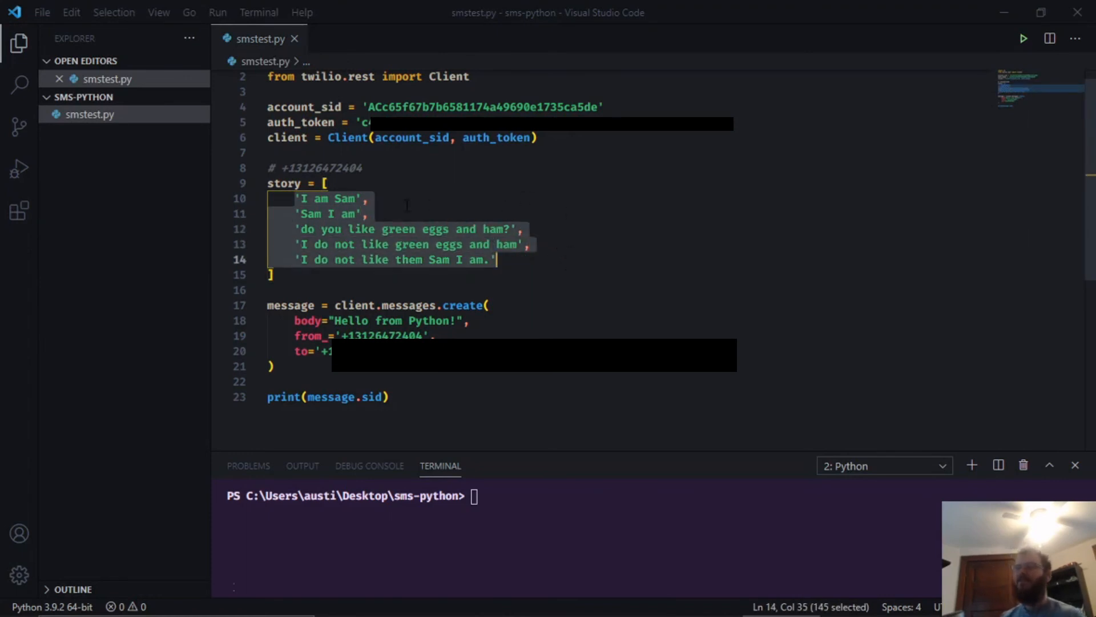
click(329, 198)
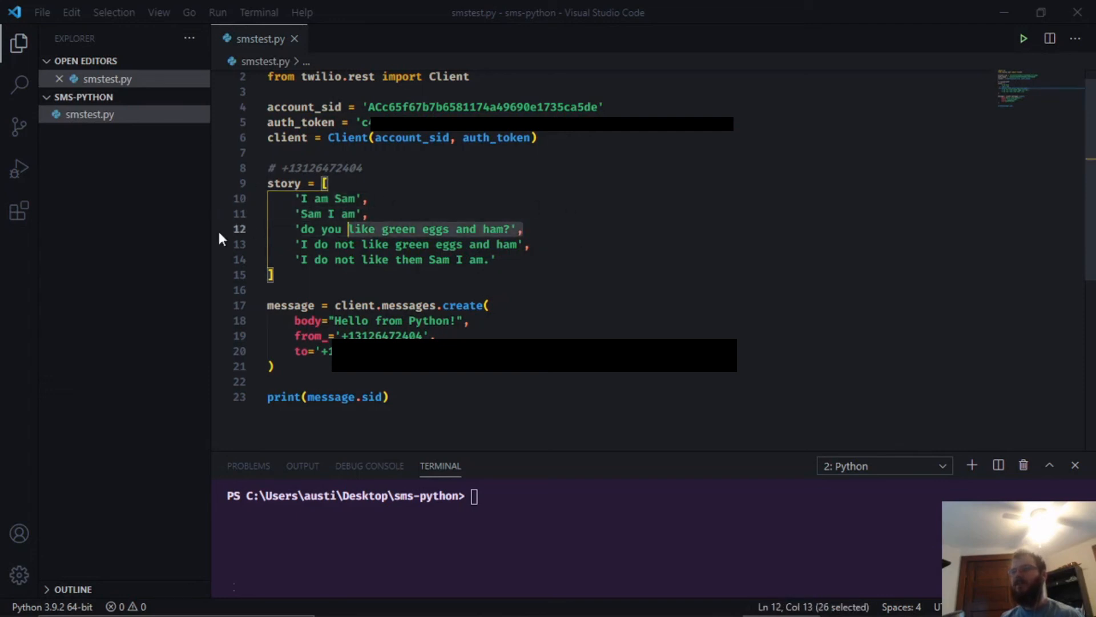
click(497, 259)
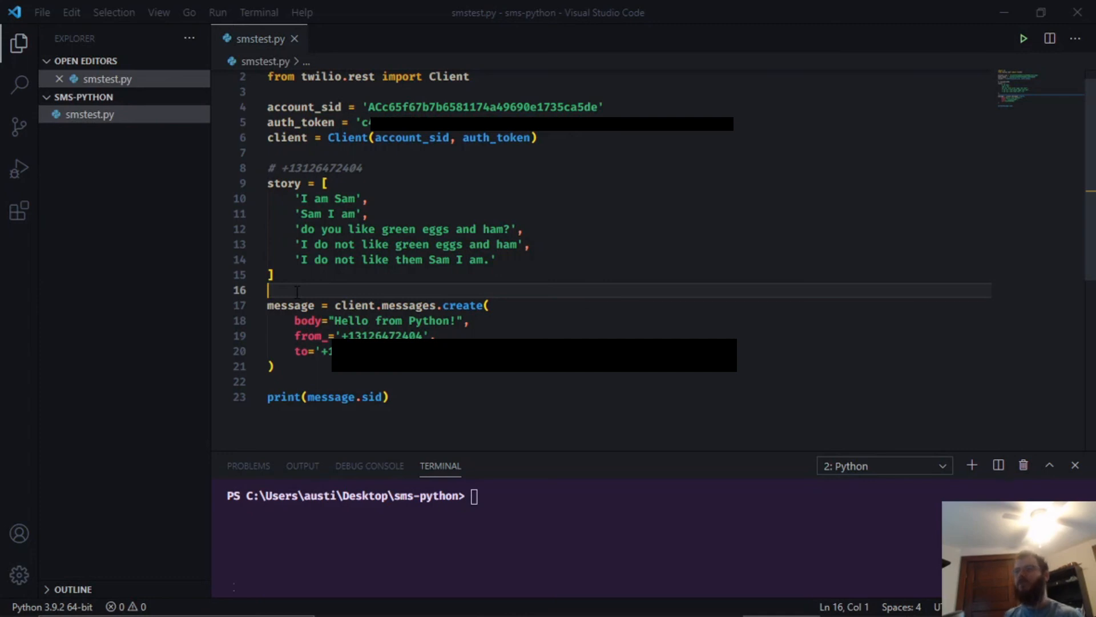
Wrap the message-sending code in a for line in story: loop.
key(Enter)
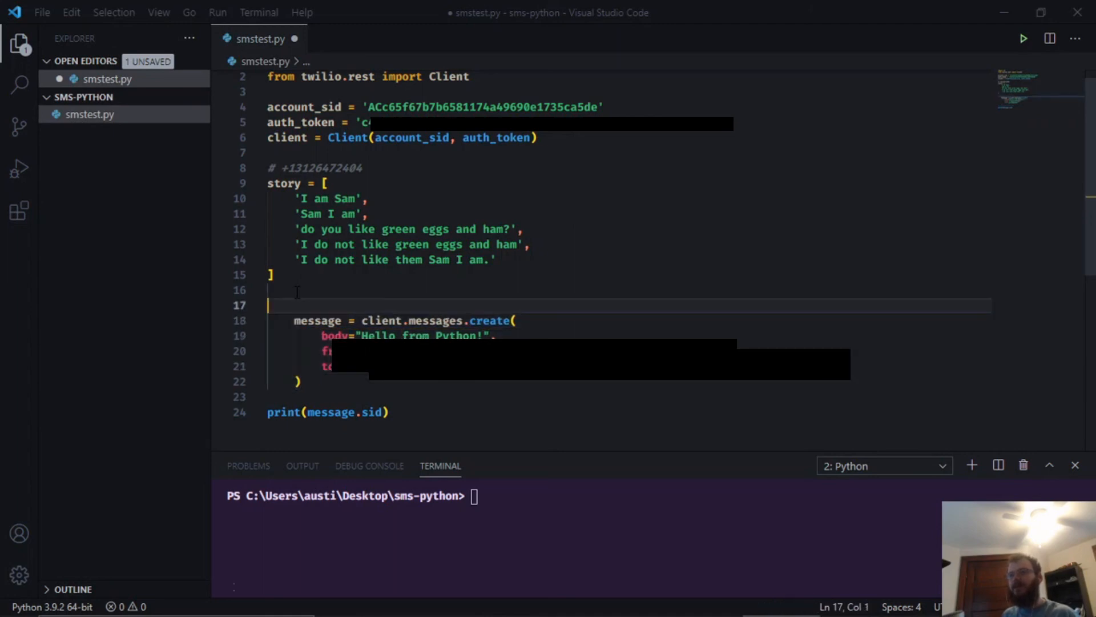
text(for line in)
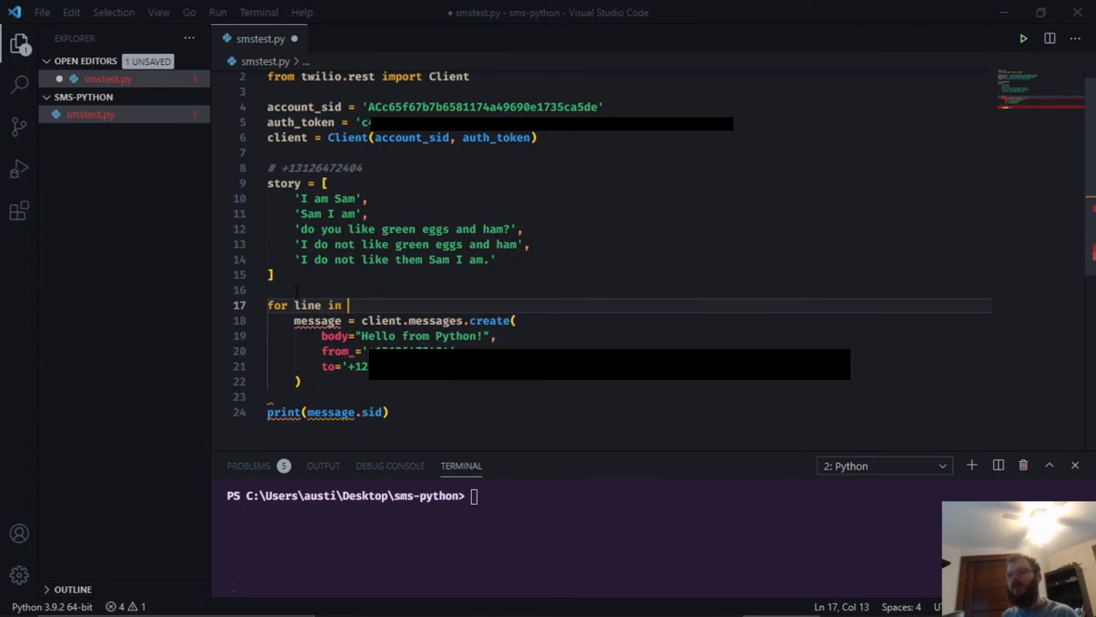
text(story:)
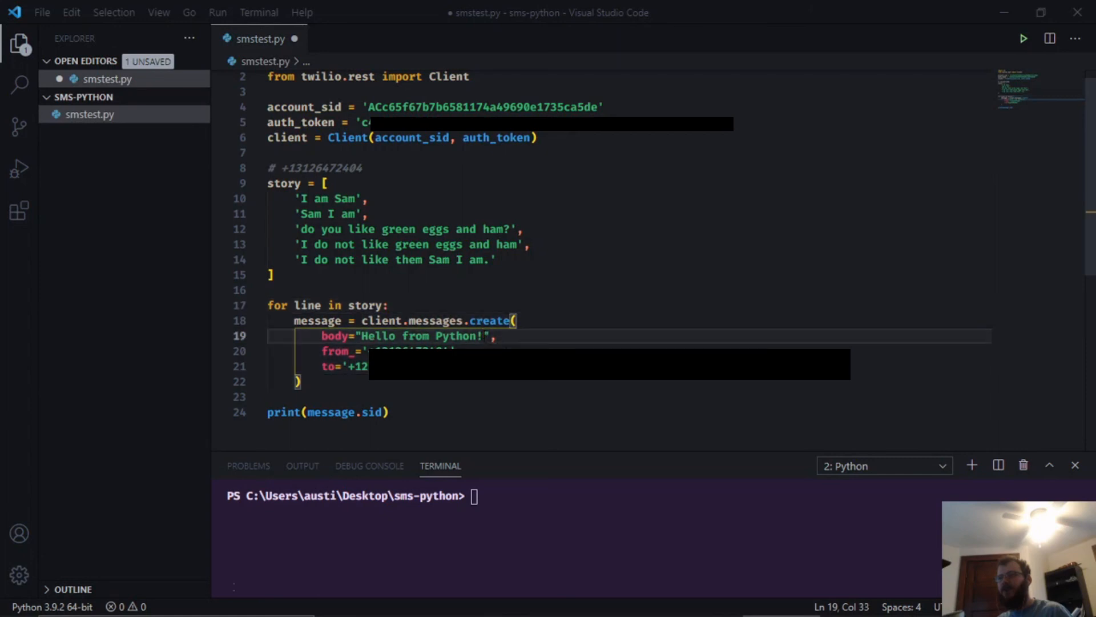
Replace the "Hello from Python!" body with the loop variable line and save the script.
double_click(419, 336)
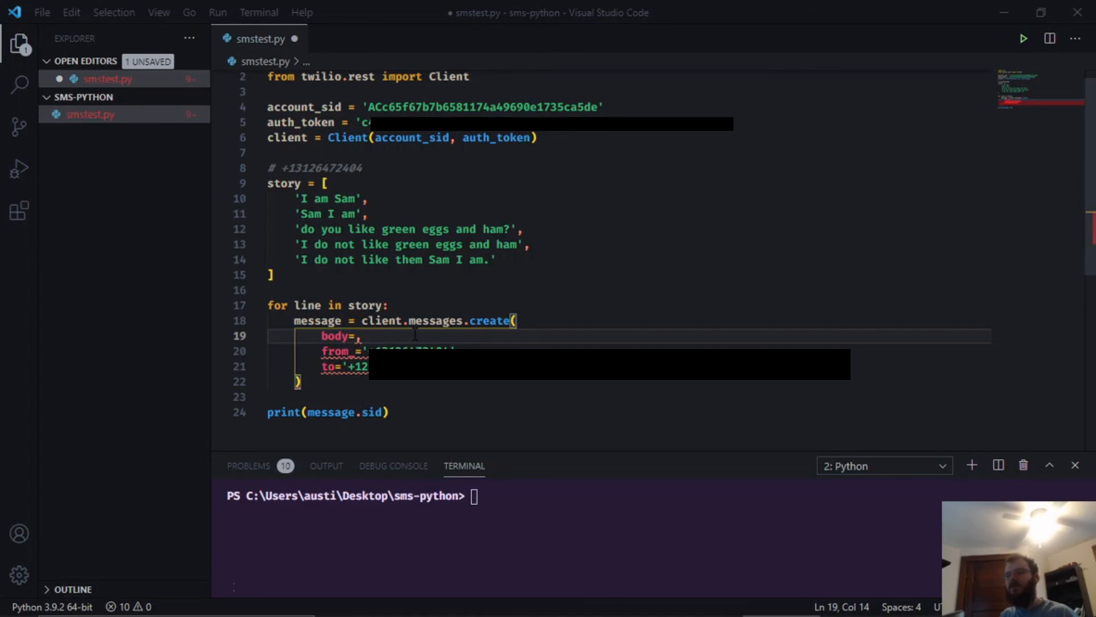
text(line)
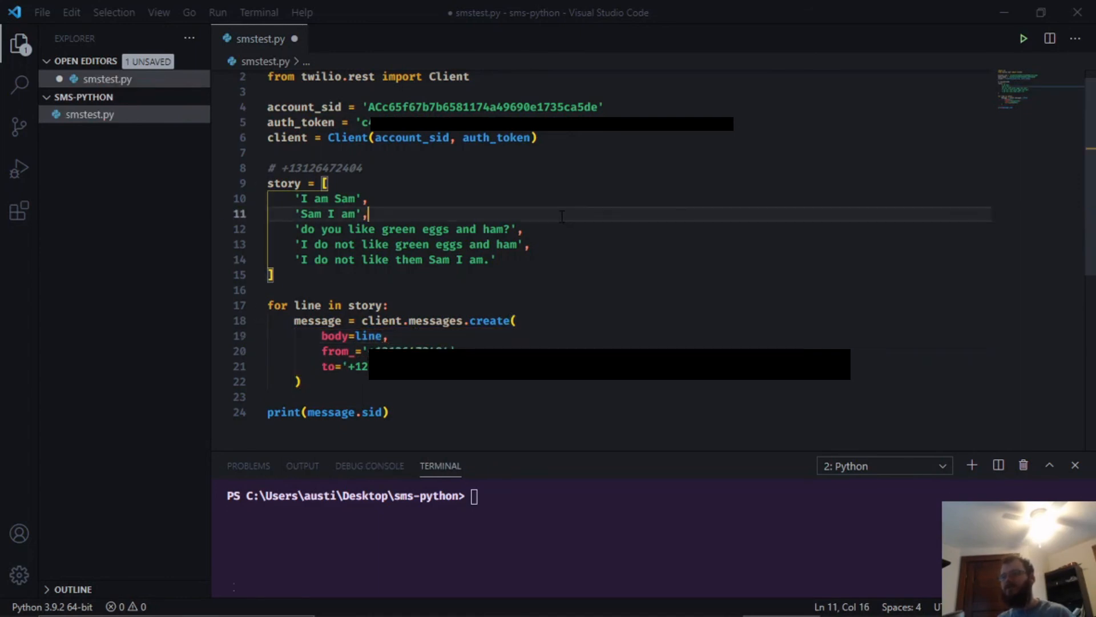
double_click(369, 336)
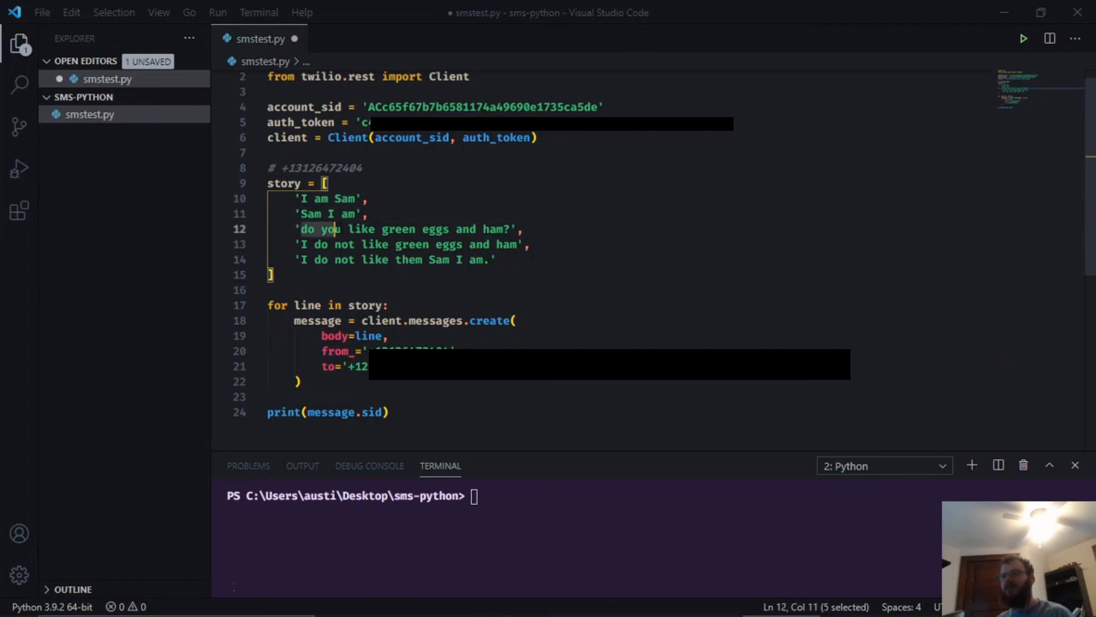
click(388, 336)
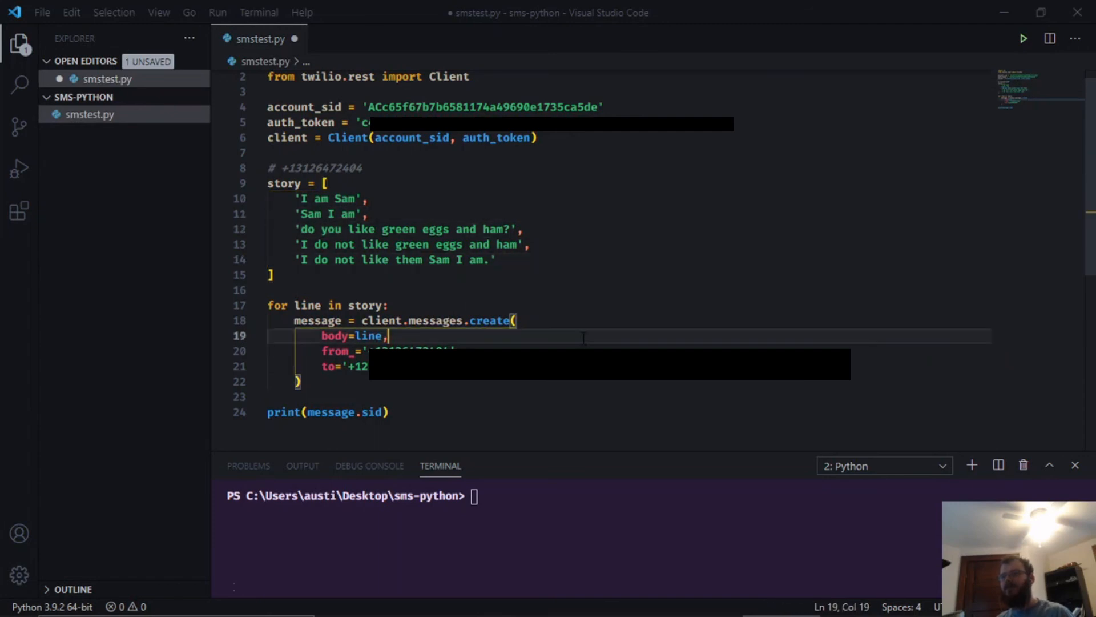
key(ctrl+s)
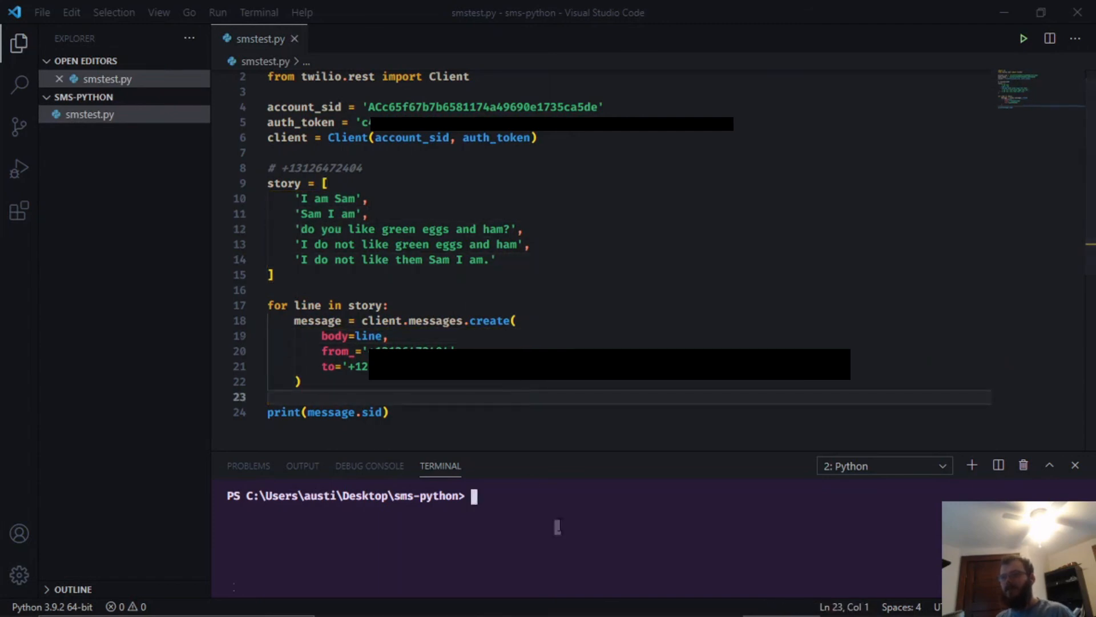
Run python .\smstest.py again to text each story line.
text(python .\smstest.py)
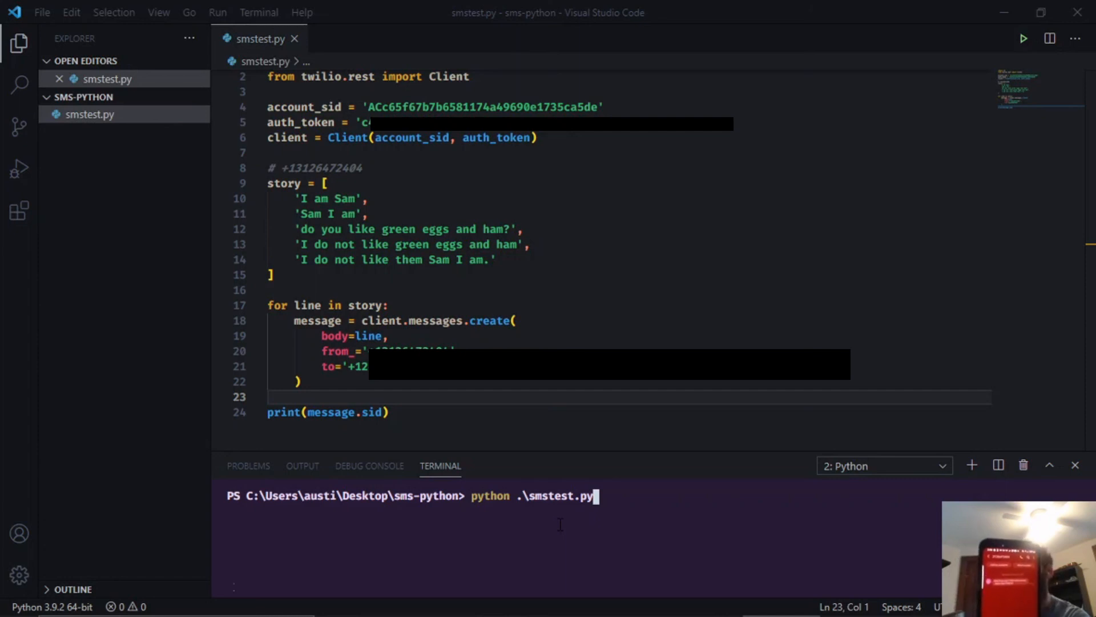
key(Return)
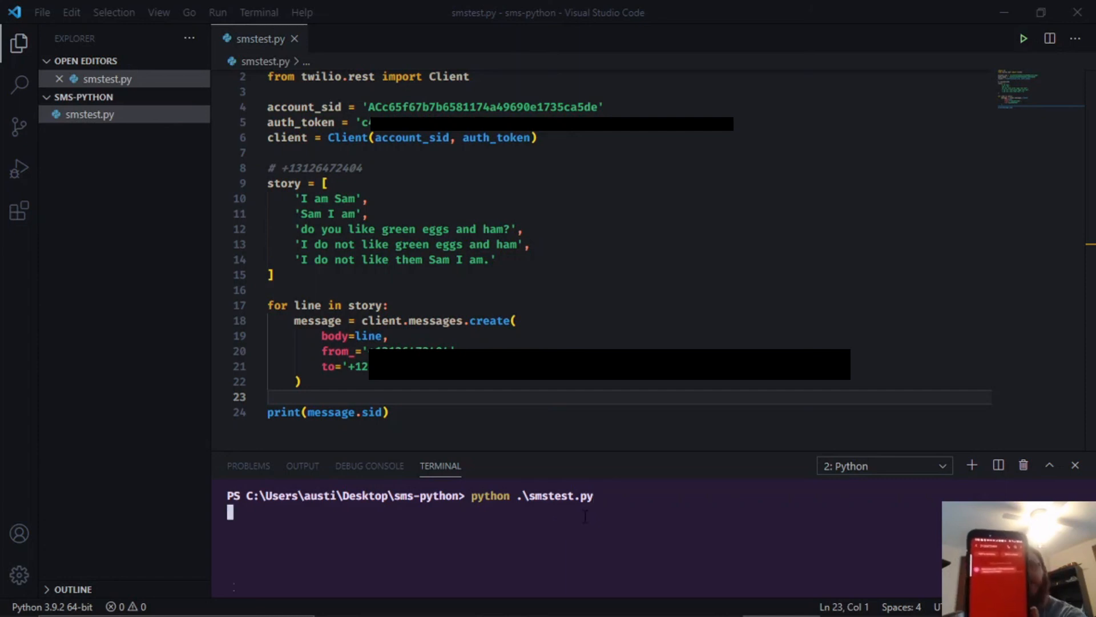